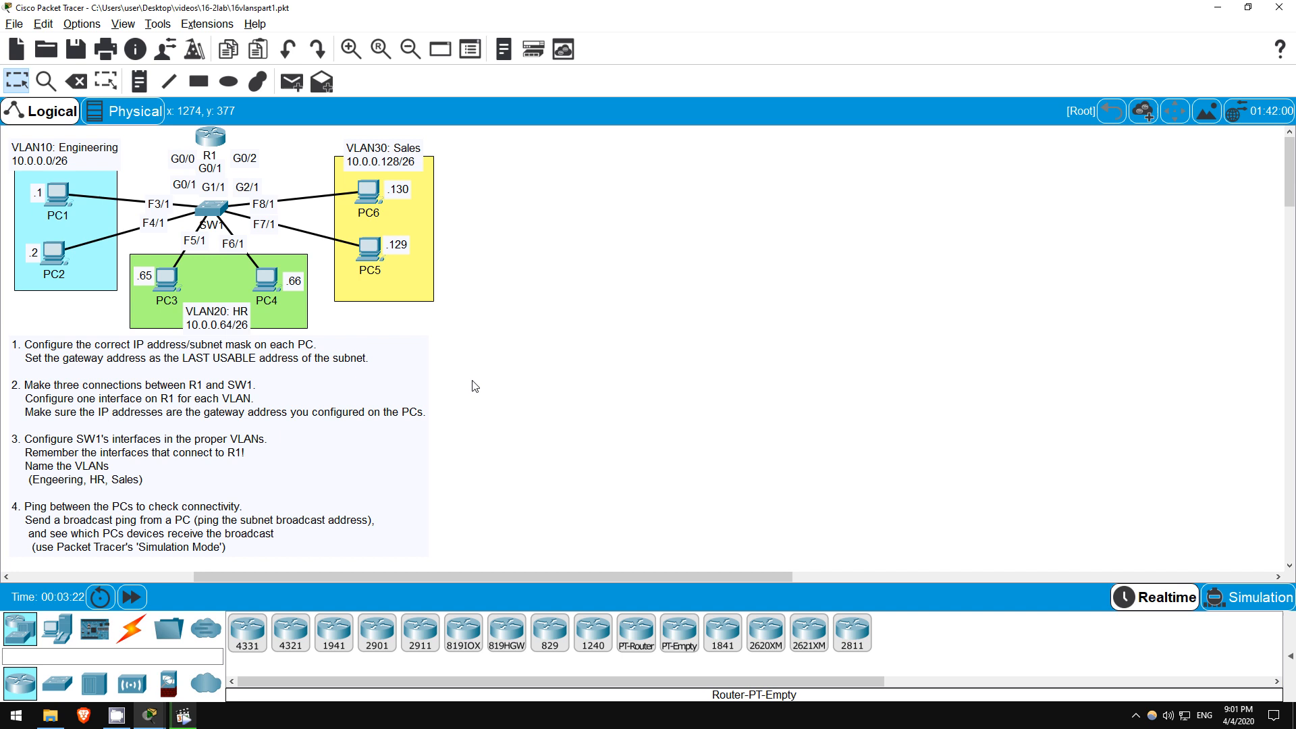
{"action": "mouse_move", "coordinate": [87, 317]}
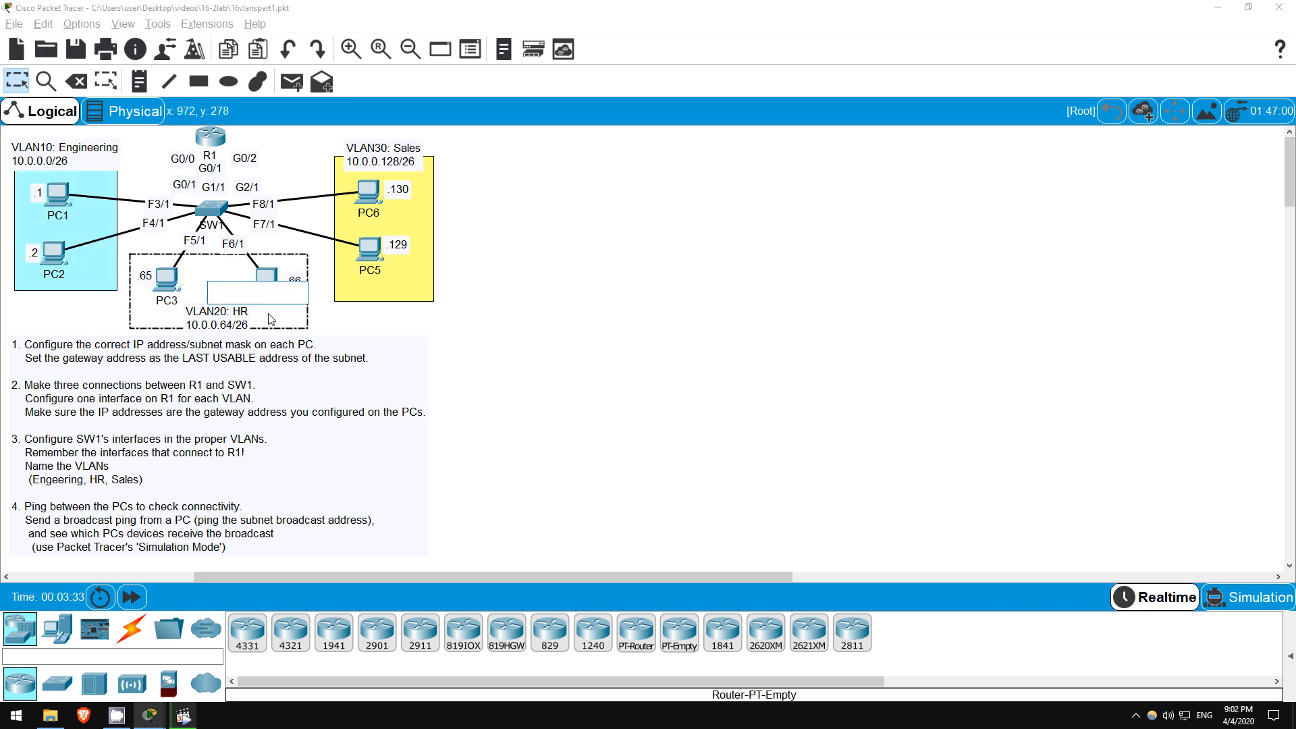
{"action": "mouse_move", "coordinate": [418, 290]}
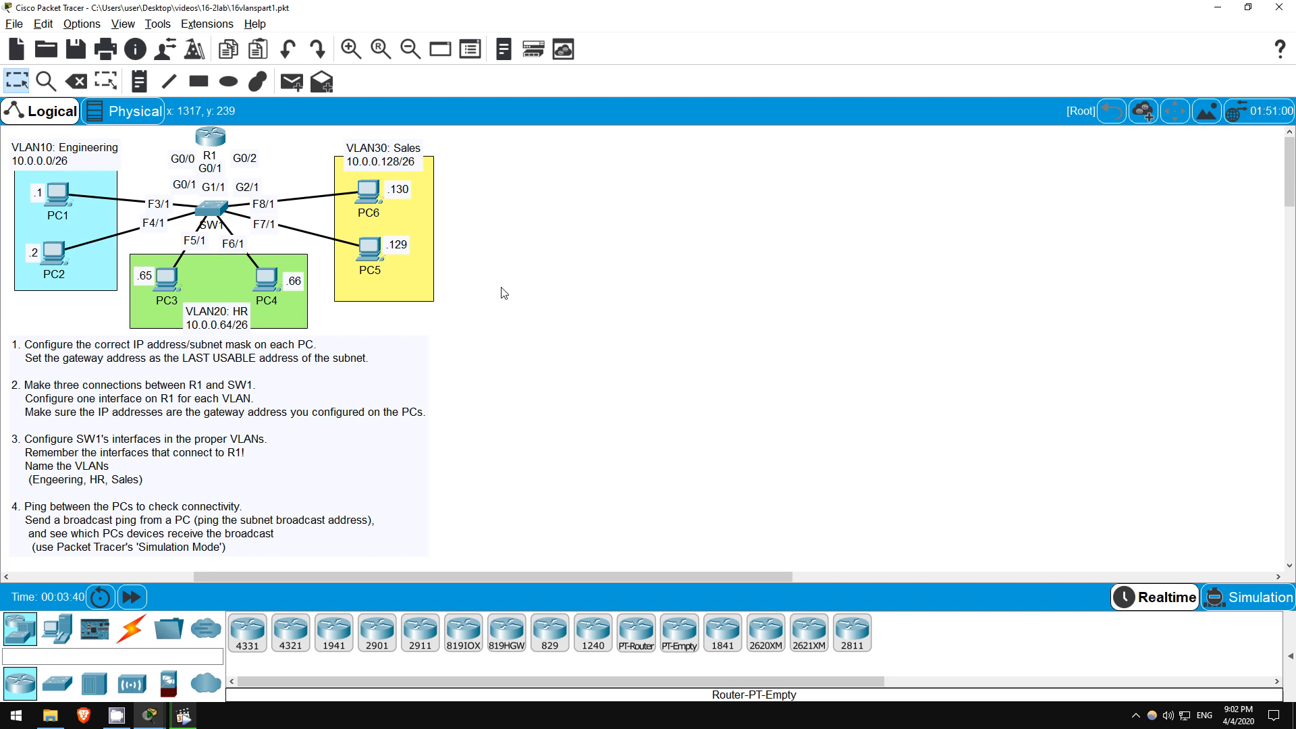
{"action": "mouse_move", "coordinate": [491, 288]}
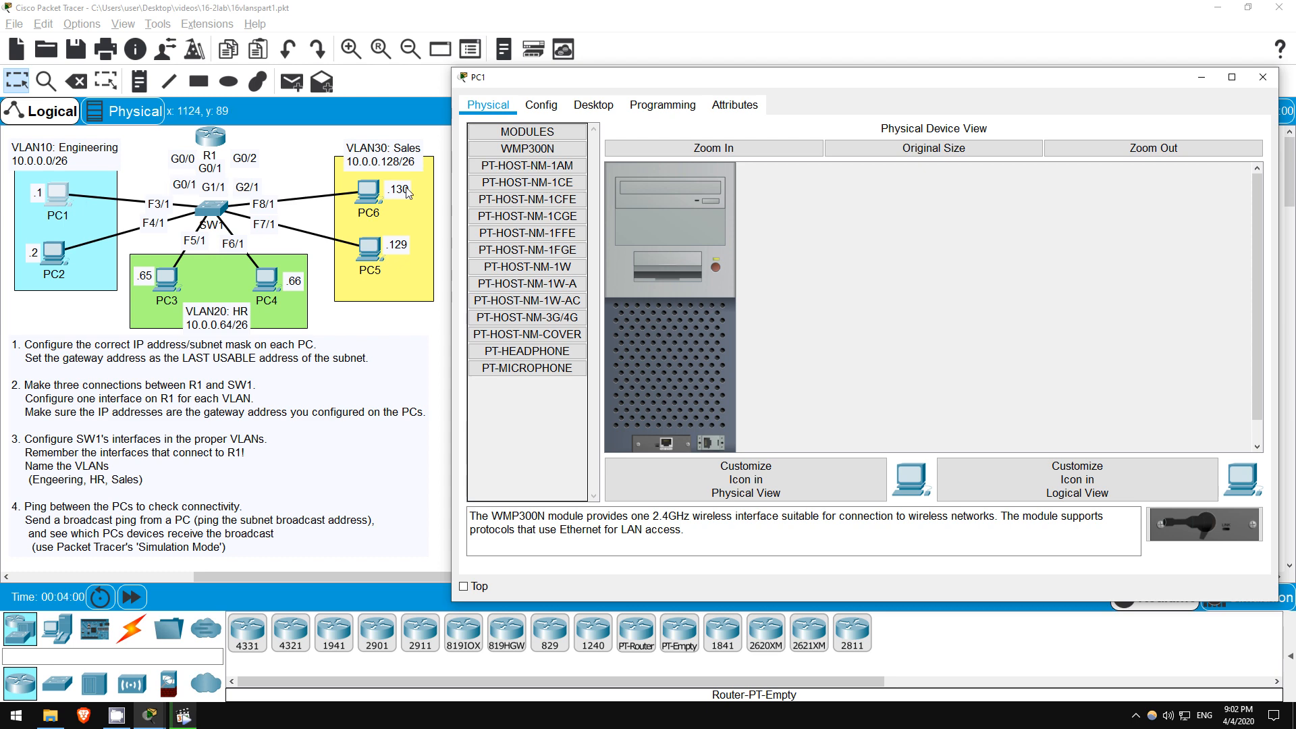
- Give PC1 gateway 10.0.0.62, static IP 10.0.0.1 and mask 255.255.255.192
{"action": "left_click", "coordinate": [540, 105]}
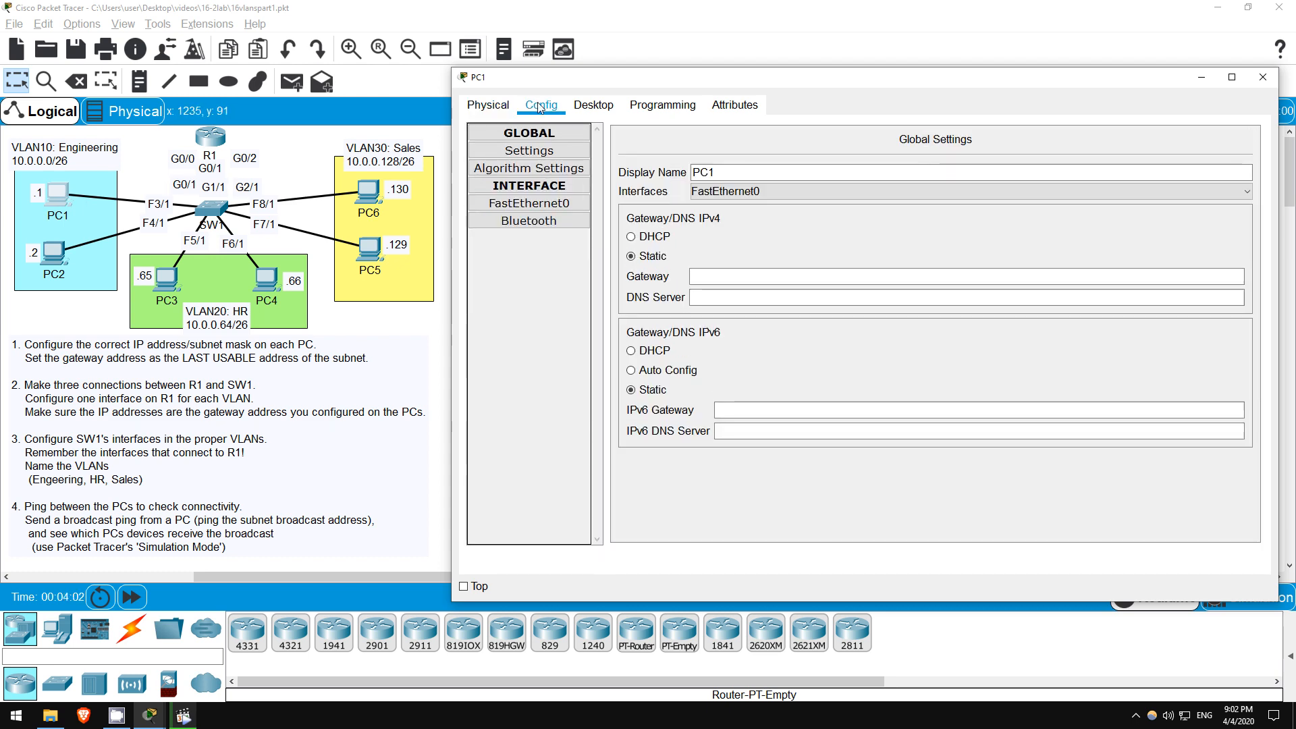
{"action": "left_click", "coordinate": [909, 276]}
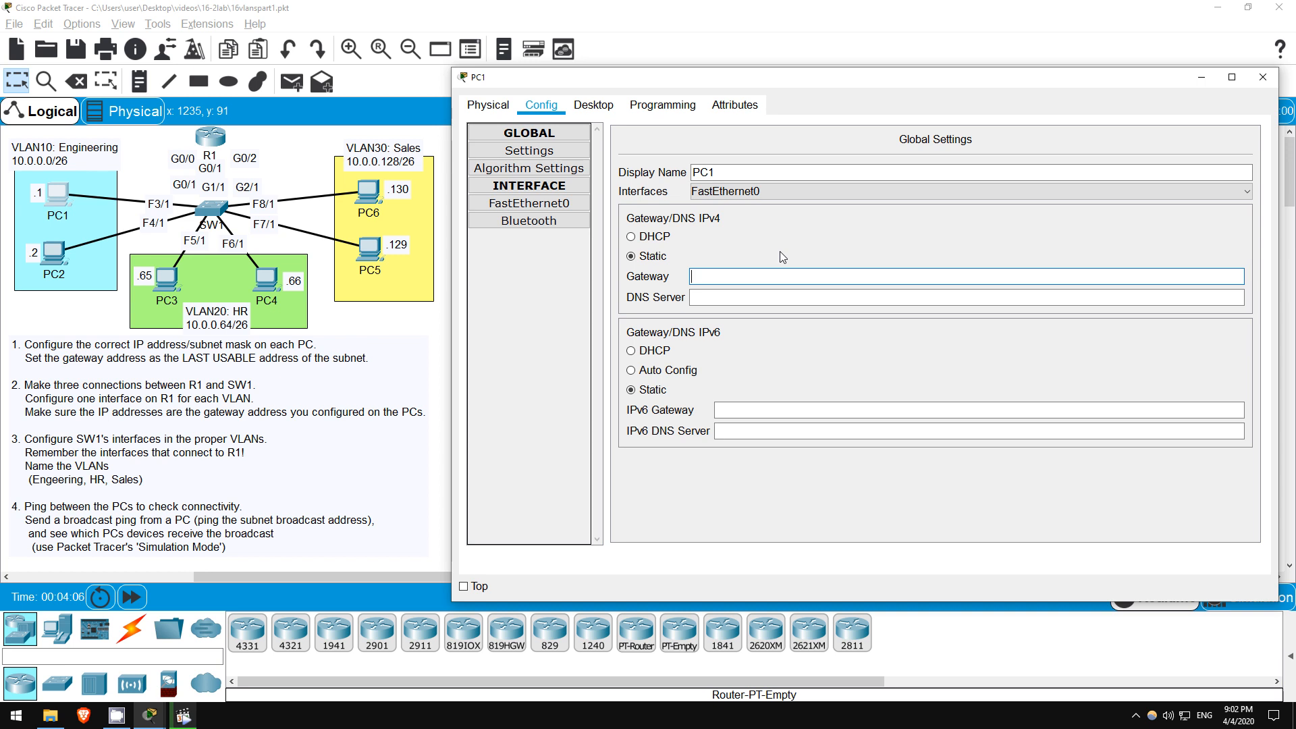
{"action": "type", "text": "10"}
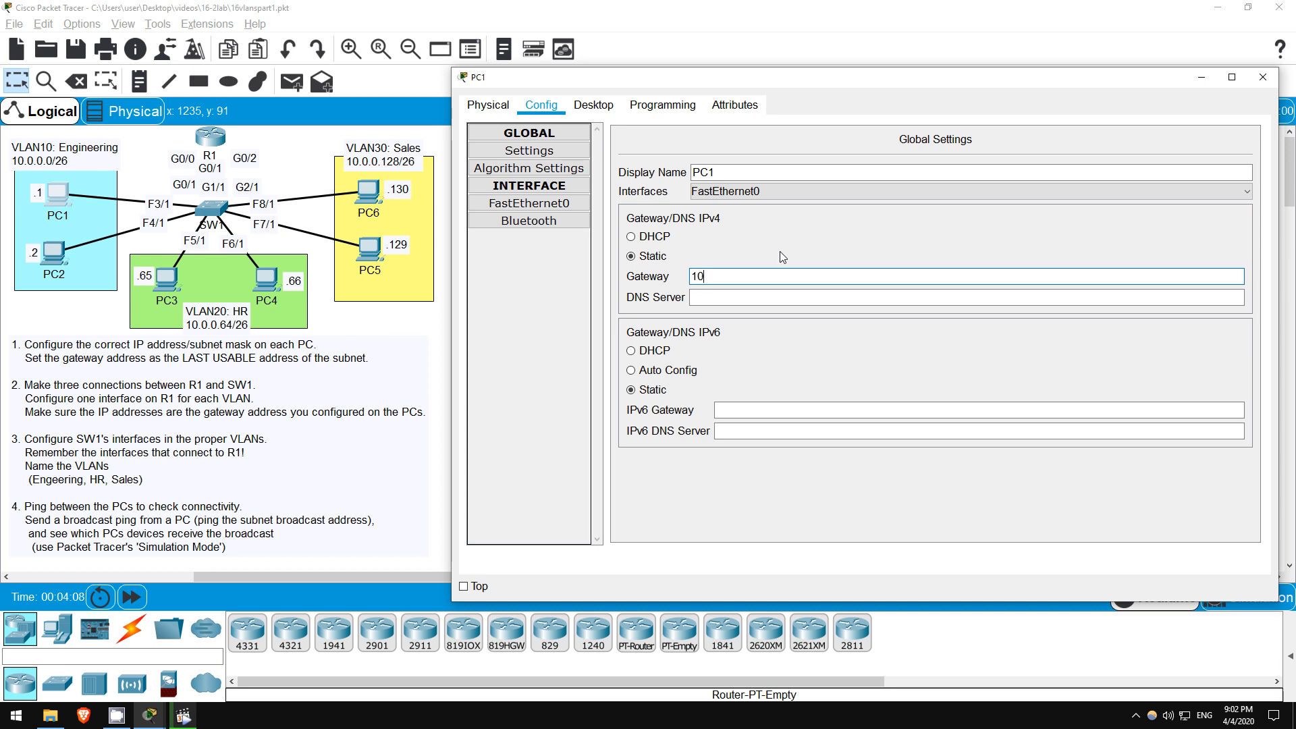
{"action": "type", "text": ".0.0.62"}
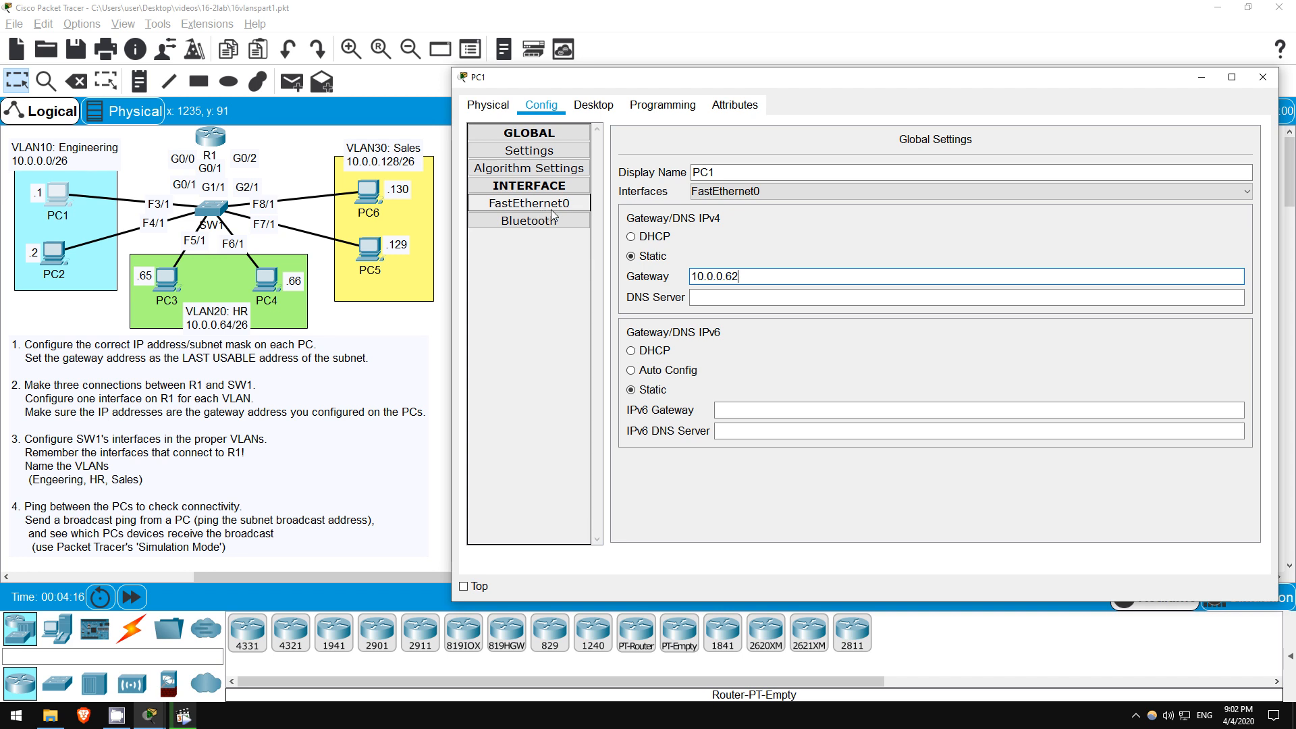
{"action": "left_click", "coordinate": [522, 204]}
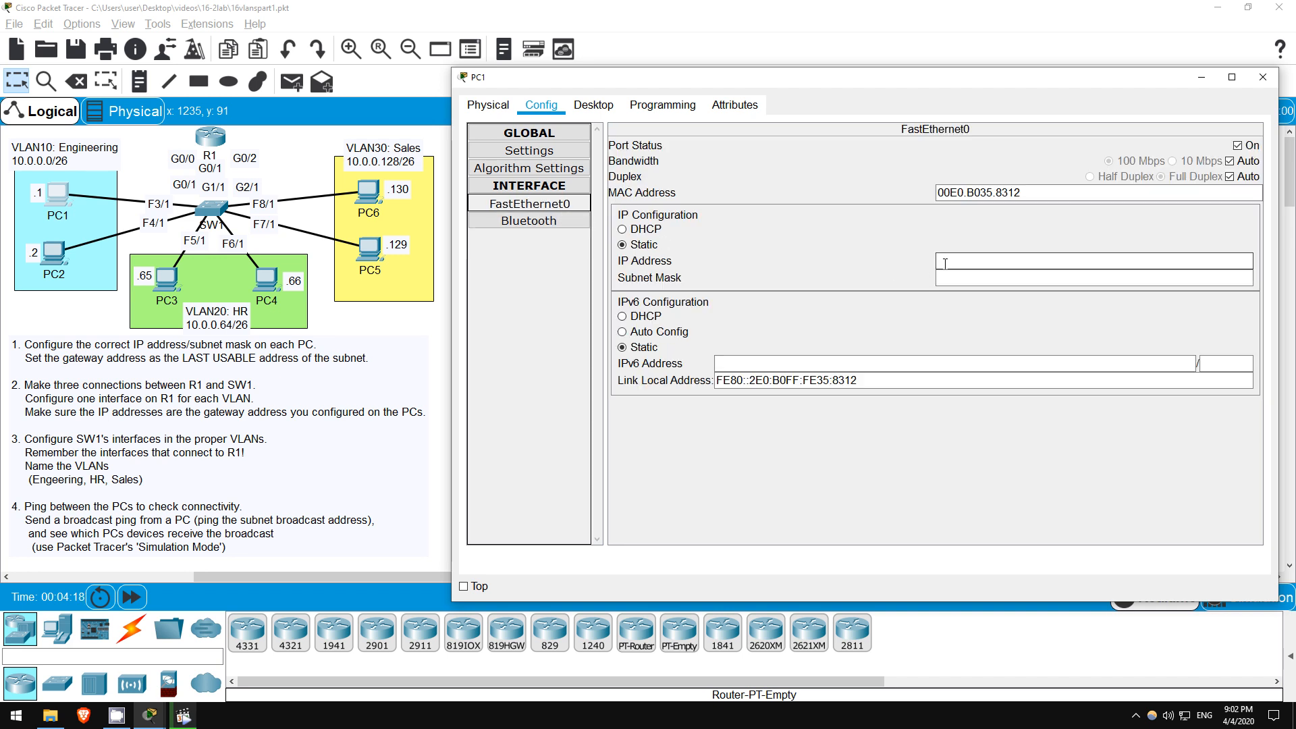
{"action": "type", "text": "10.0.0.1"}
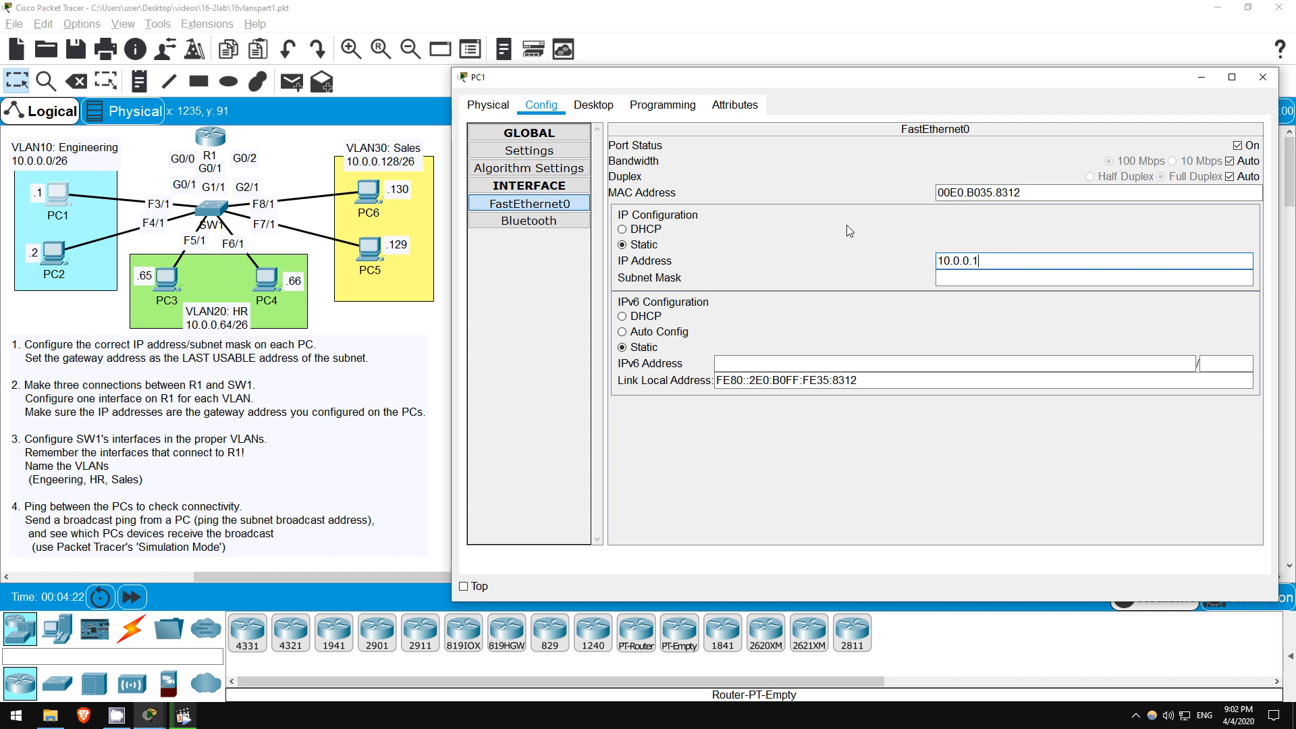
{"action": "left_click", "coordinate": [1093, 278]}
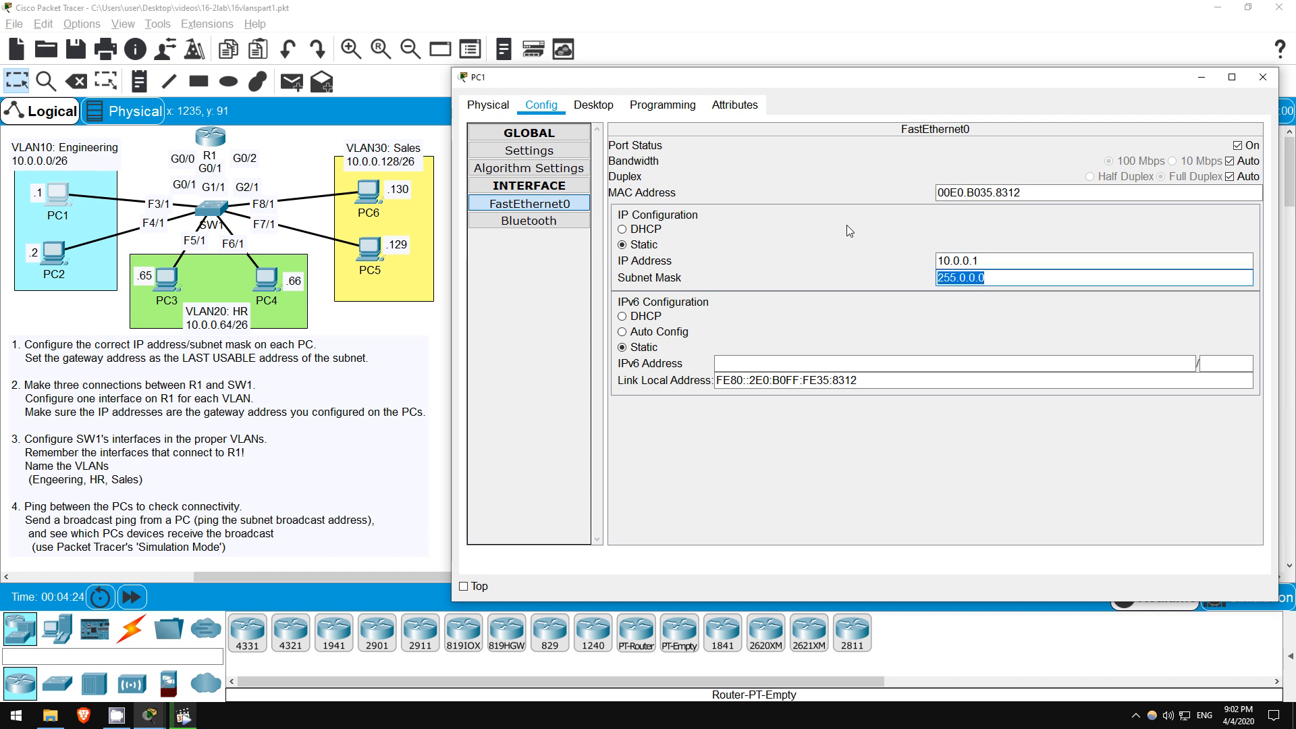
{"action": "type", "text": "255.255."}
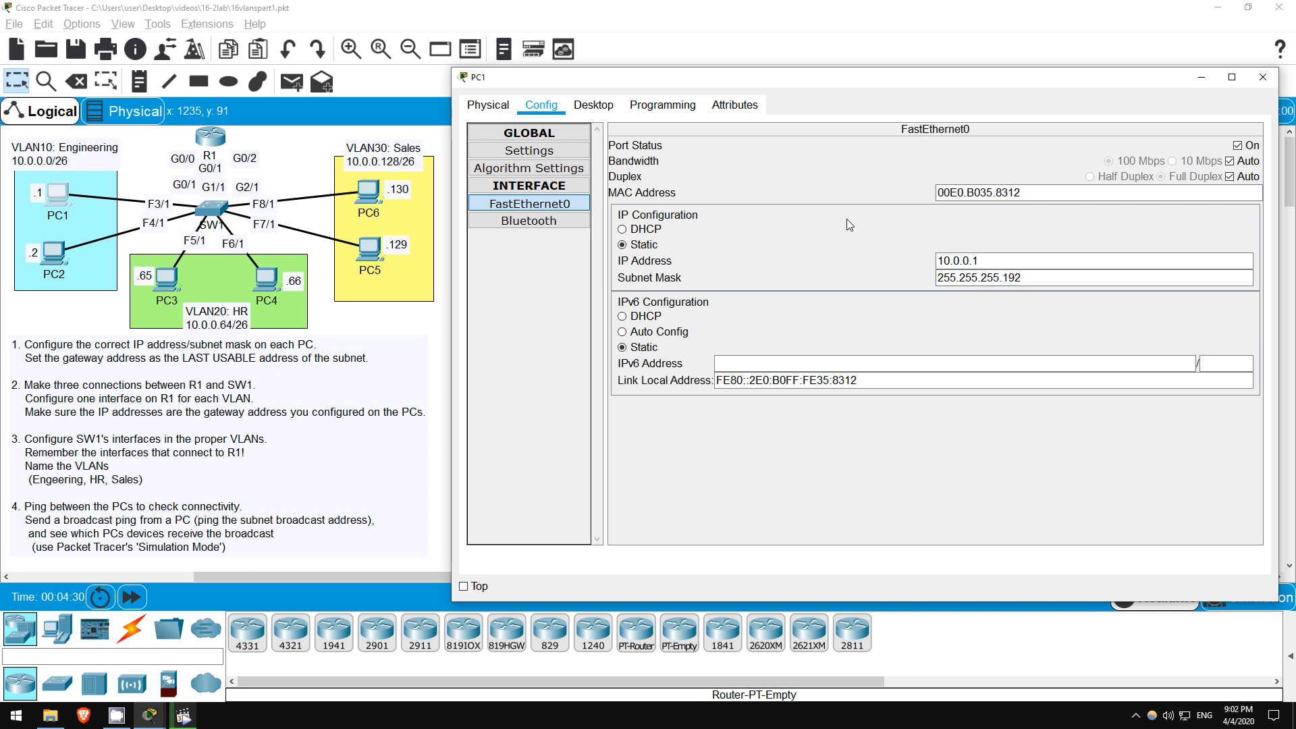
{"action": "mouse_move", "coordinate": [1200, 76]}
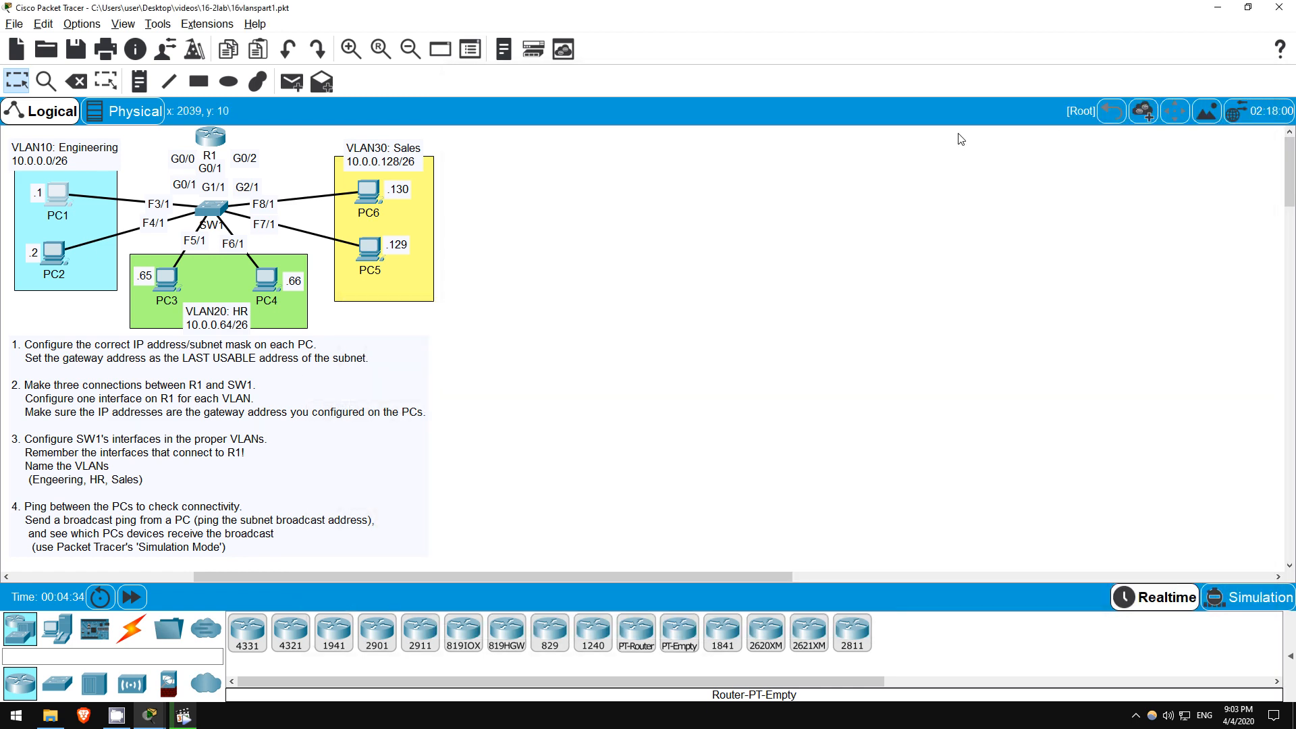
{"action": "mouse_move", "coordinate": [314, 232]}
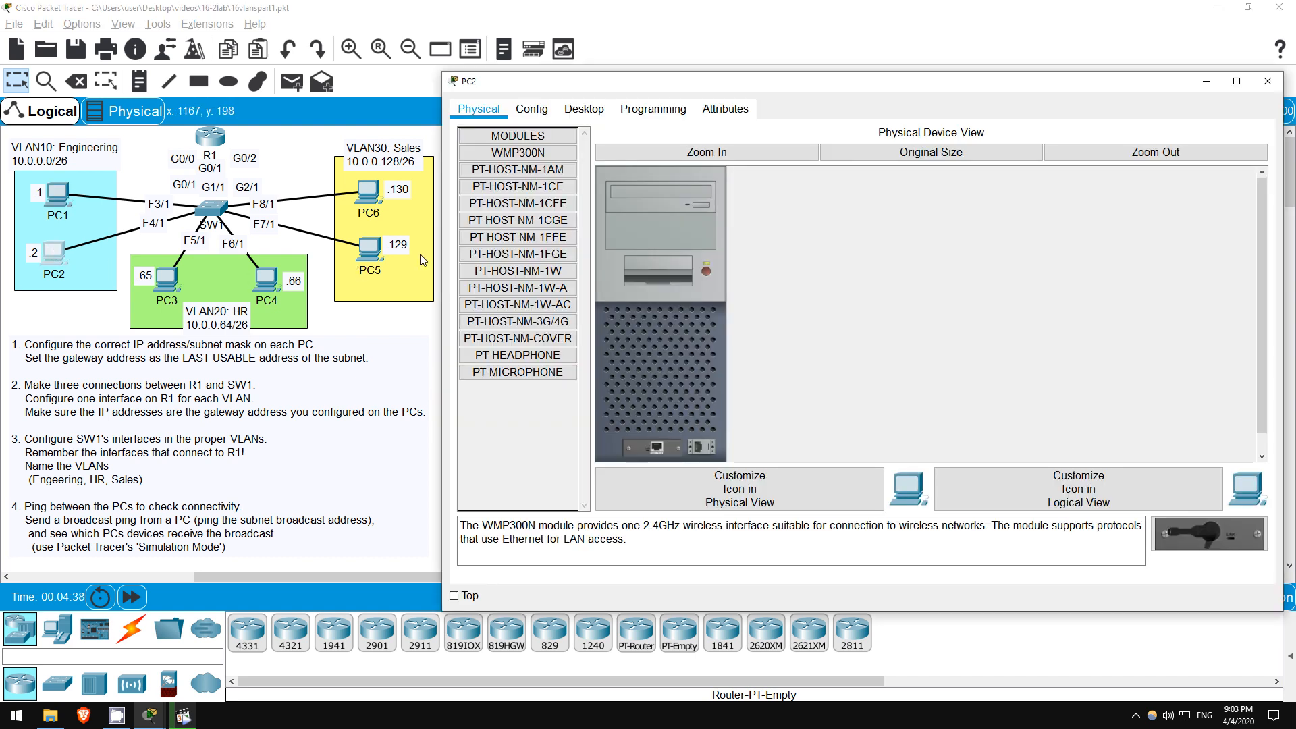
- Give PC2 gateway 10.0.0.62, IP 10.0.0.2 and mask 255.255.255.192, then close its window
{"action": "left_click", "coordinate": [532, 108]}
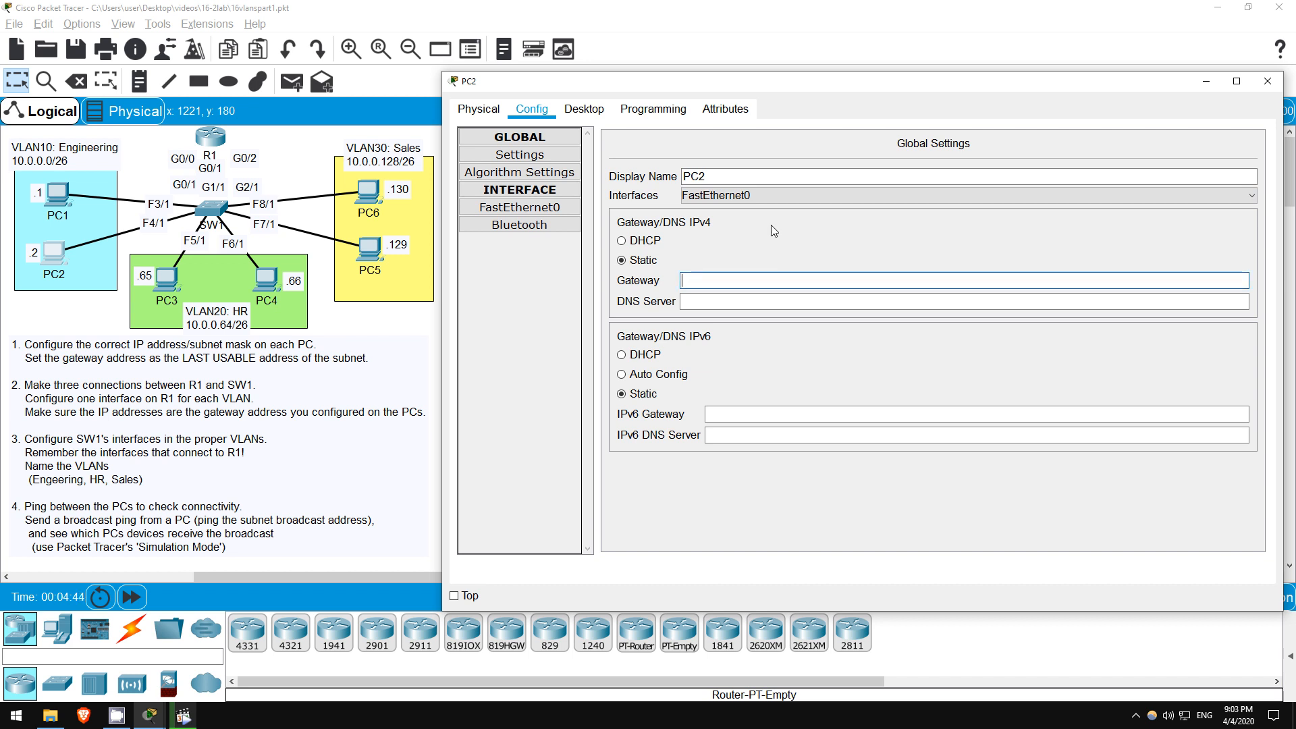
{"action": "type", "text": "10.0.0.62"}
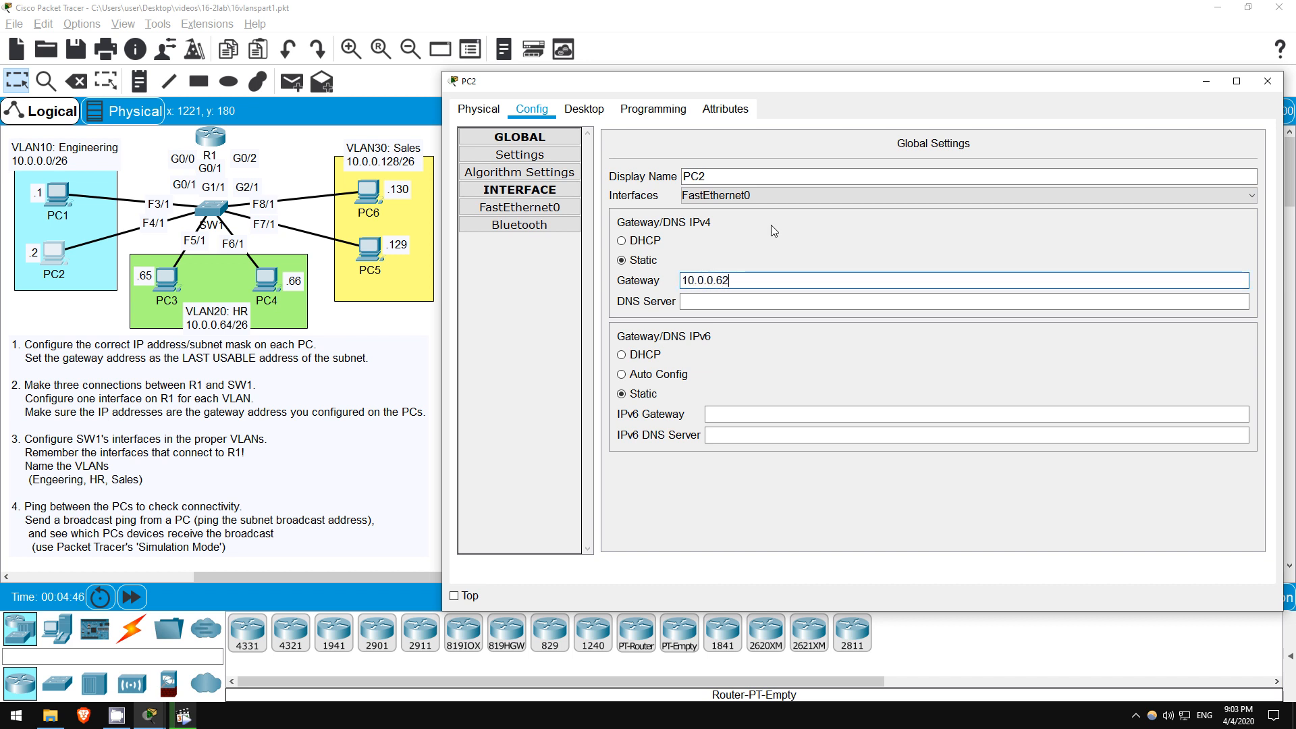
{"action": "left_click", "coordinate": [519, 206]}
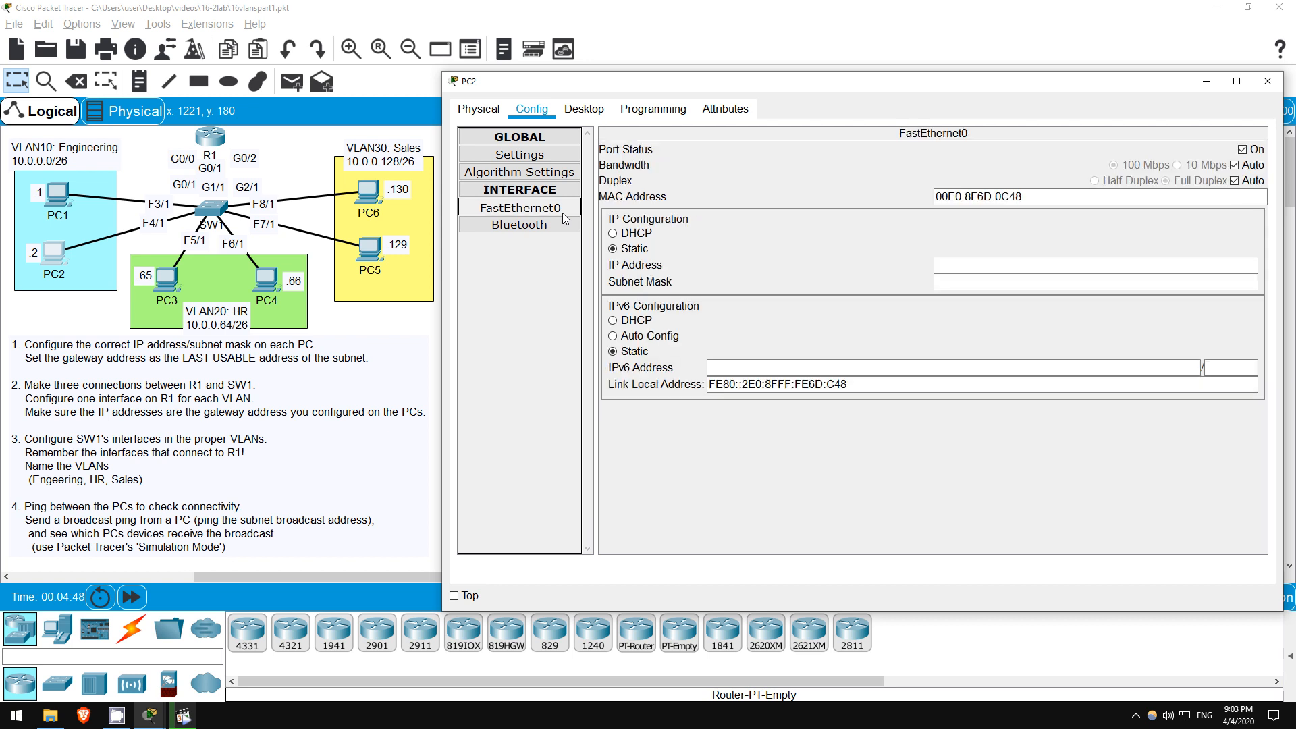
{"action": "left_click", "coordinate": [1095, 265]}
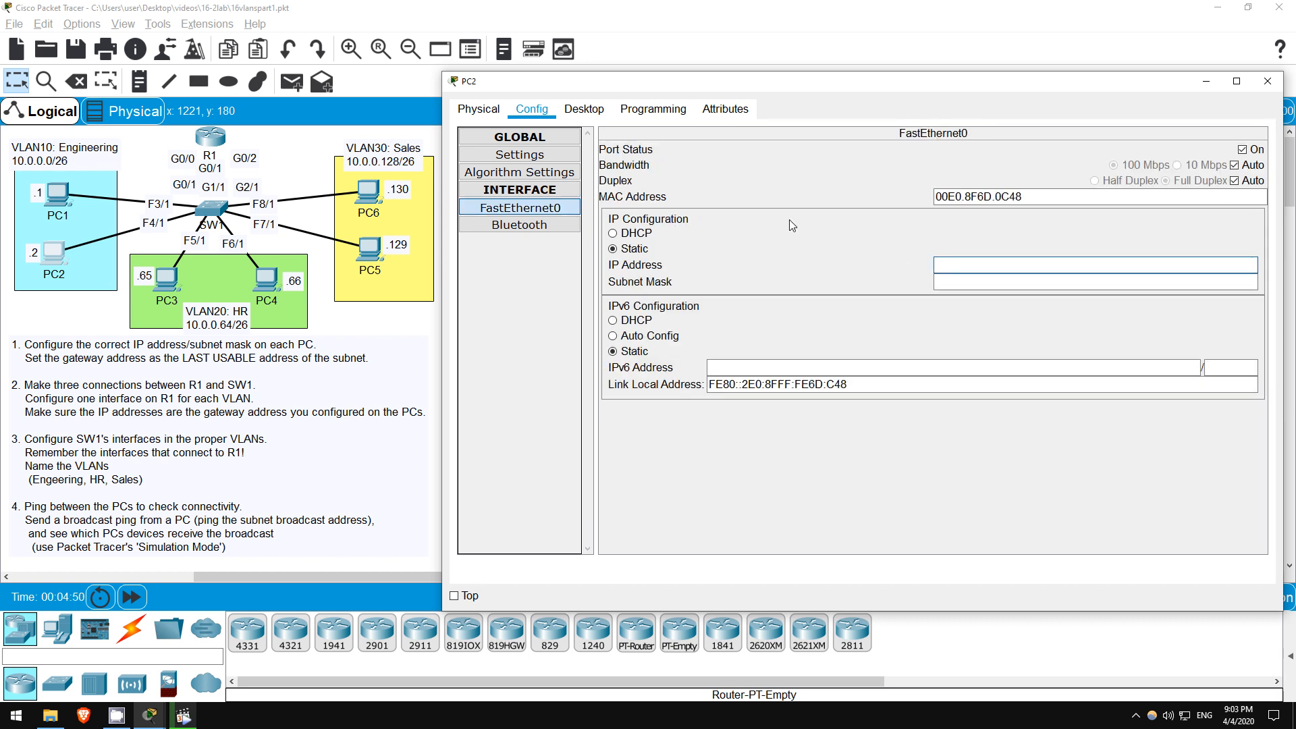
{"action": "type", "text": "10.0.0.2"}
{"action": "left_click", "coordinate": [1096, 281]}
{"action": "type", "text": "255.255.255.19"}
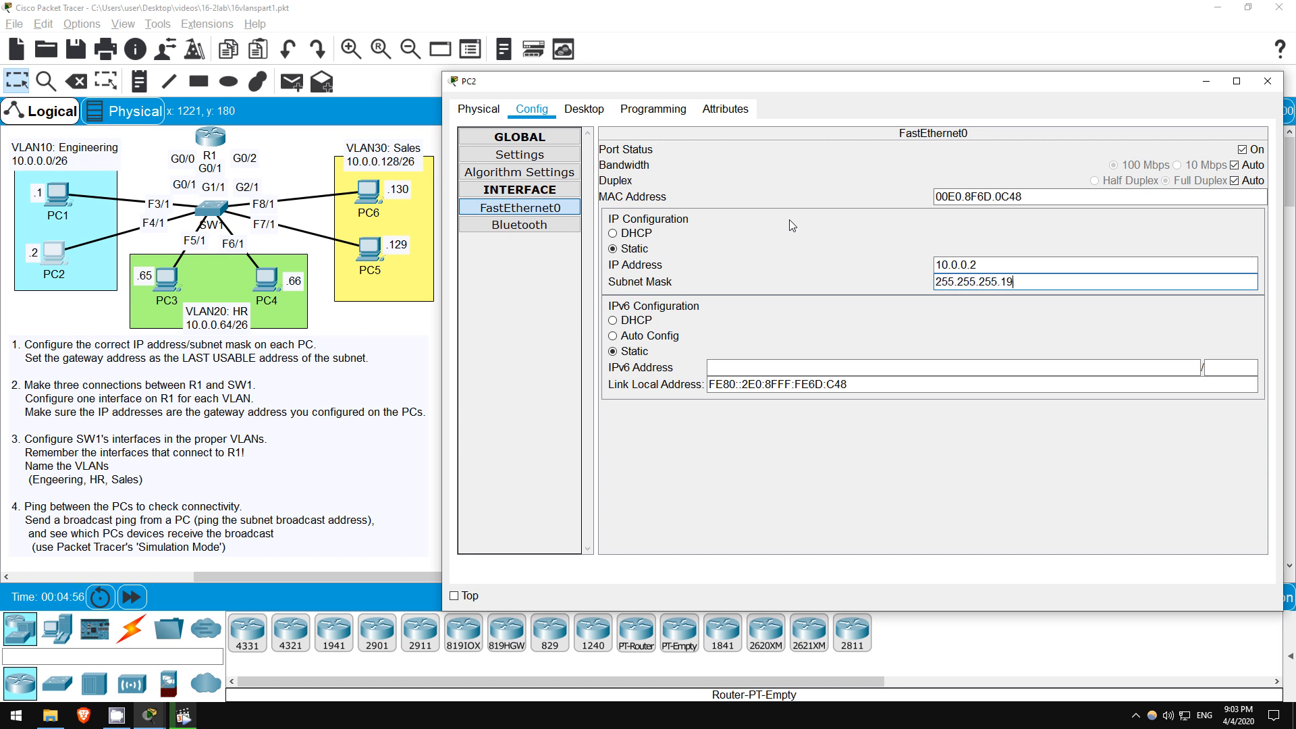
{"action": "type", "text": "2"}
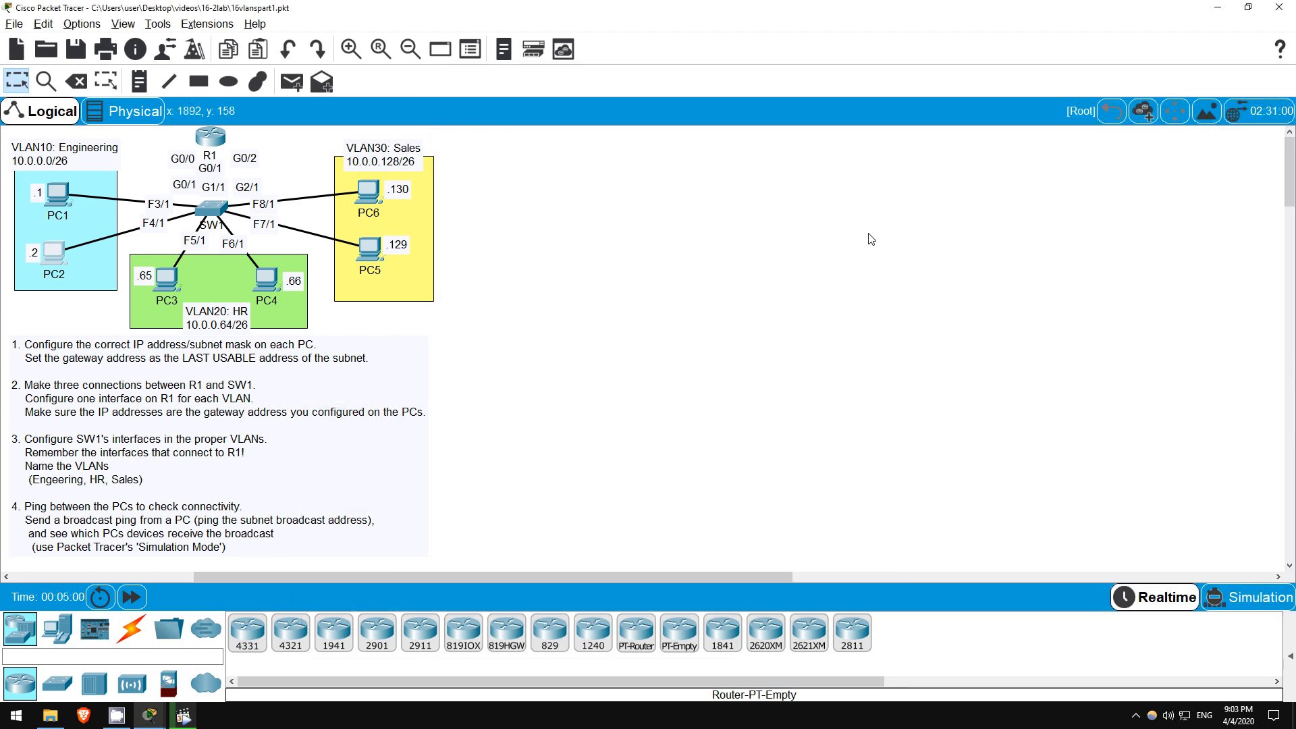
{"action": "mouse_move", "coordinate": [847, 221]}
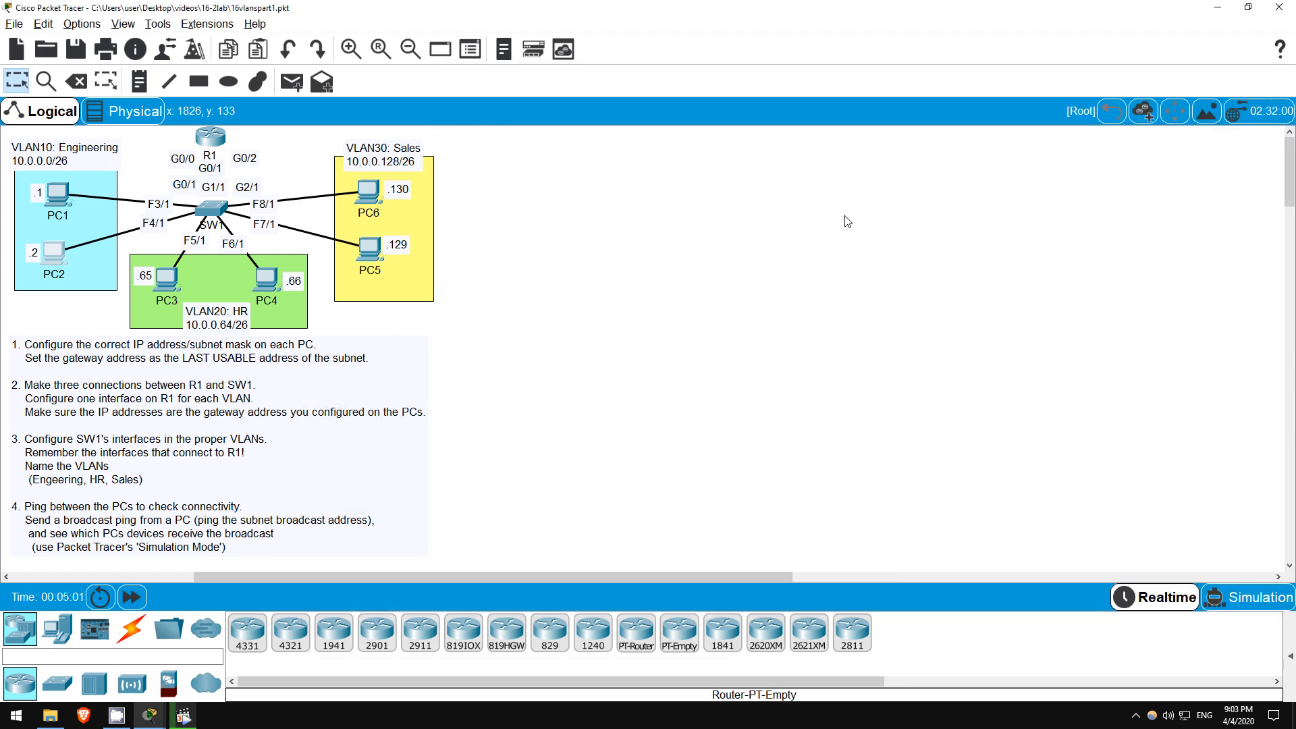
{"action": "mouse_move", "coordinate": [162, 280]}
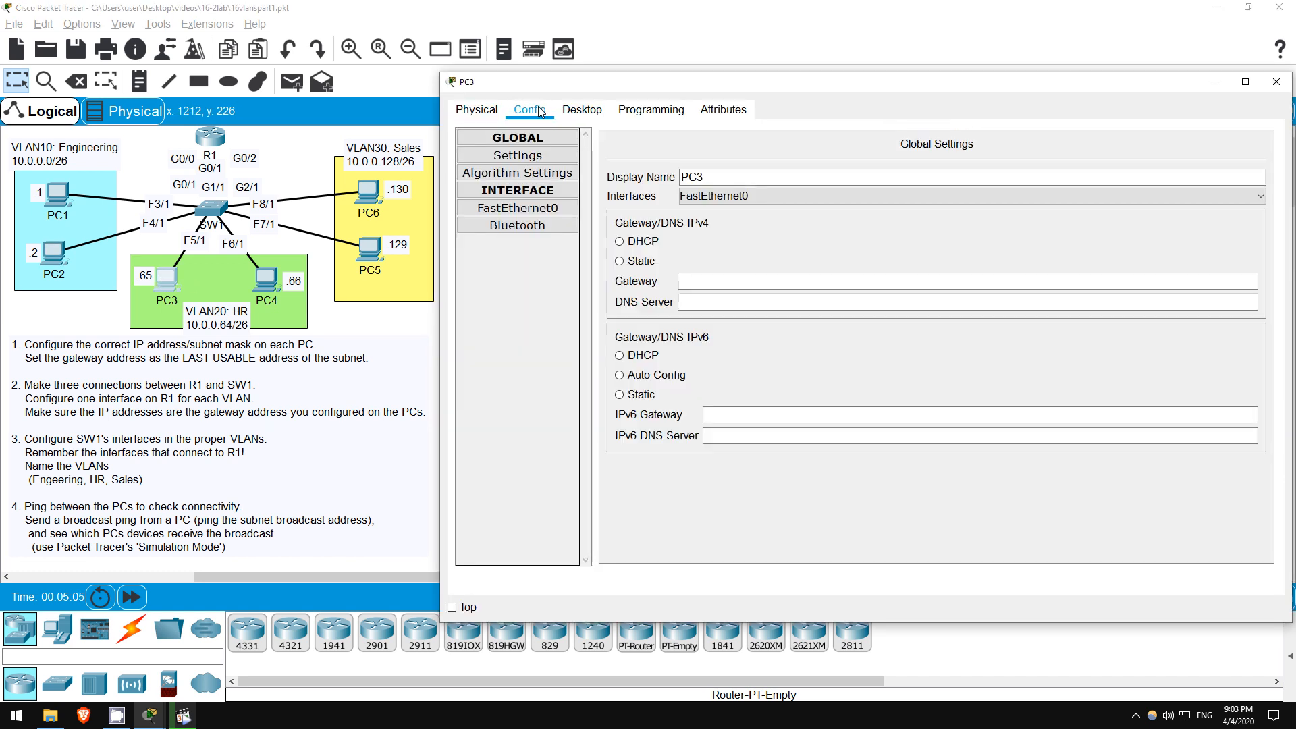
- Give PC3 gateway 10.0.0.126, IP 10.0.0.65 and mask 255.255.255.192, then close its window
{"action": "left_click", "coordinate": [619, 261]}
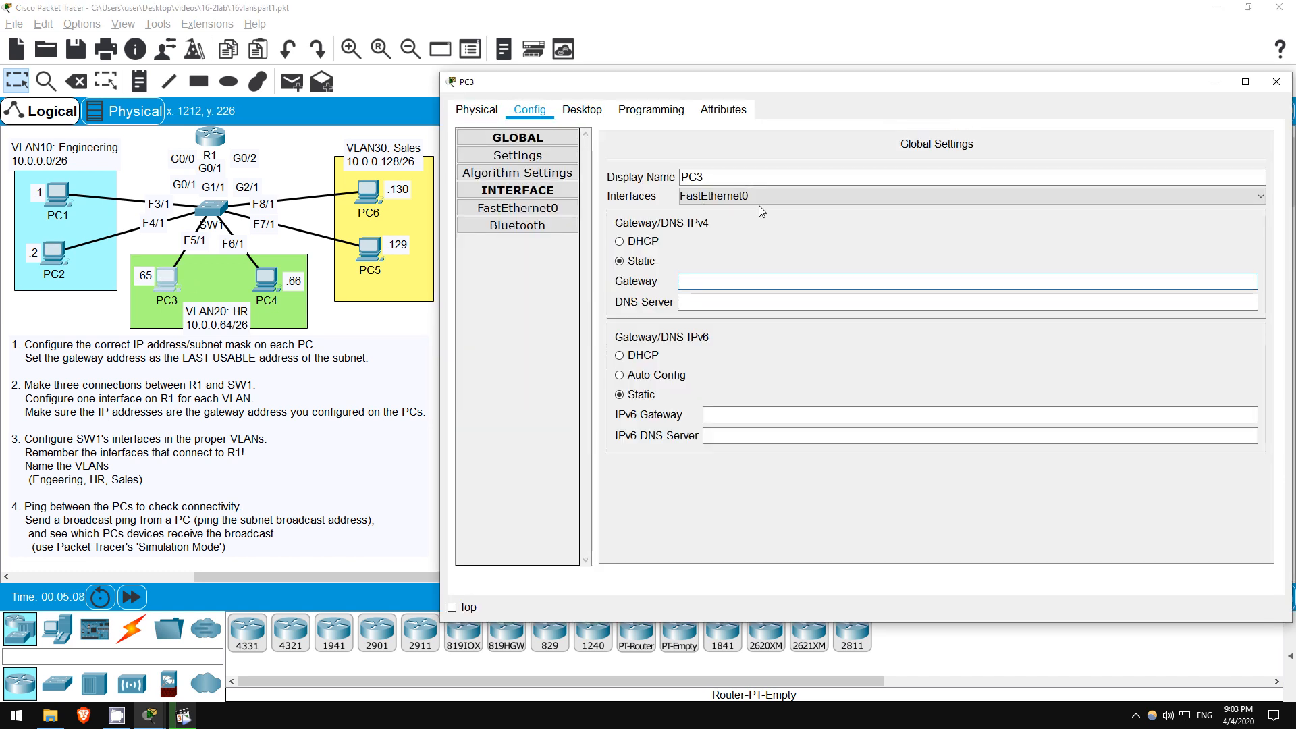
{"action": "type", "text": "10.00.0.126"}
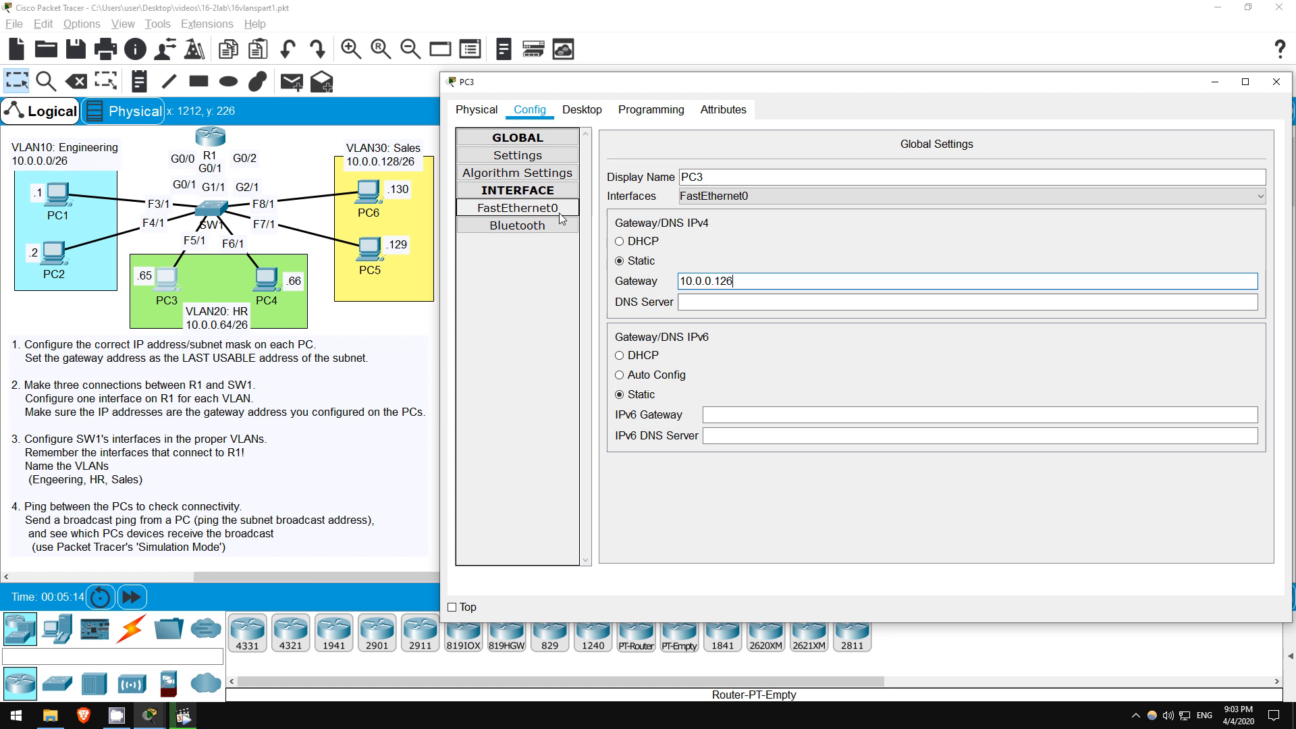
{"action": "left_click", "coordinate": [517, 207]}
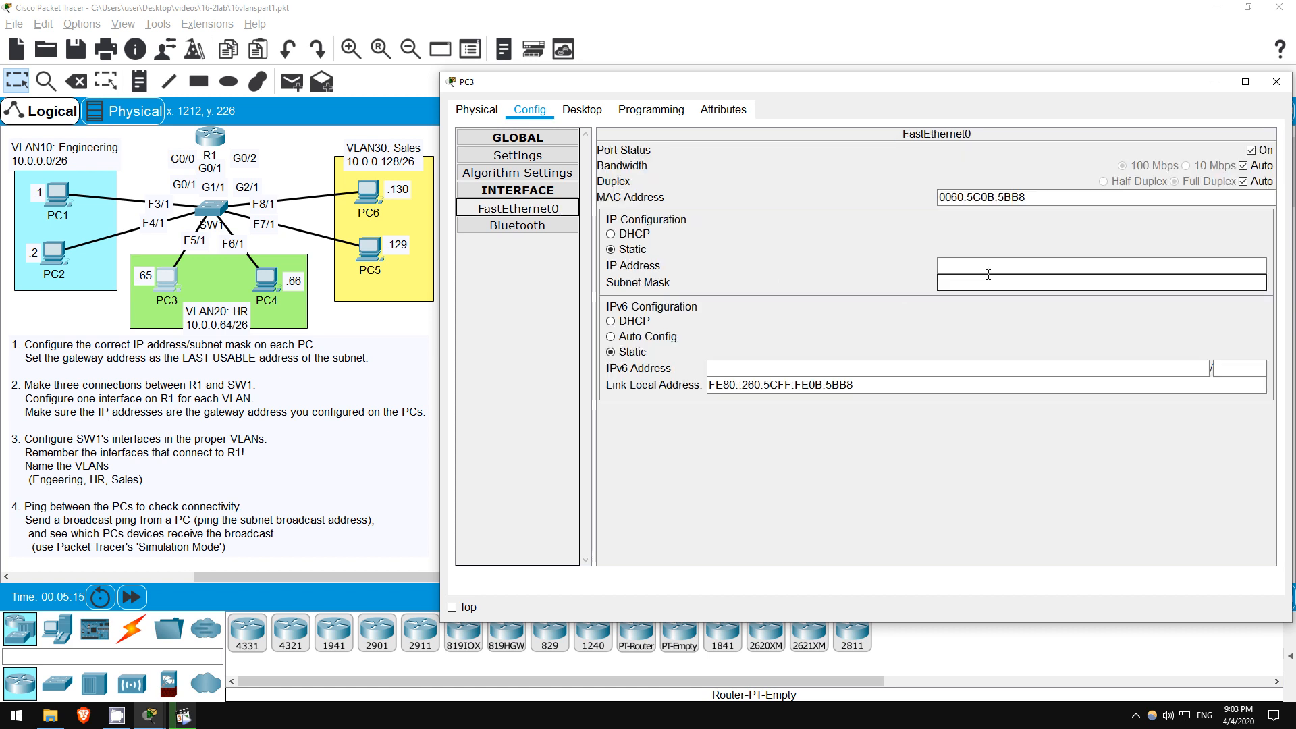
{"action": "type", "text": "10.0.0.65"}
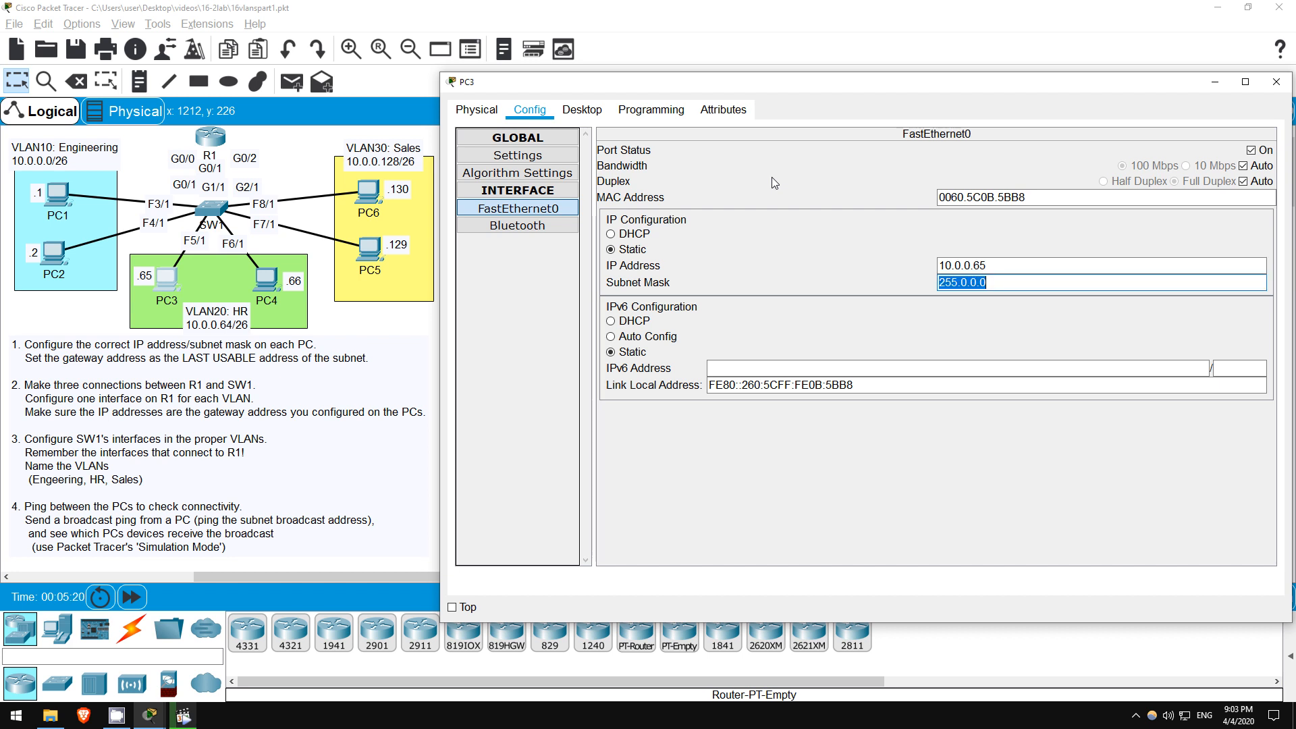
{"action": "type", "text": "255.255"}
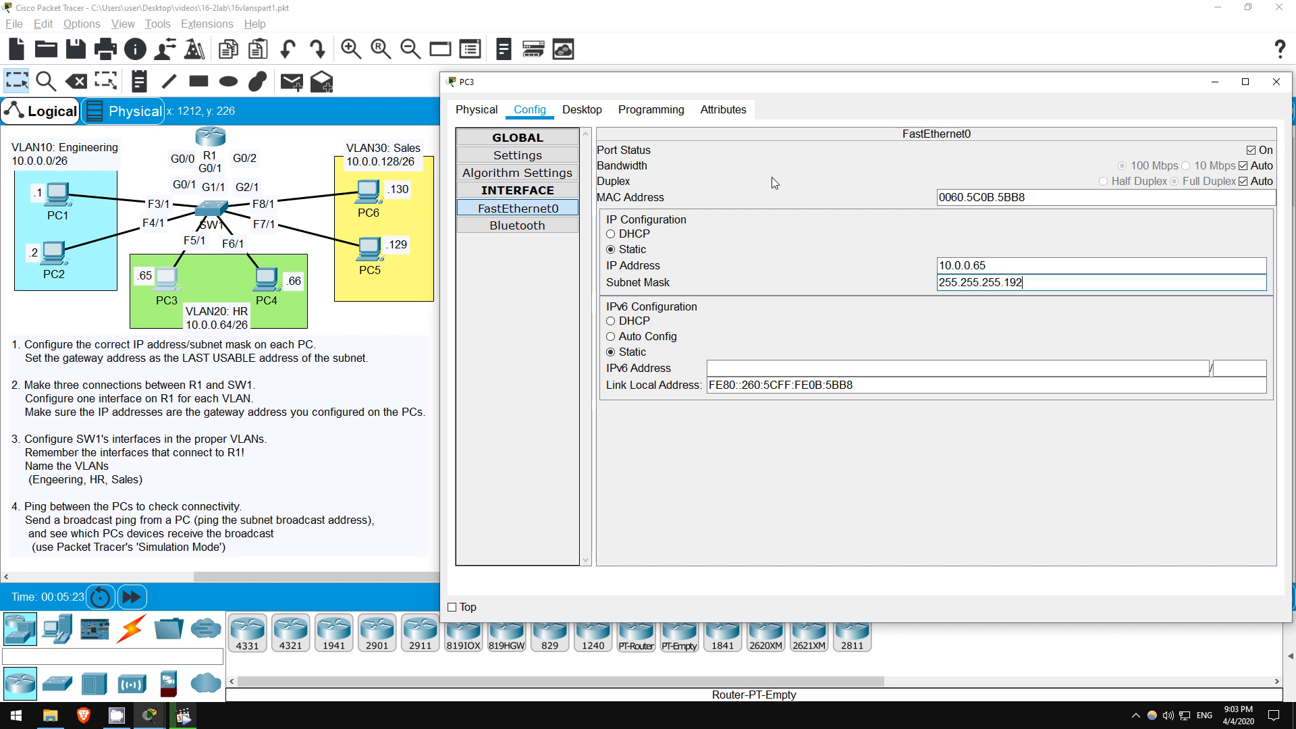
{"action": "left_click", "coordinate": [1277, 82]}
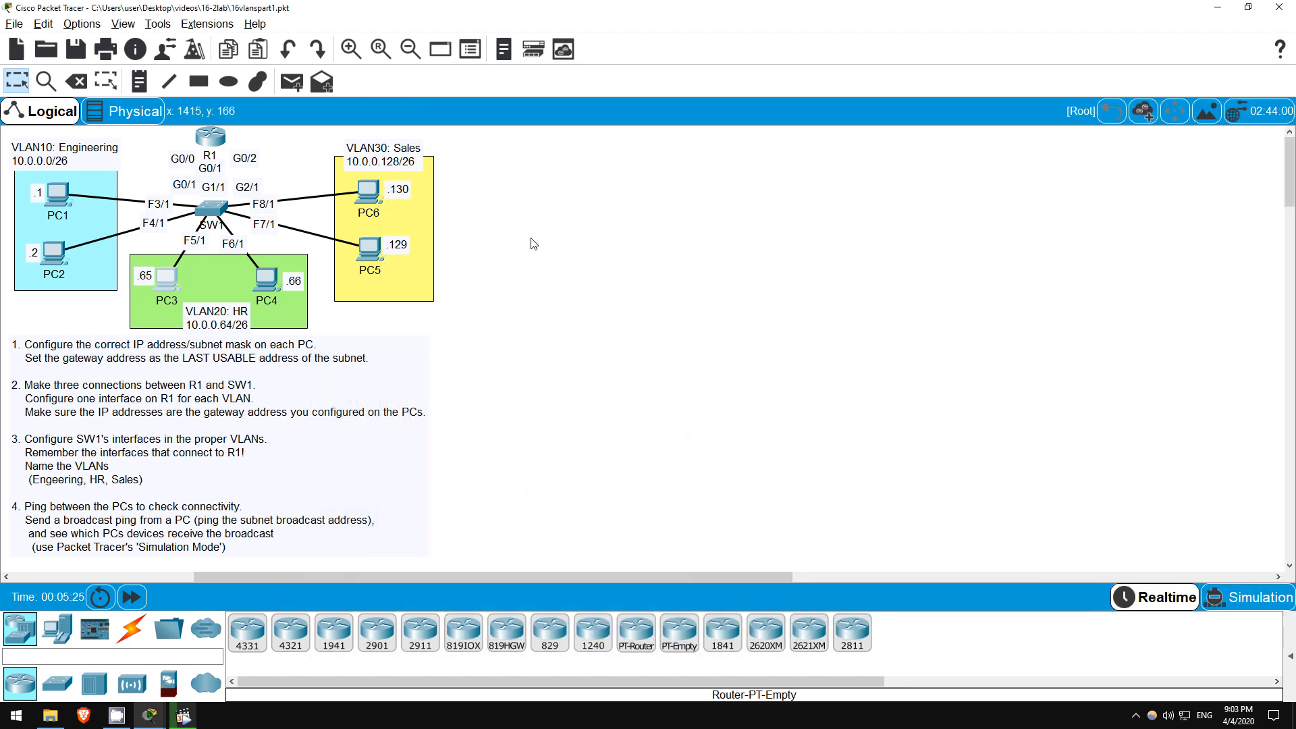
- Give PC4 gateway 10.0.0.126, IP 10.0.0.66 and mask 255.255.255.192, then close its window
{"action": "double_click", "coordinate": [264, 280]}
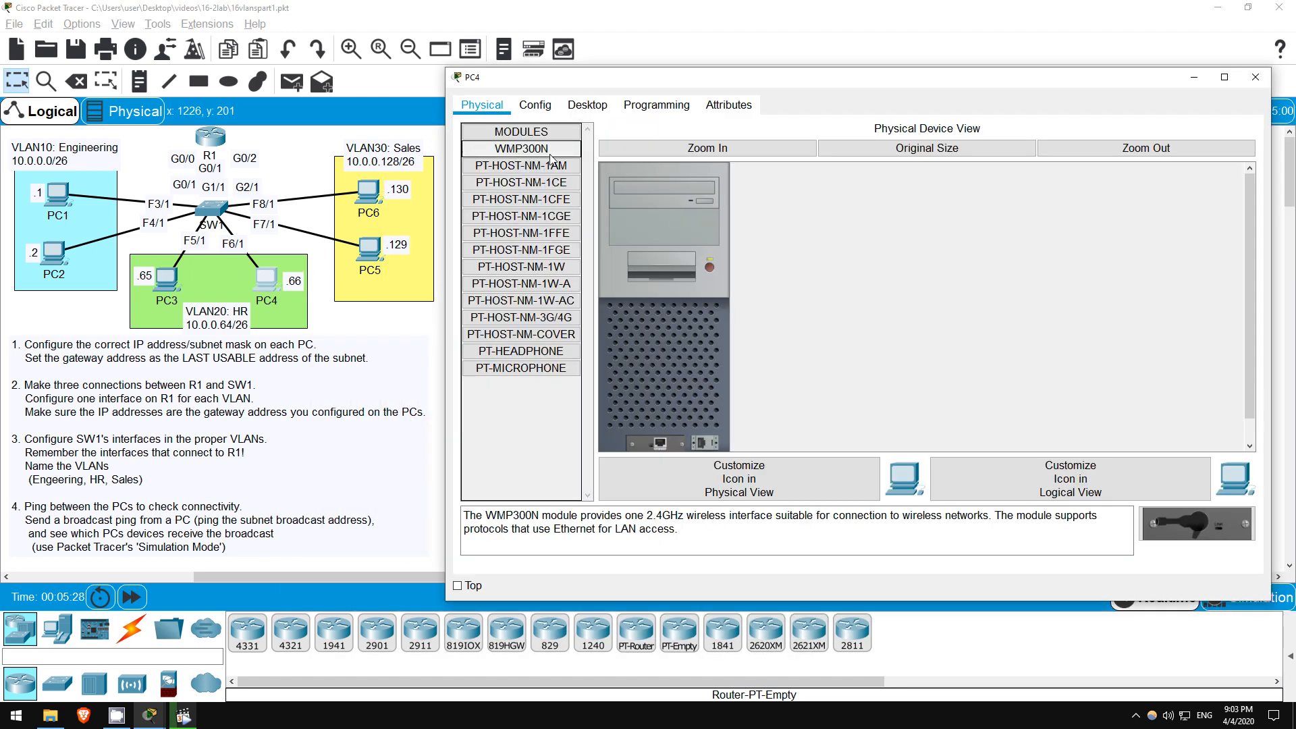
{"action": "left_click", "coordinate": [534, 105]}
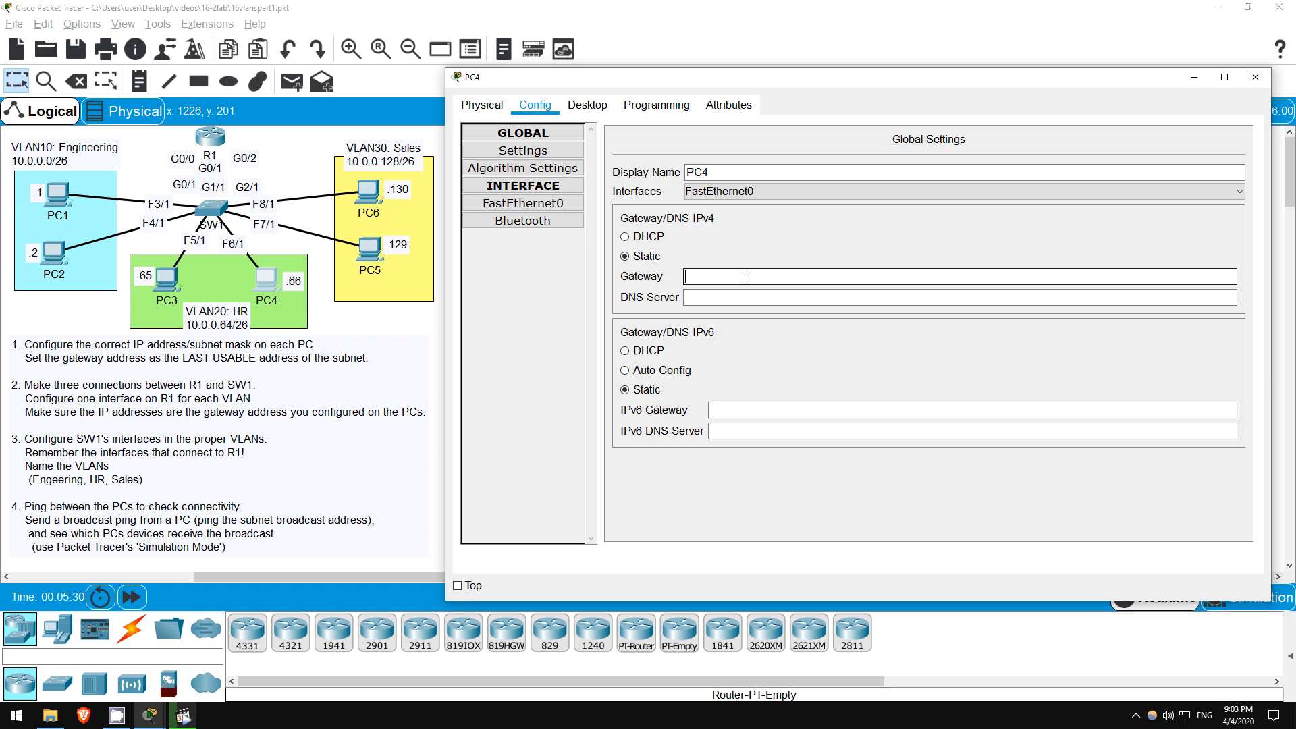
{"action": "type", "text": "10.0.0.126"}
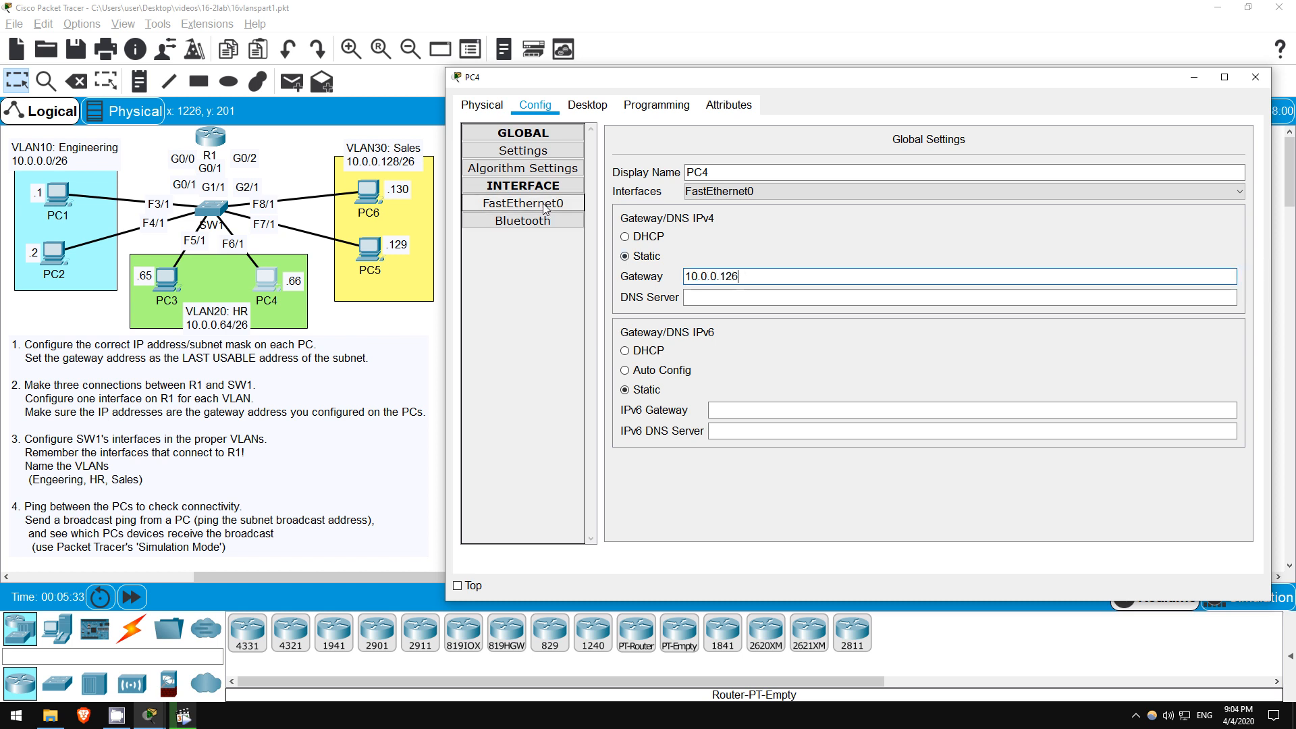
{"action": "left_click", "coordinate": [522, 203]}
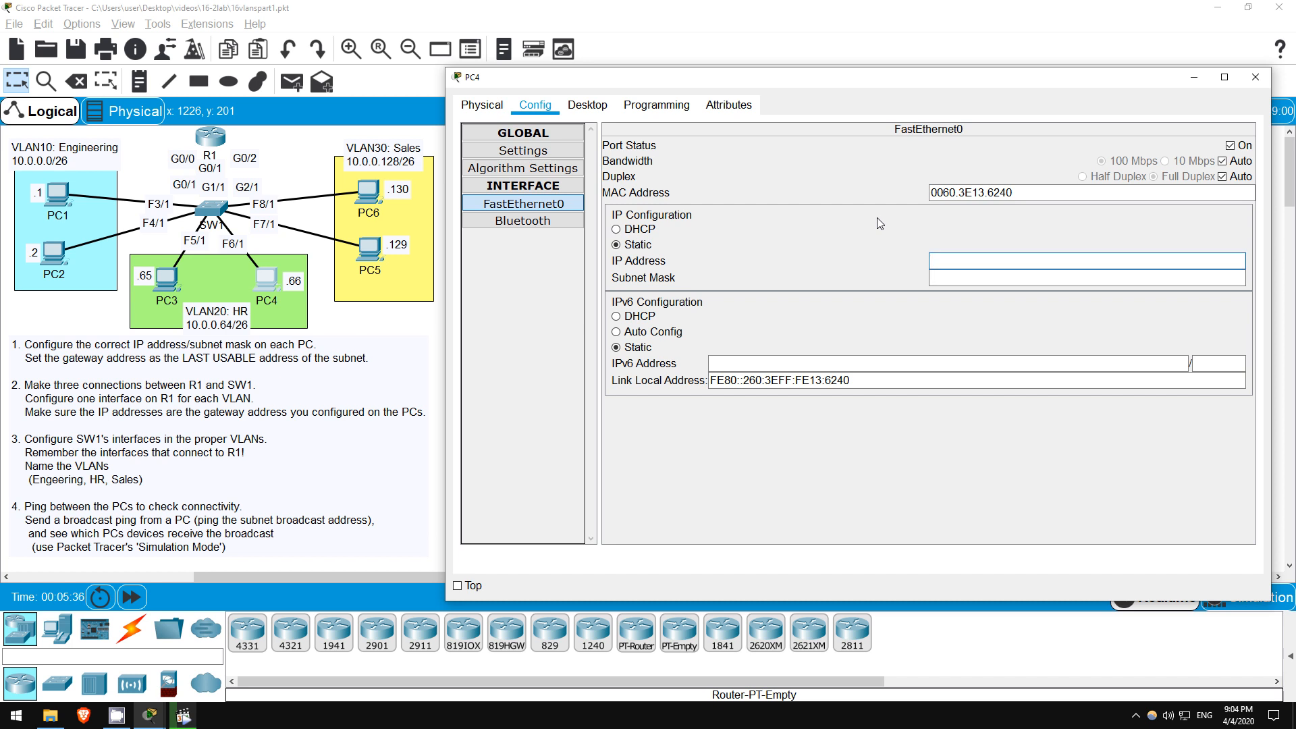
{"action": "type", "text": "10.0.0.66"}
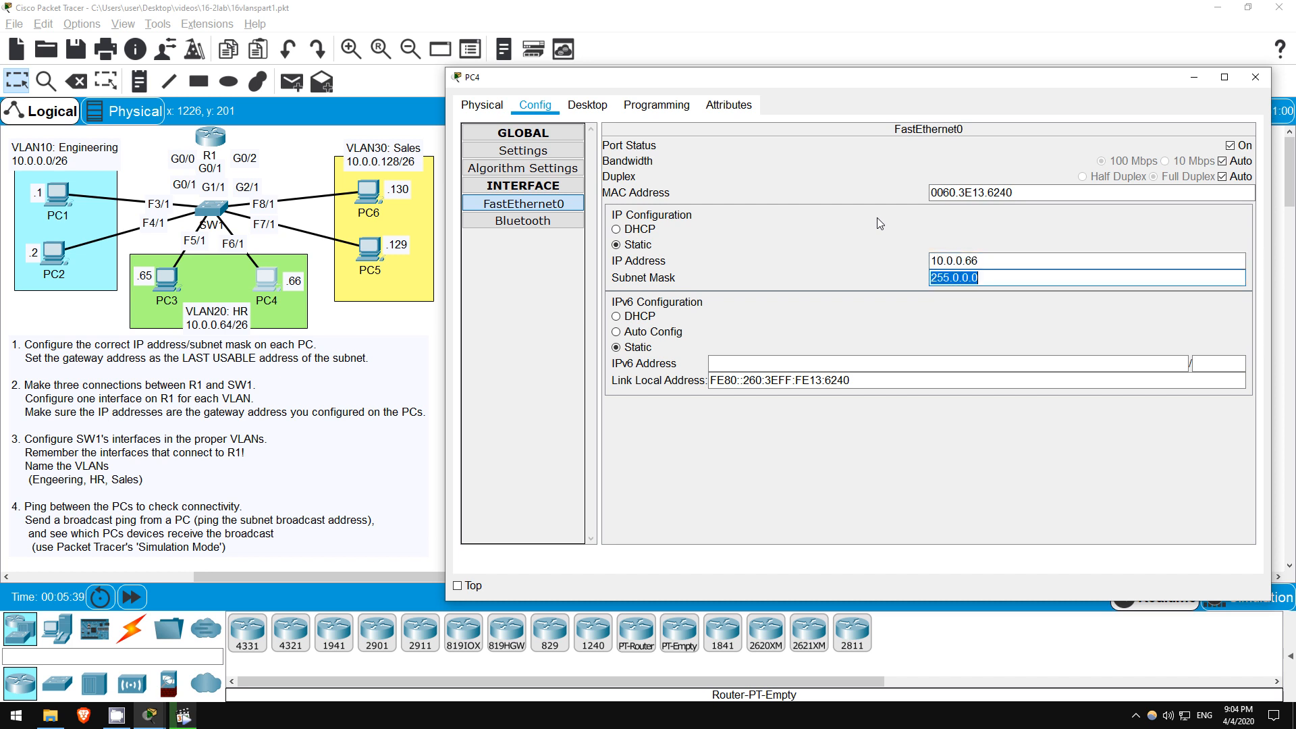
{"action": "type", "text": "255.255."}
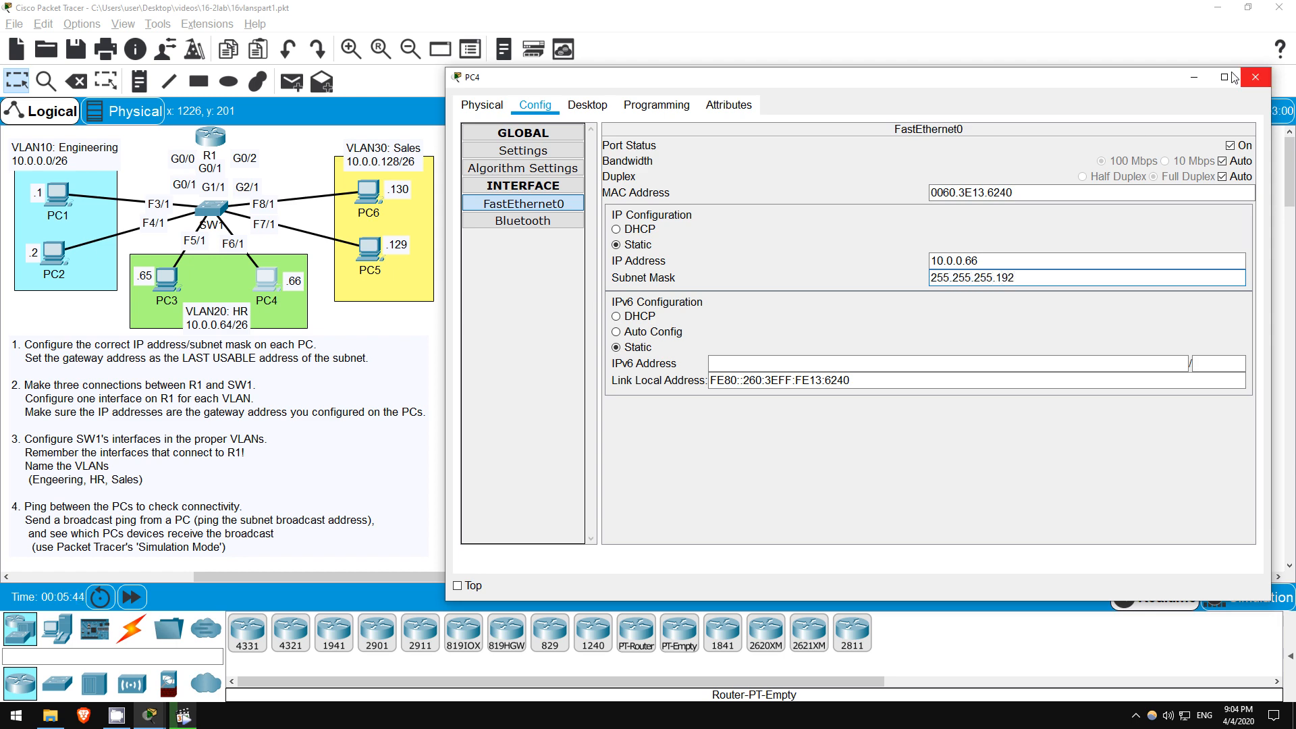
{"action": "left_click", "coordinate": [1255, 77]}
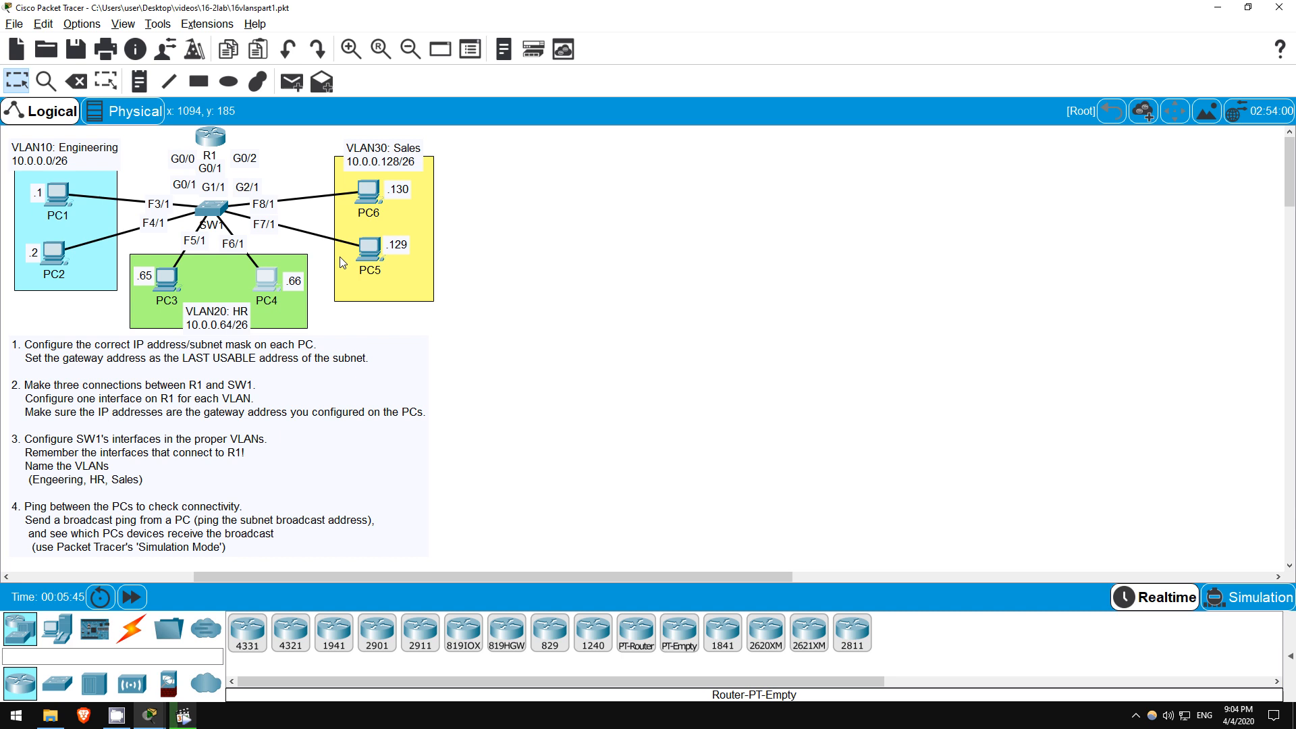
{"action": "mouse_move", "coordinate": [342, 280]}
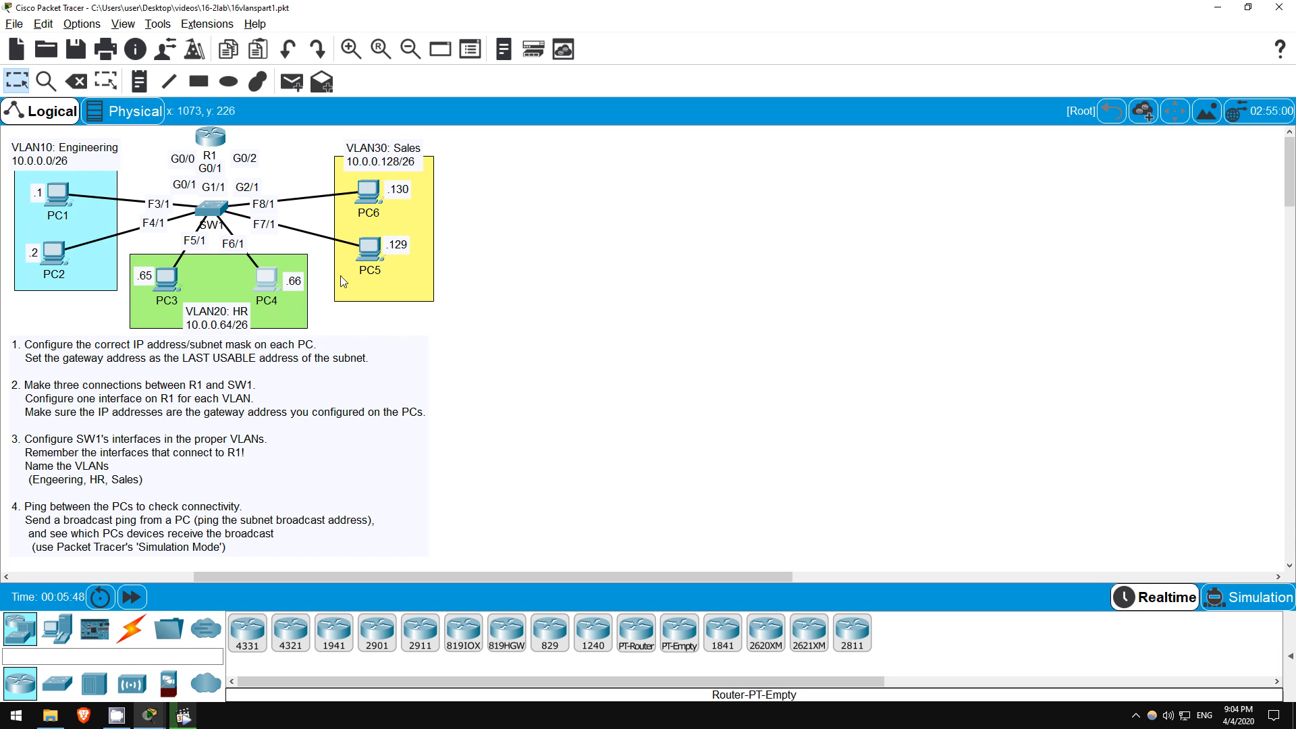
{"action": "mouse_move", "coordinate": [369, 249]}
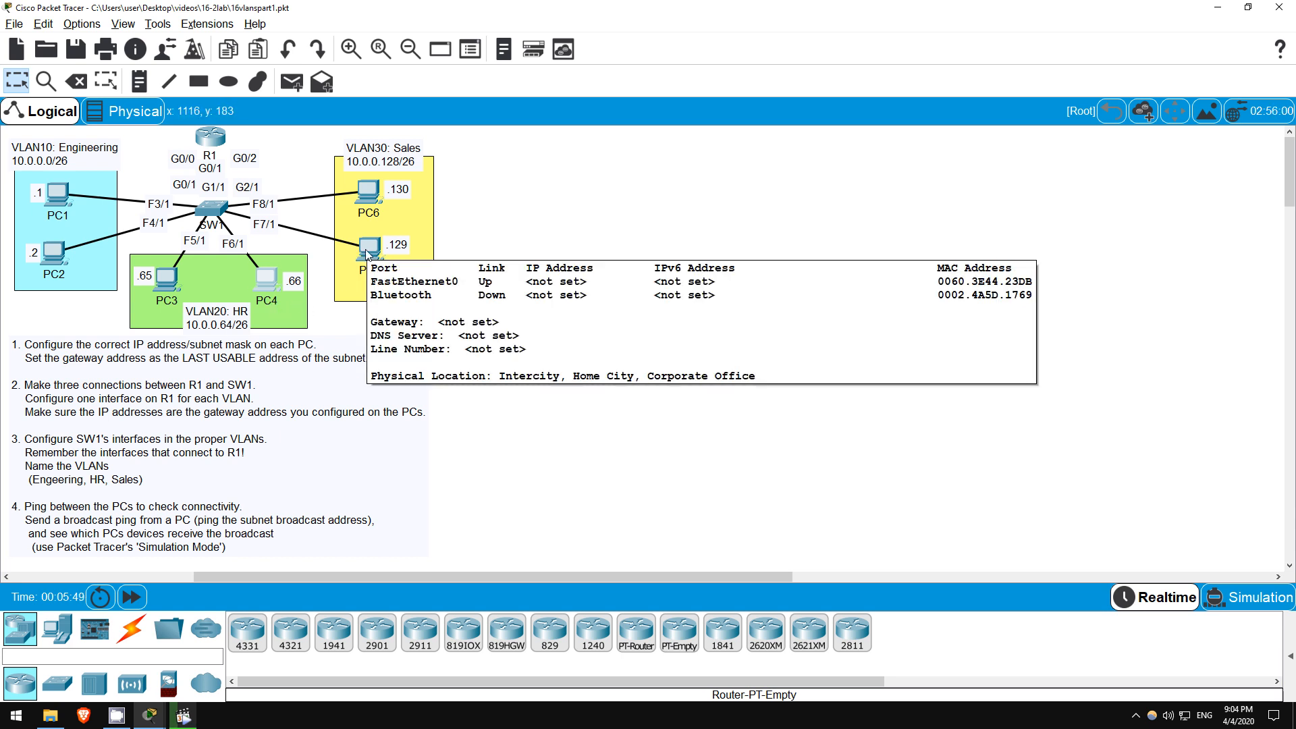
- Give PC5 gateway 10.0.0.190, IP 10.0.0.129 and a subnet mask, then close its window
{"action": "double_click", "coordinate": [368, 245]}
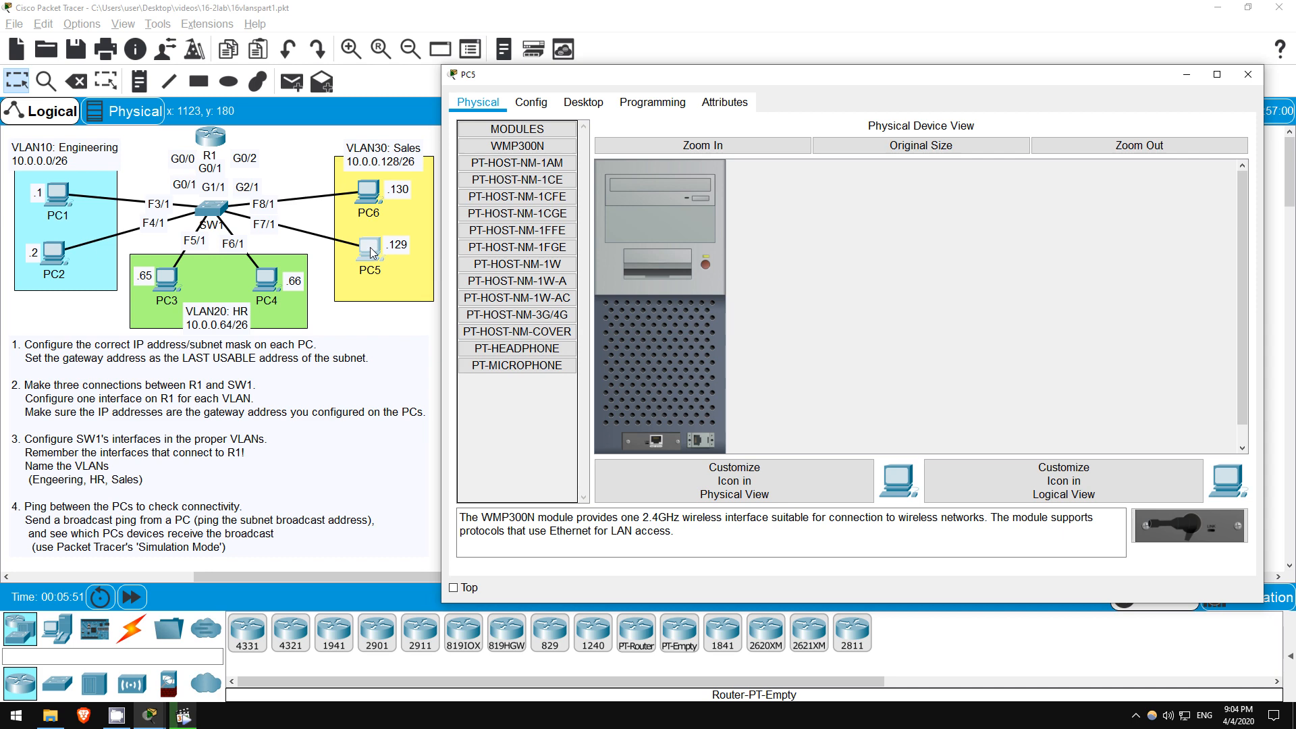
{"action": "mouse_move", "coordinate": [516, 179]}
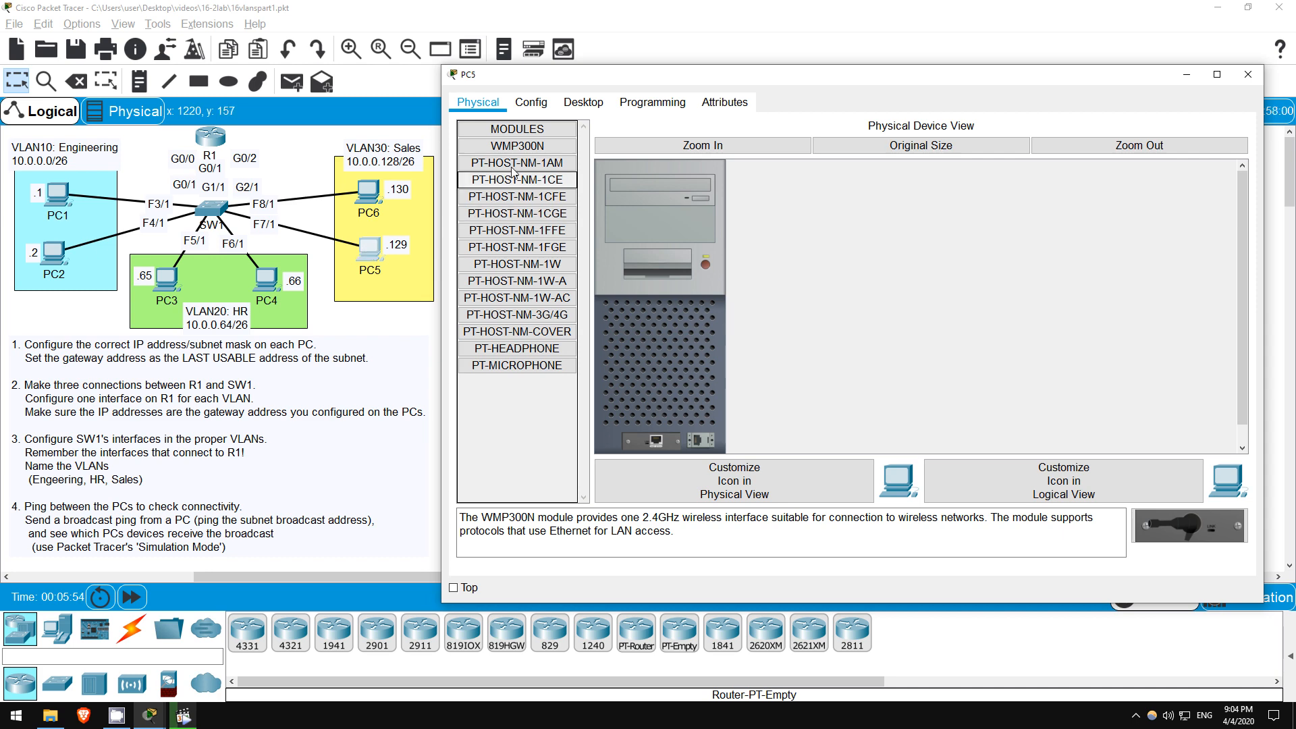
{"action": "left_click", "coordinate": [530, 102]}
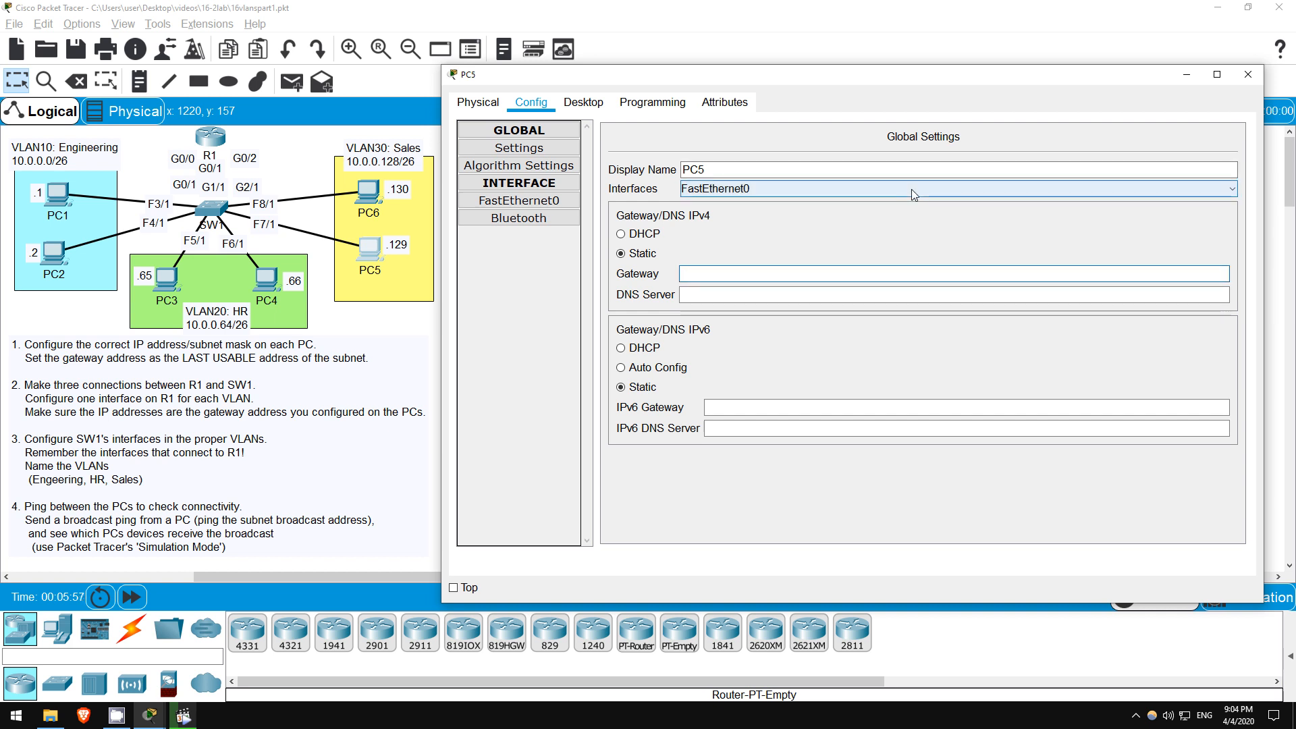
{"action": "type", "text": "10.0.0.190"}
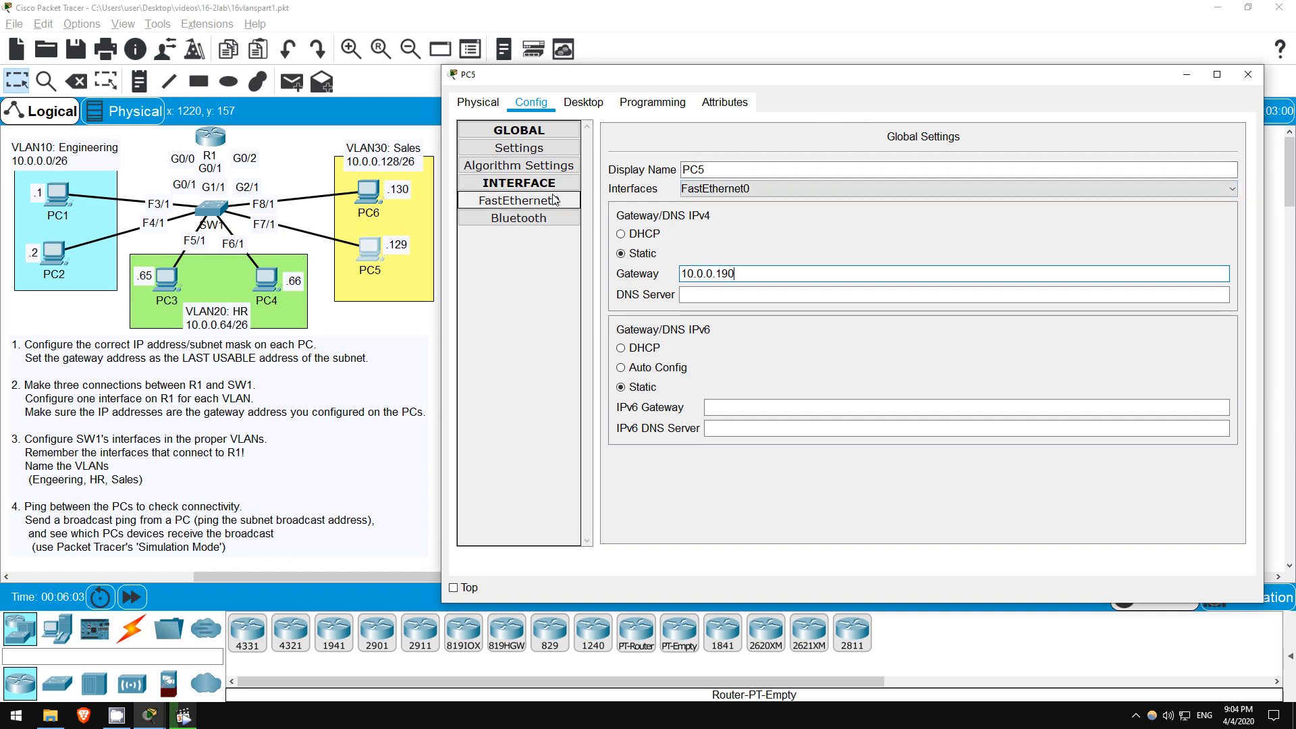
{"action": "left_click", "coordinate": [518, 200]}
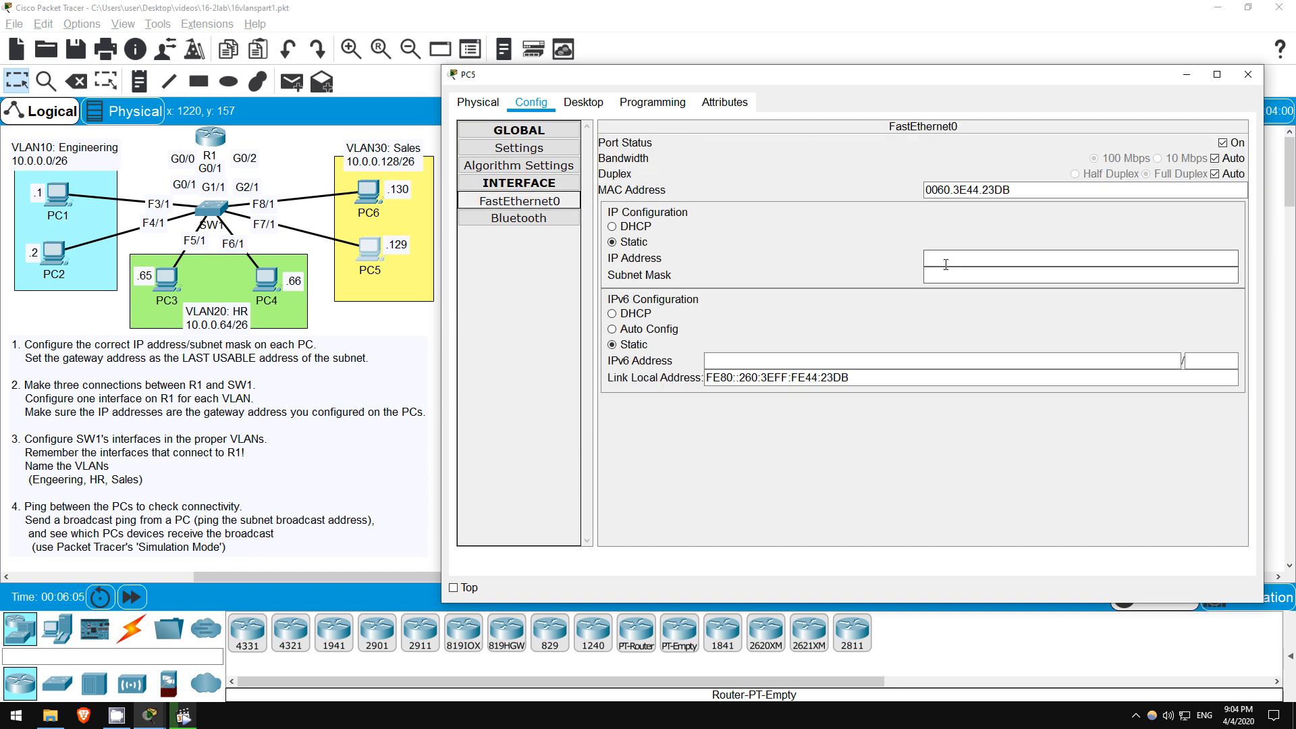
{"action": "type", "text": "10.0.0.129"}
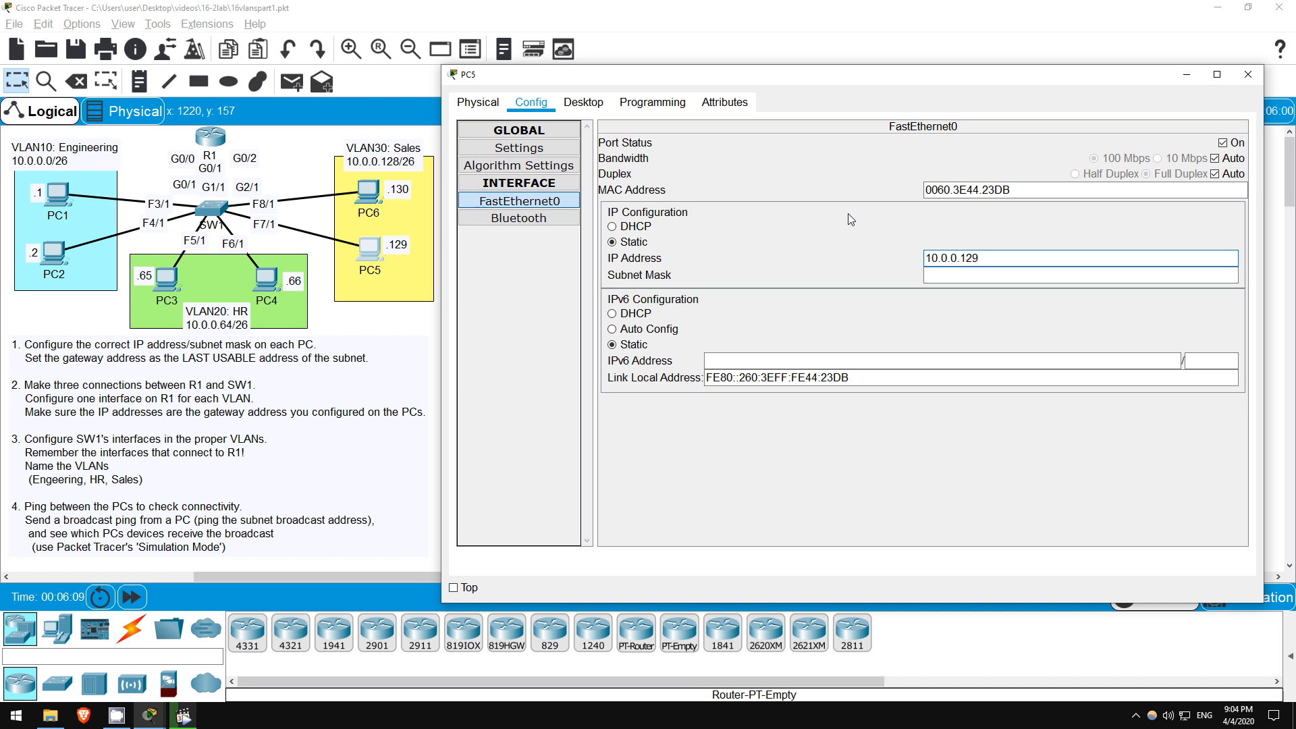
{"action": "type", "text": "255.255.255.1"}
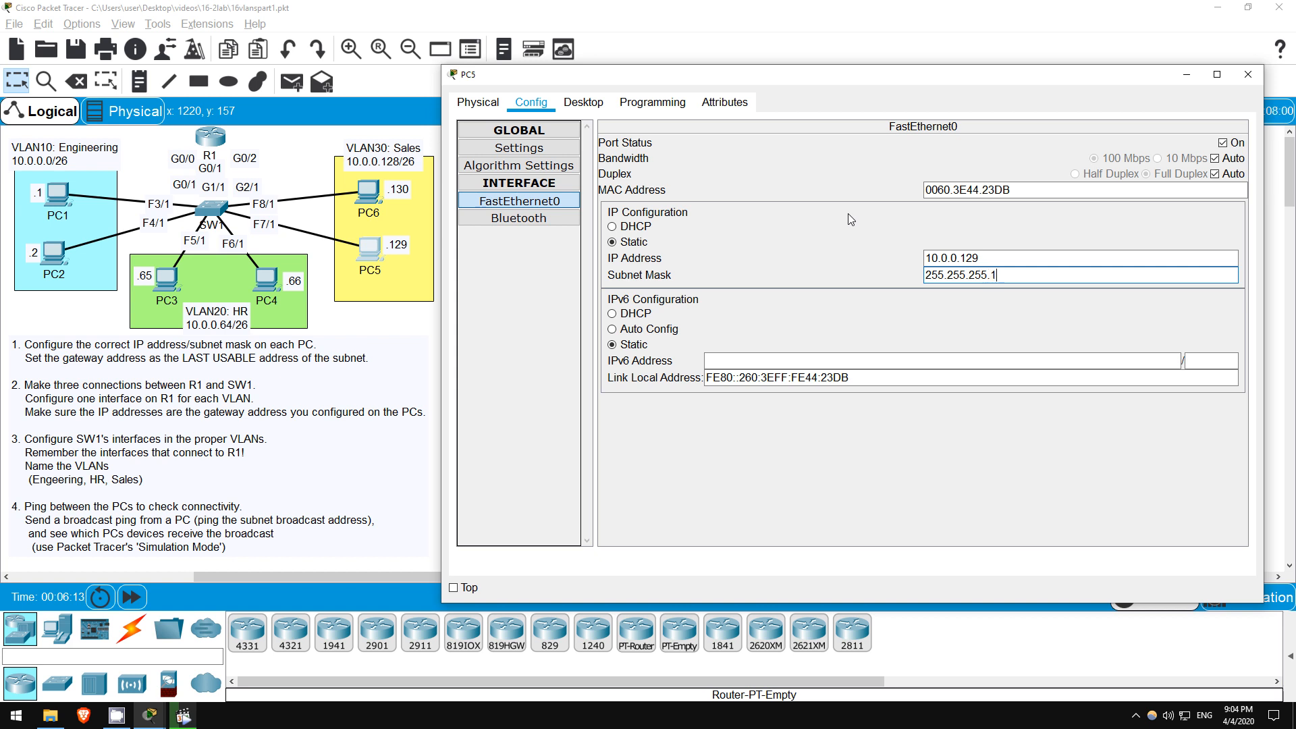
{"action": "left_click", "coordinate": [1247, 74]}
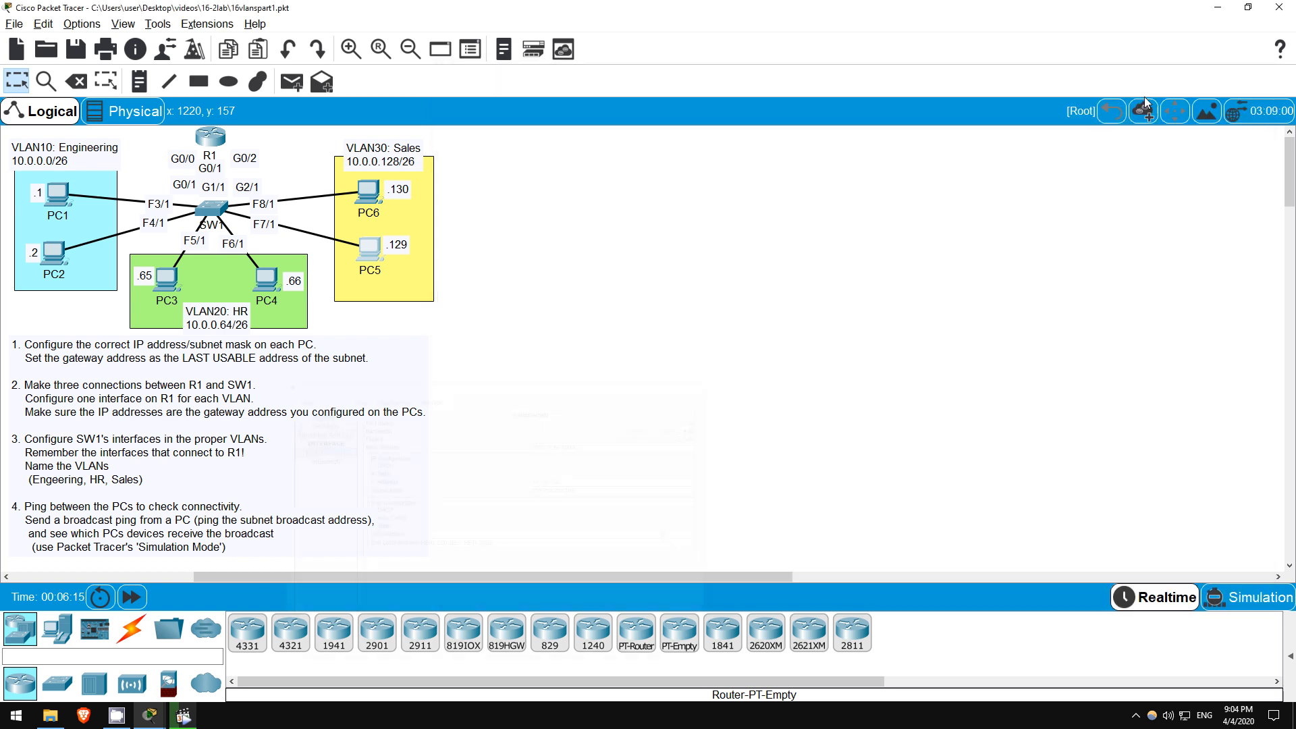
{"action": "mouse_move", "coordinate": [366, 192]}
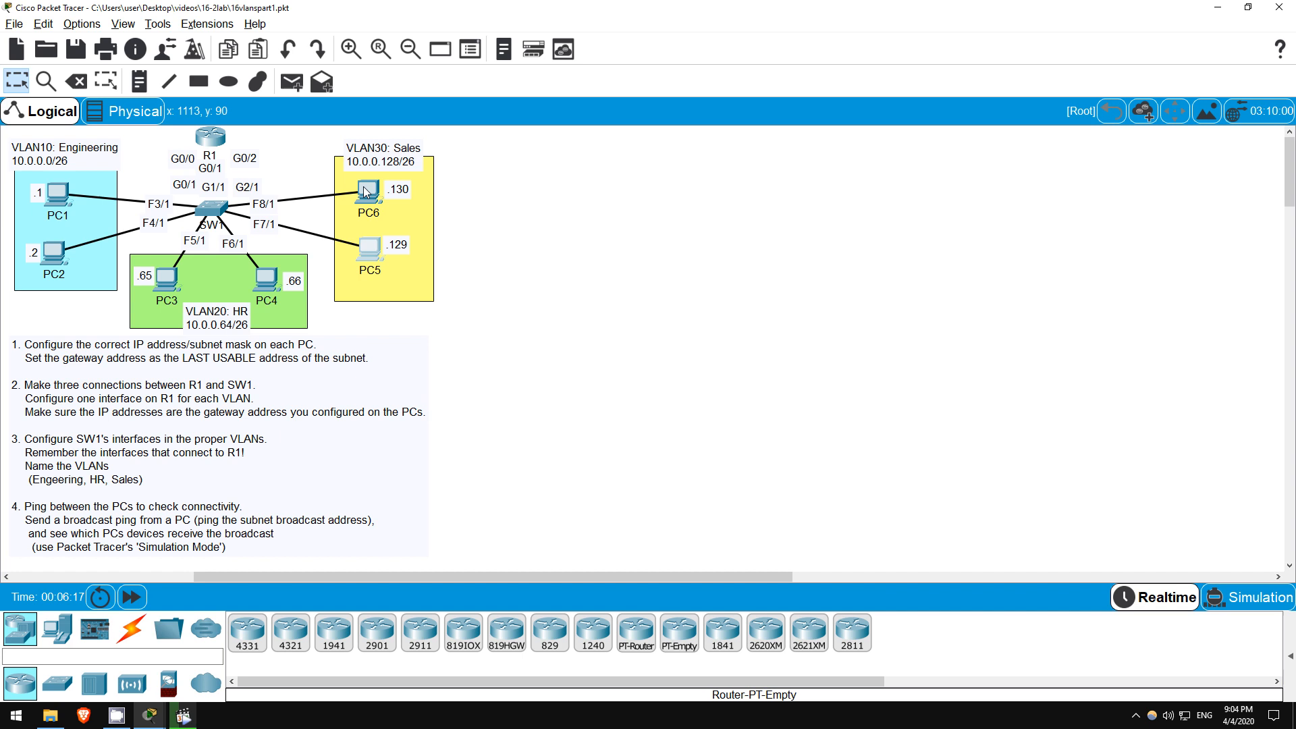
- Give PC6 a gateway, IP 10.0.0.130 and mask 255.255.255.192, then close its window
{"action": "double_click", "coordinate": [368, 191]}
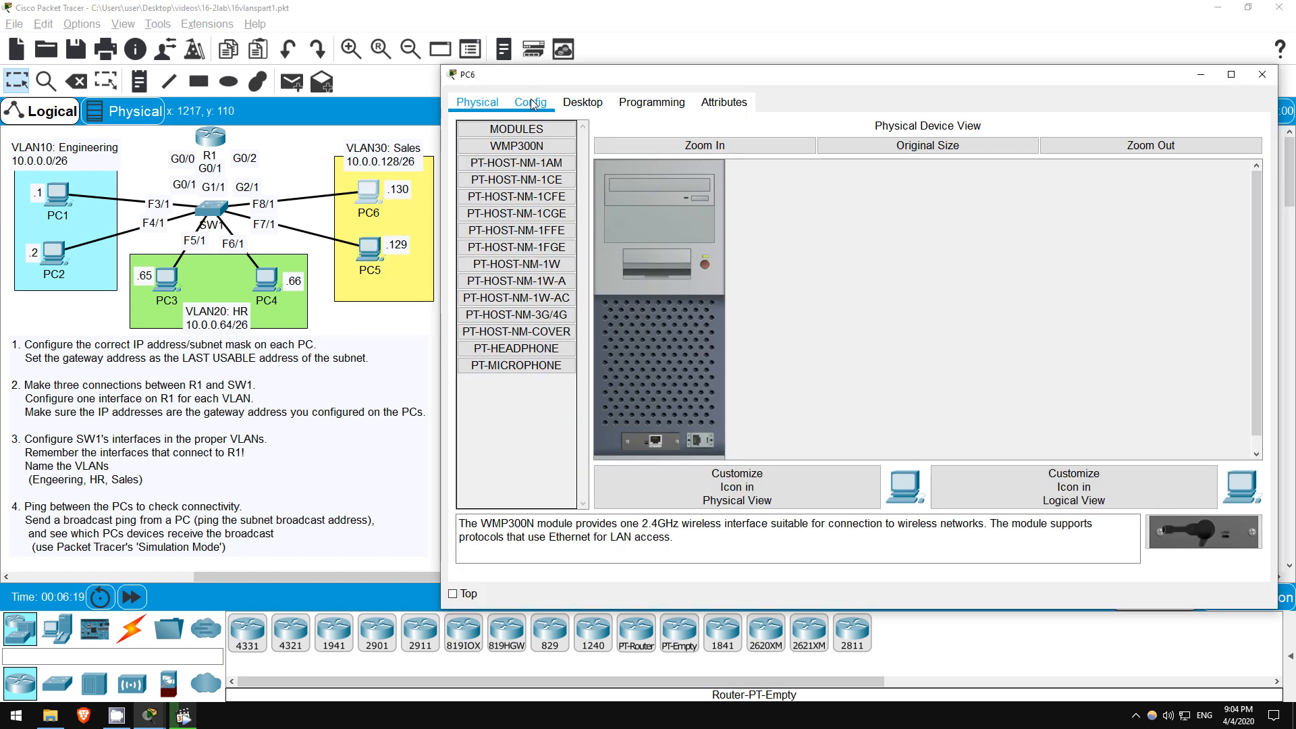
{"action": "left_click", "coordinate": [530, 102]}
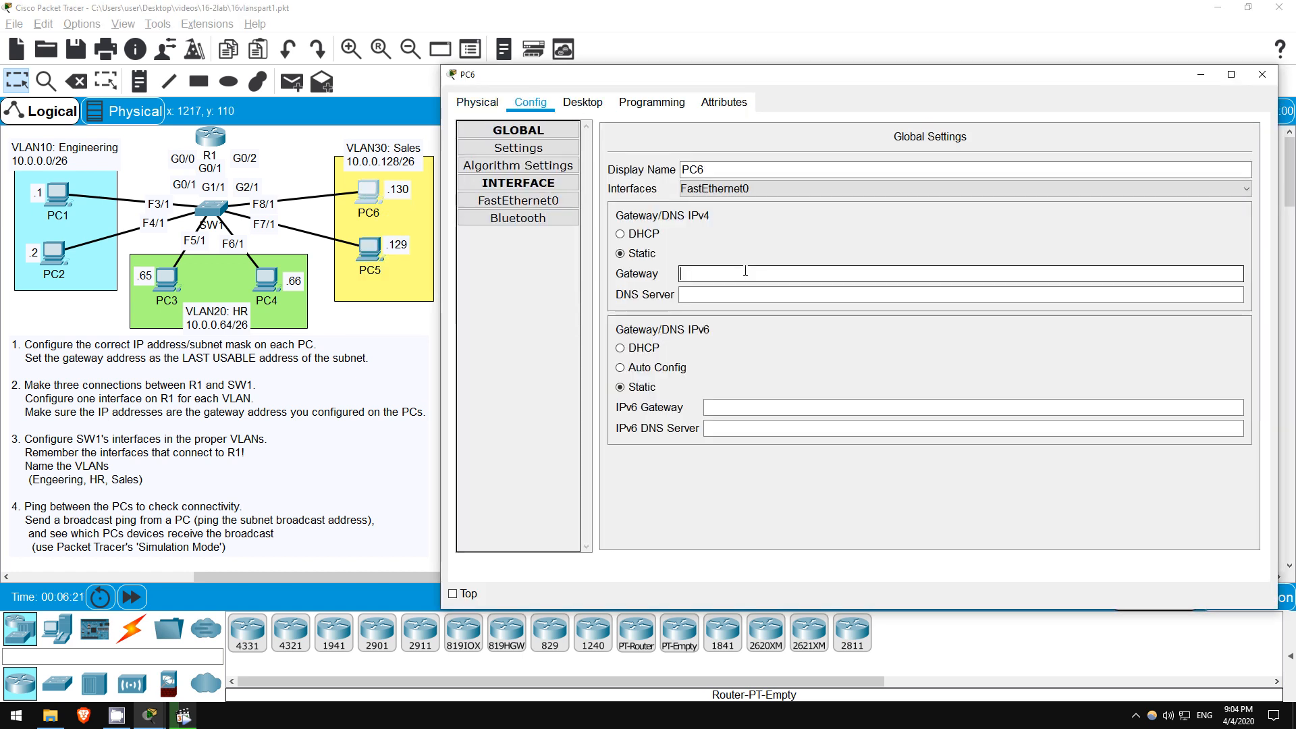
{"action": "type", "text": "10.0.0."}
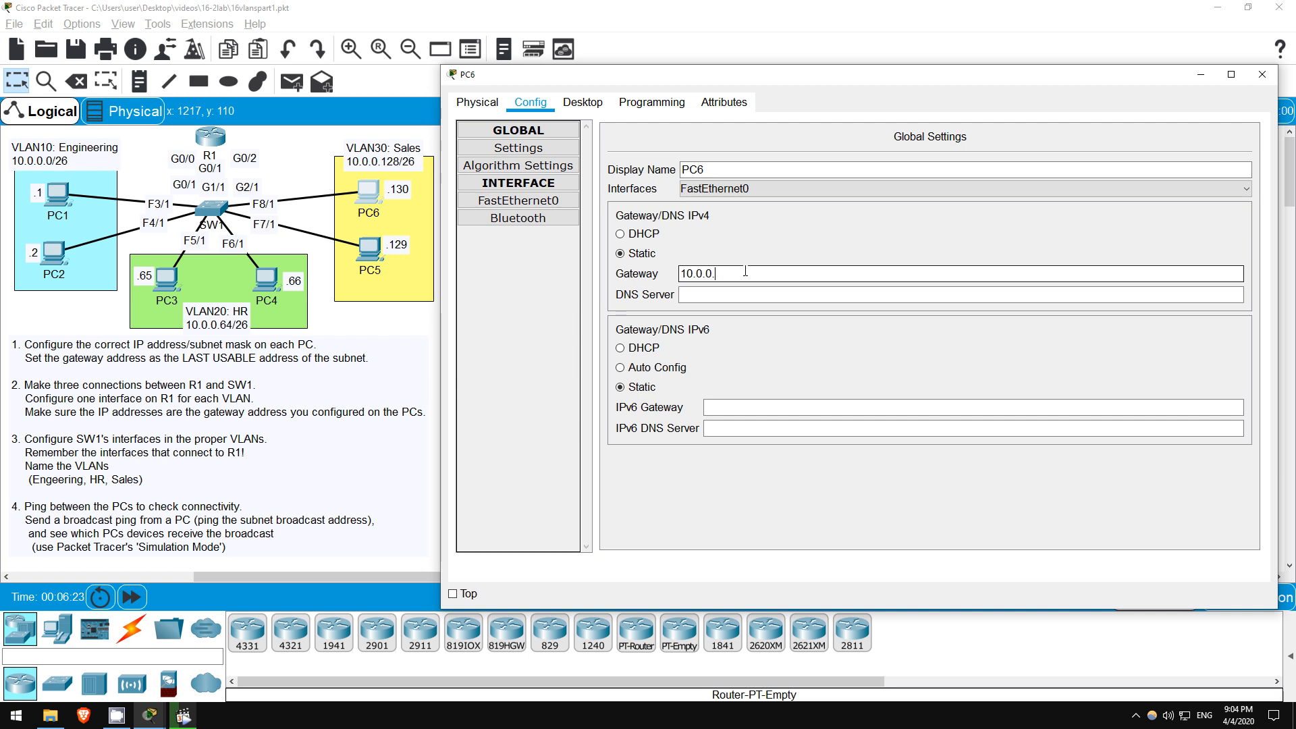
{"action": "left_click", "coordinate": [519, 200]}
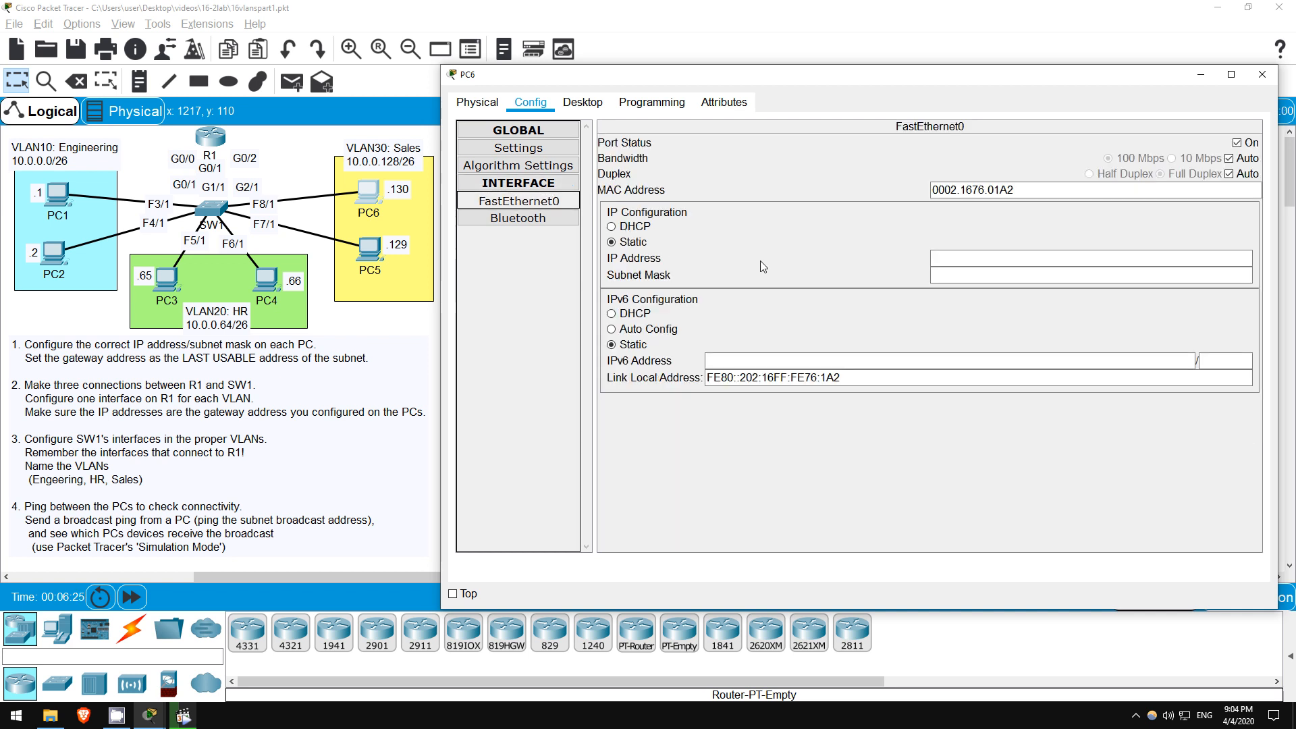
{"action": "type", "text": "10.0.0.130"}
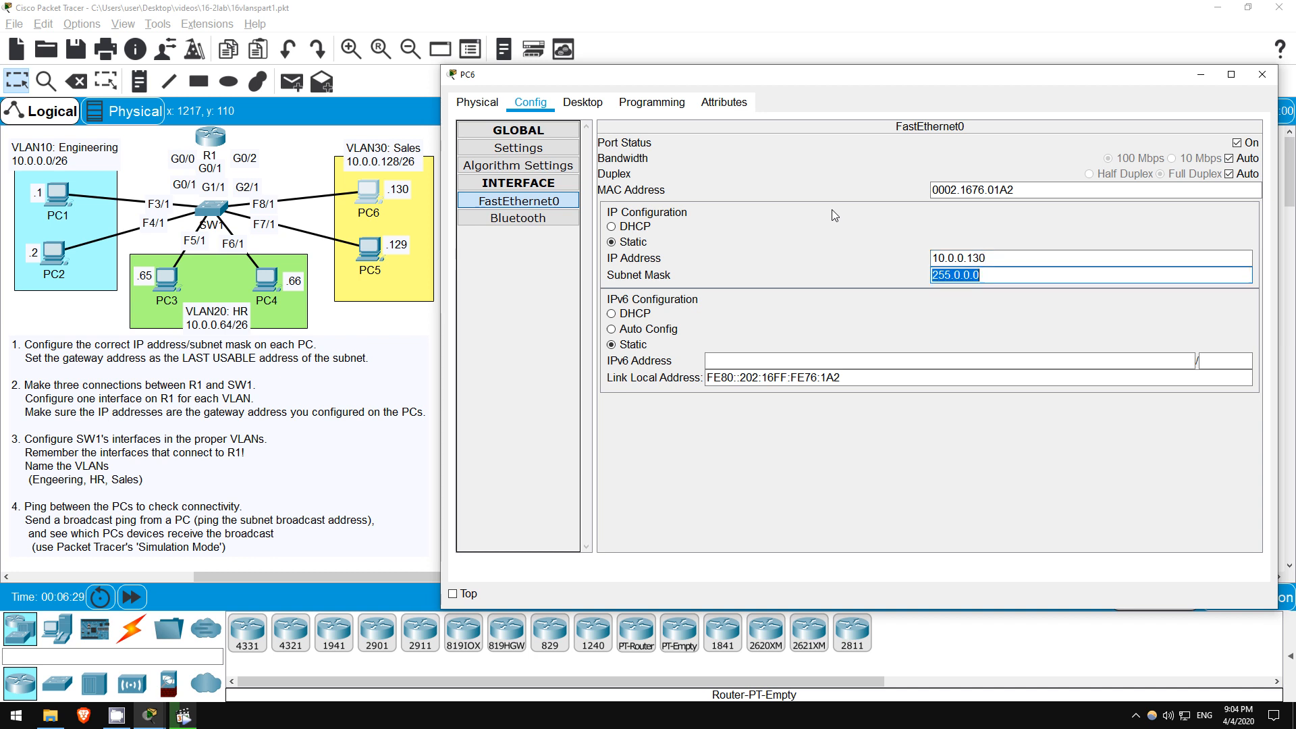
{"action": "type", "text": "255"}
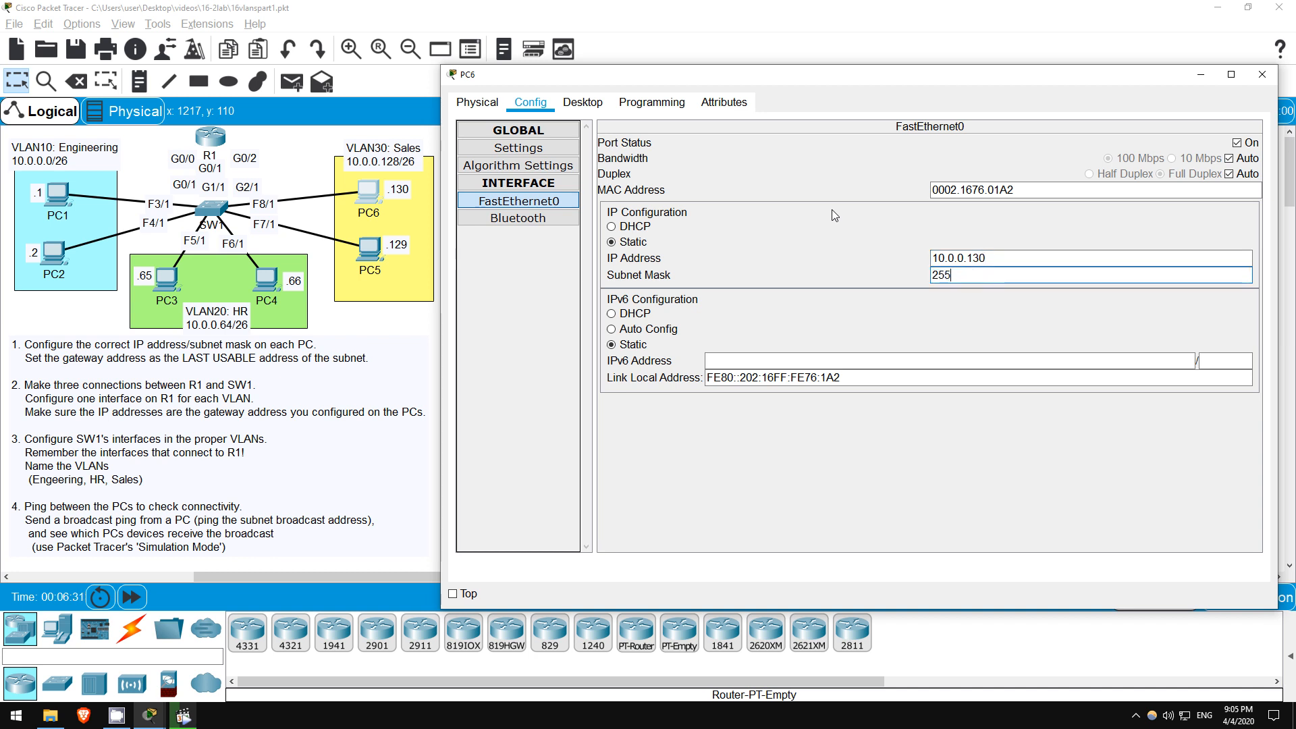
{"action": "type", "text": "255.255.255.192"}
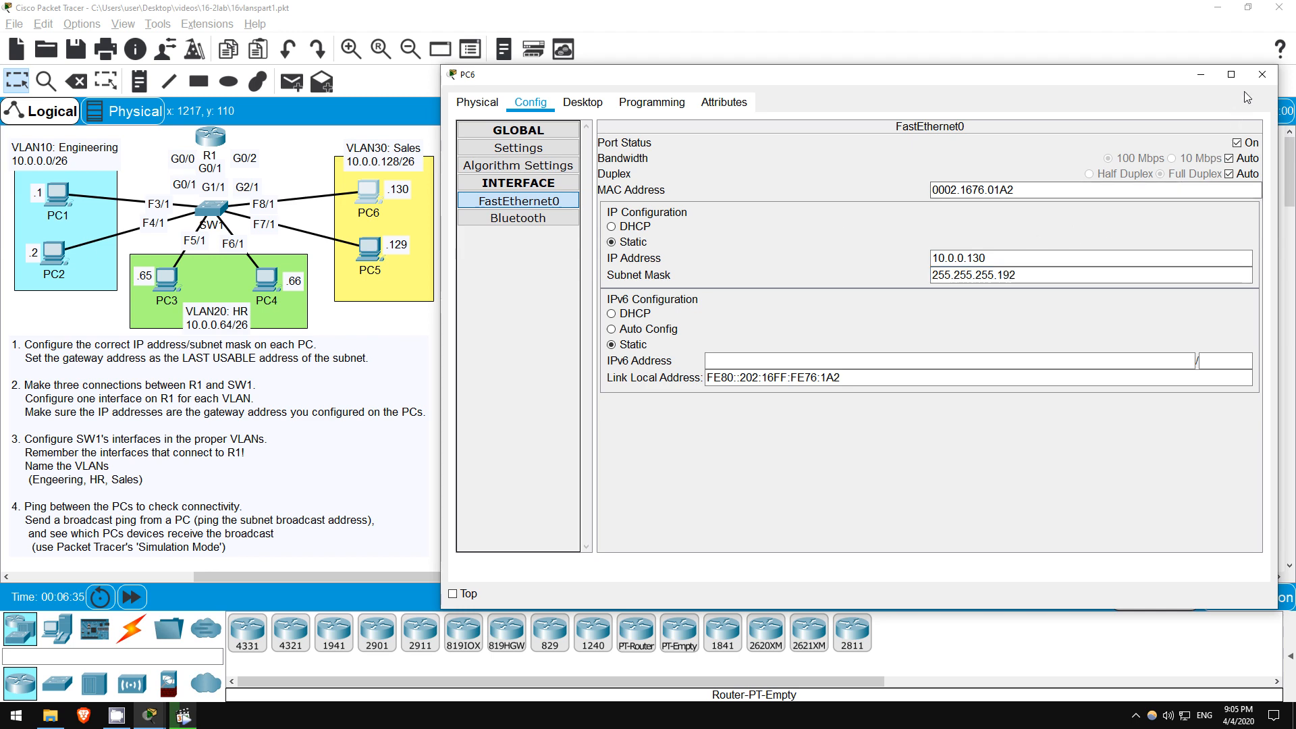
{"action": "left_click", "coordinate": [1263, 74]}
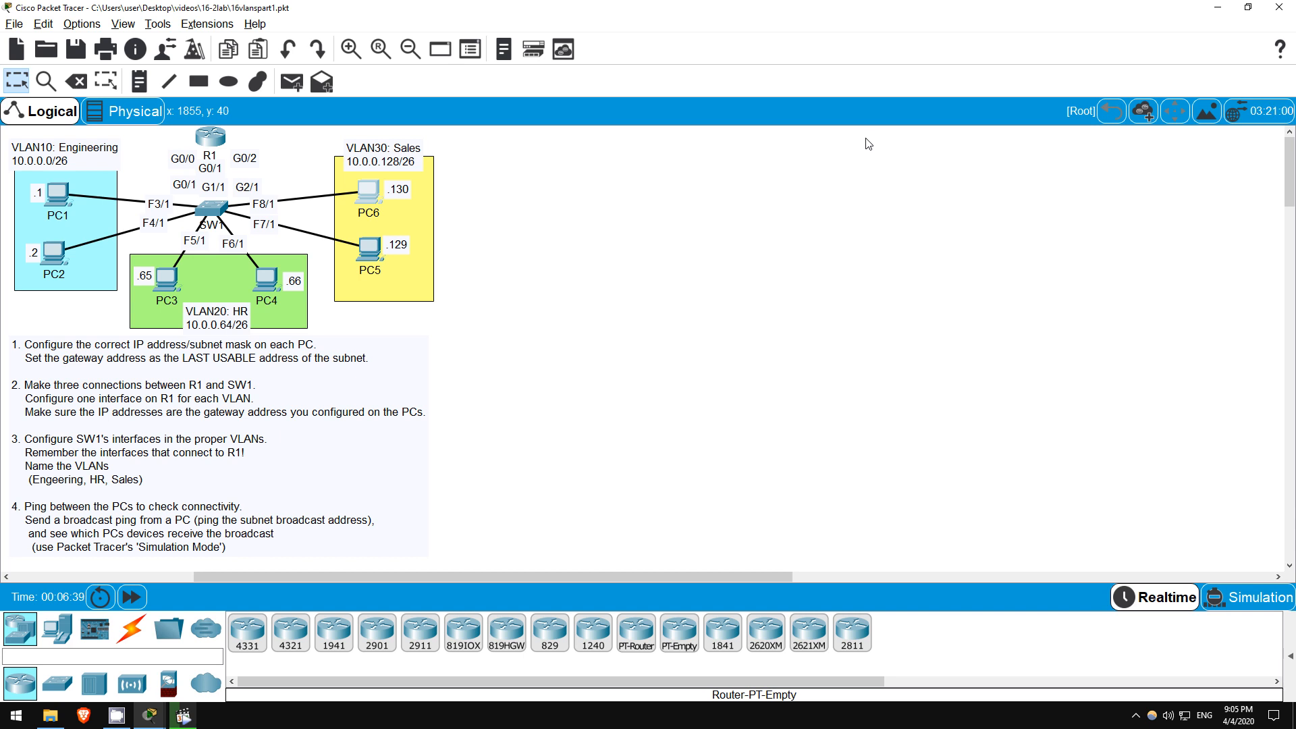
{"action": "mouse_move", "coordinate": [699, 209]}
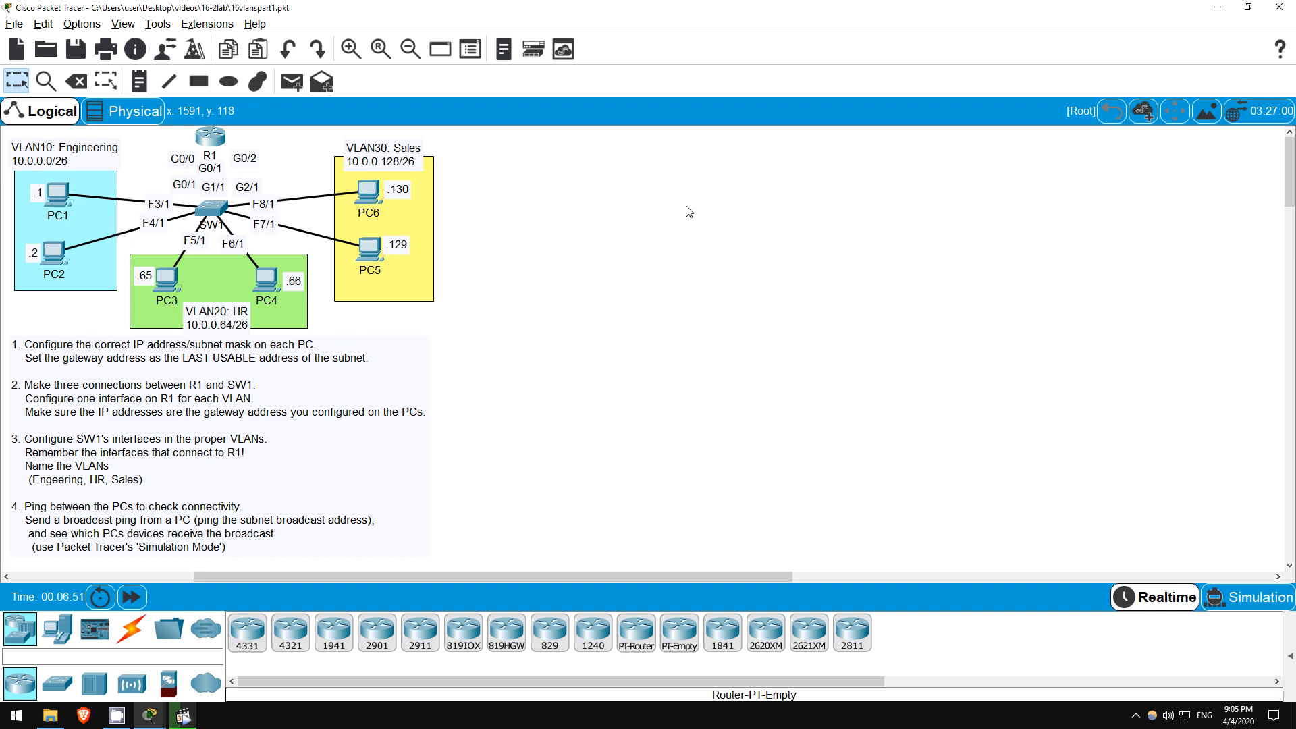
{"action": "mouse_move", "coordinate": [130, 629]}
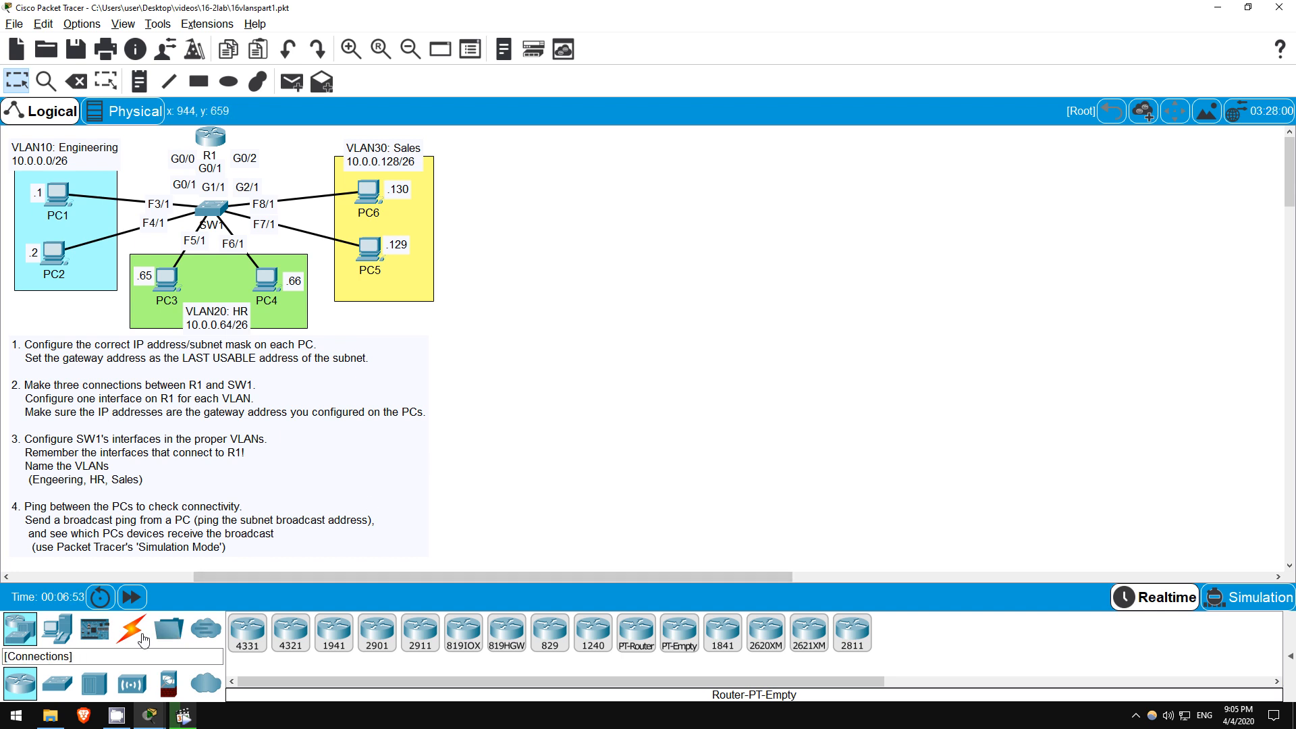
- Cable R1 to SW1's G0/1, G1/1 and G2/1 with copper straight-through links
{"action": "left_click", "coordinate": [130, 630]}
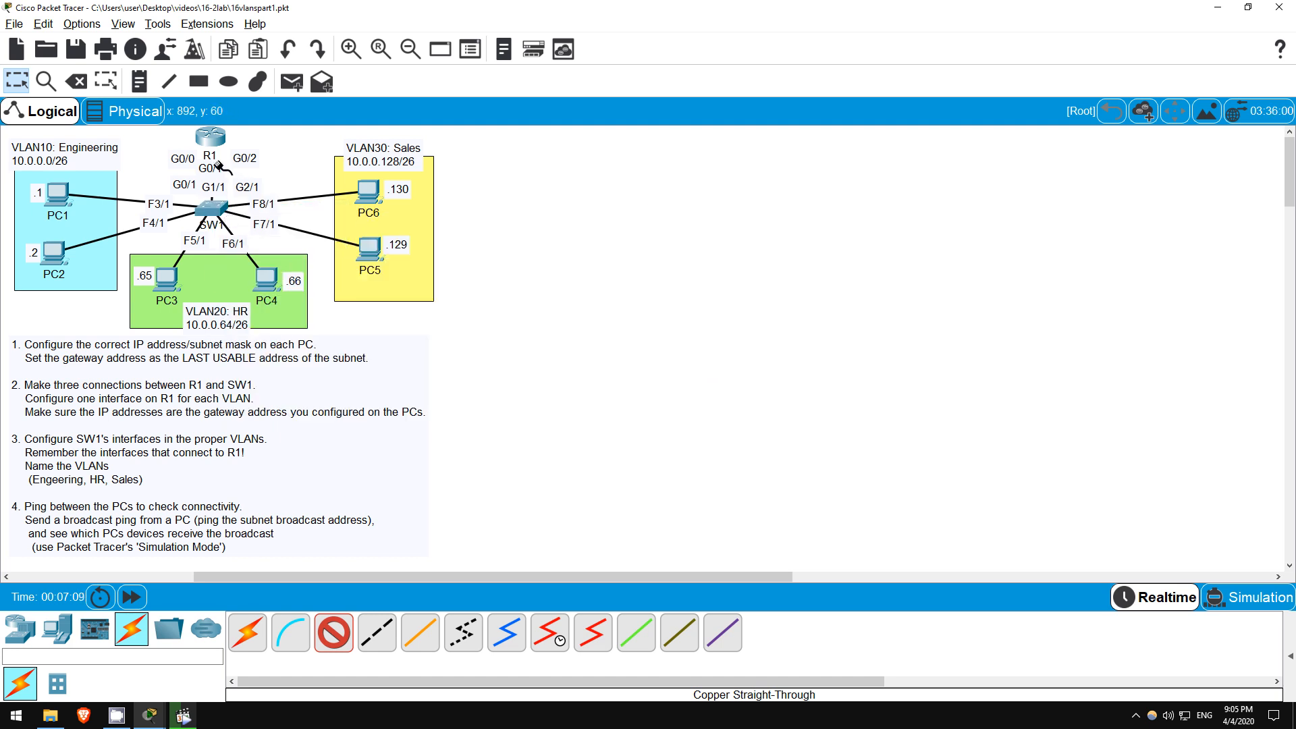
{"action": "left_click", "coordinate": [209, 136]}
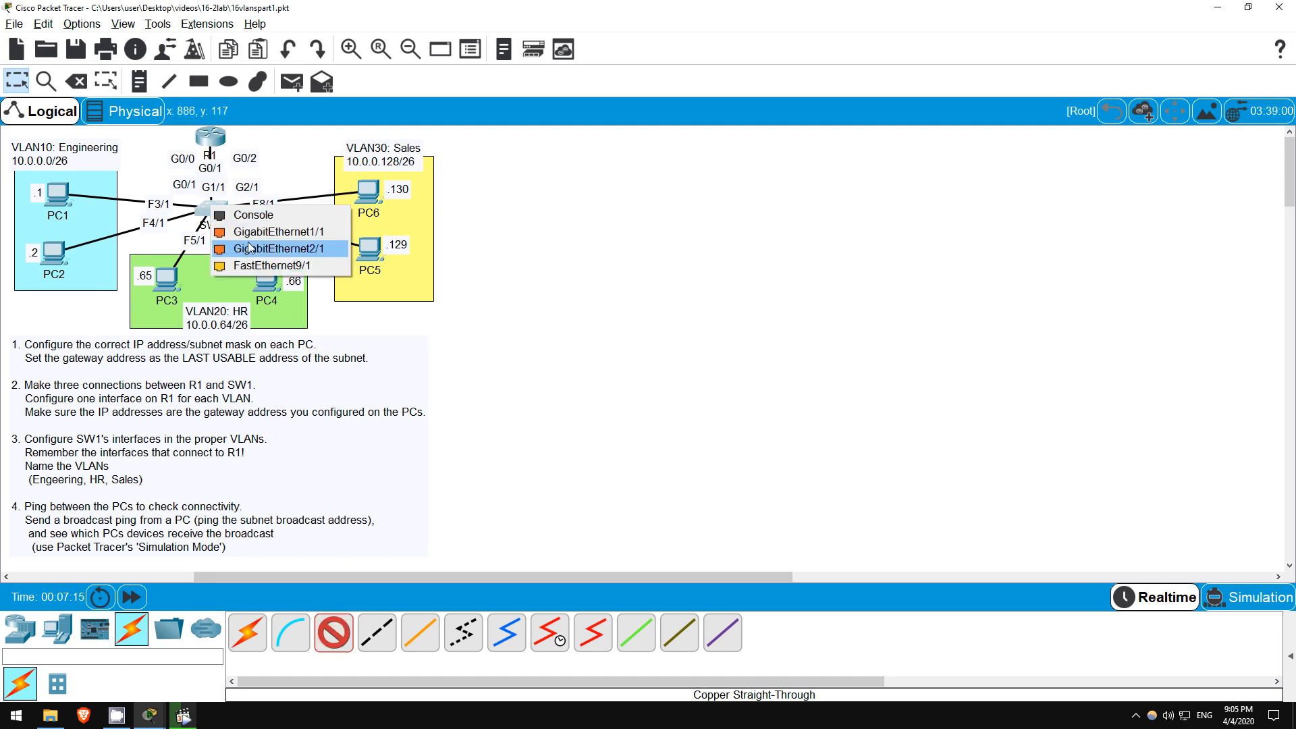
{"action": "left_click", "coordinate": [210, 139]}
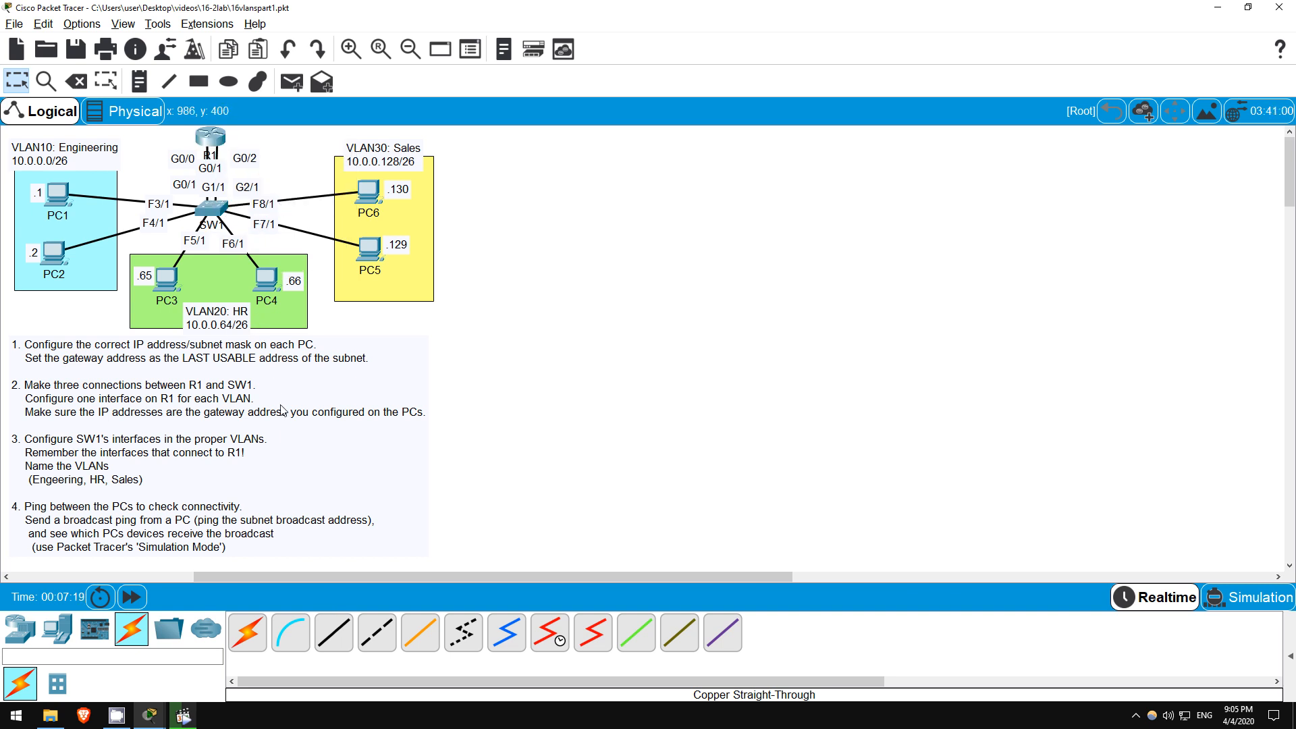
{"action": "left_click", "coordinate": [214, 217]}
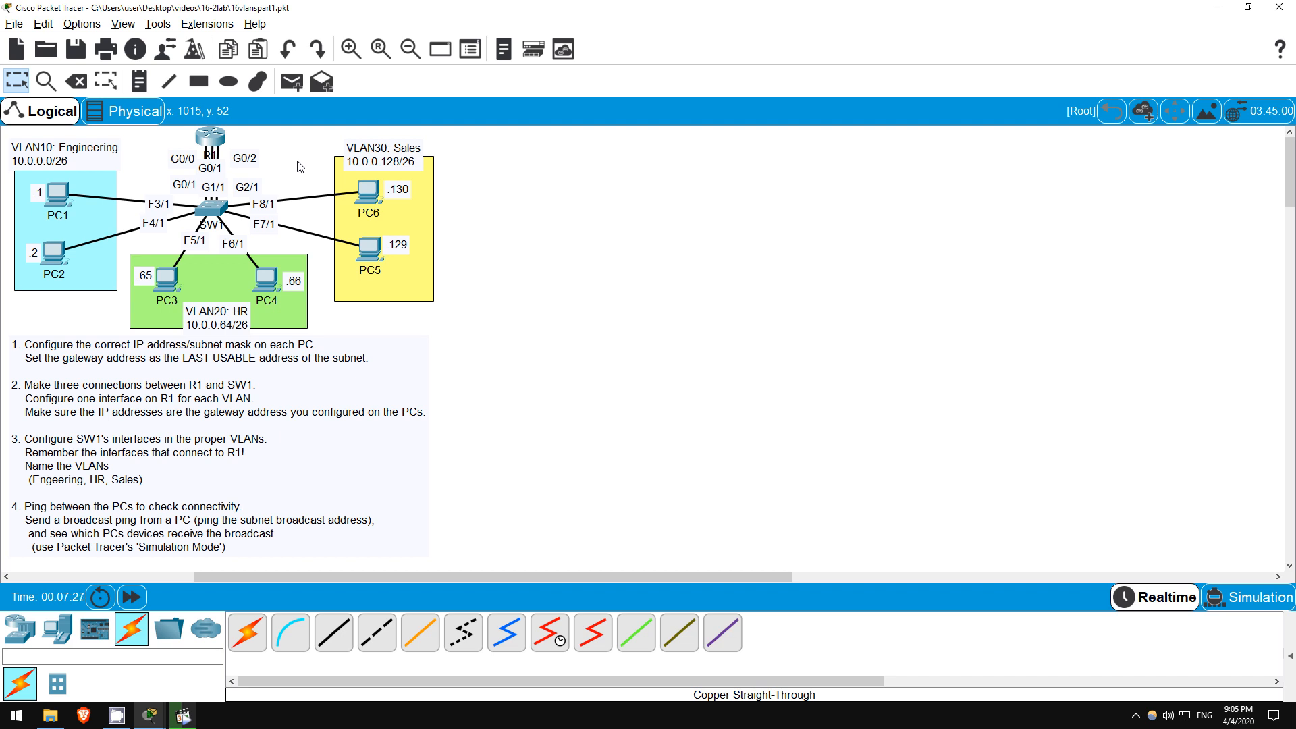
{"action": "mouse_move", "coordinate": [251, 141]}
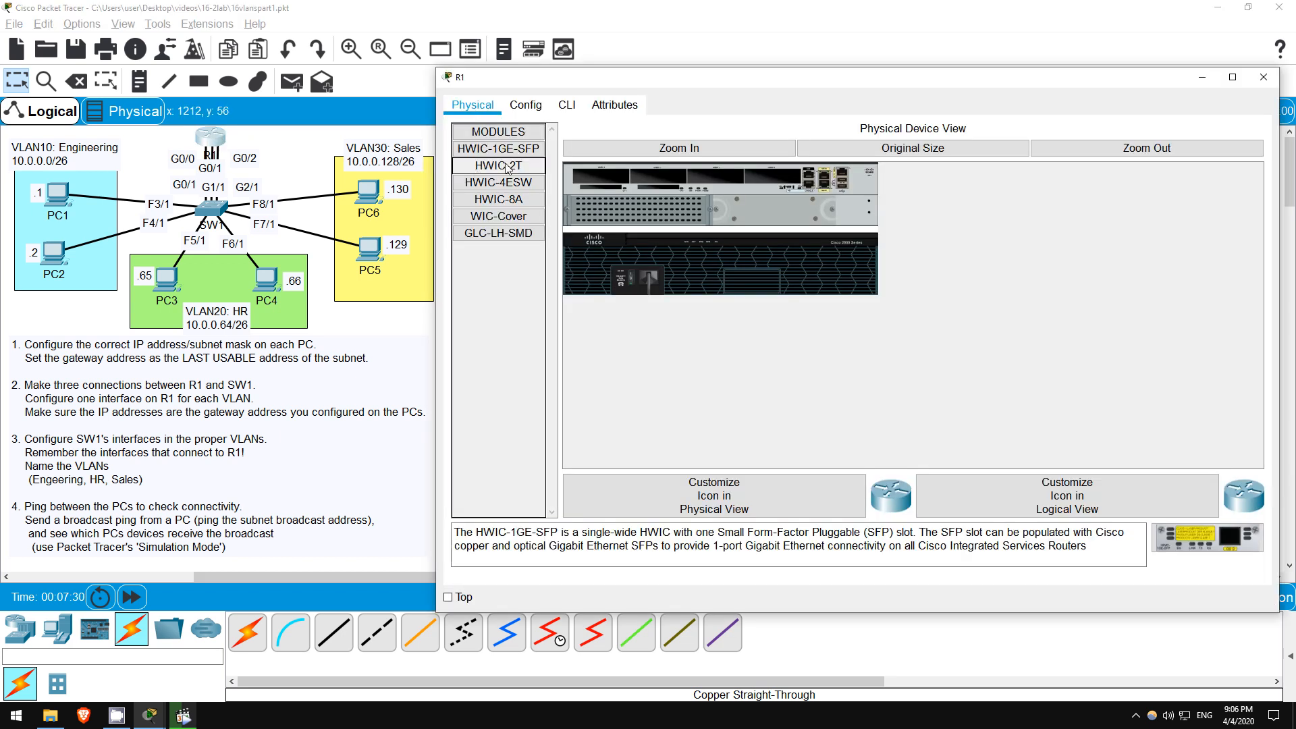
- In R1's CLI, assign G0/0 10.0.0.62 255.255.255.192 and enable it with no shutdown
{"action": "left_click", "coordinate": [566, 106]}
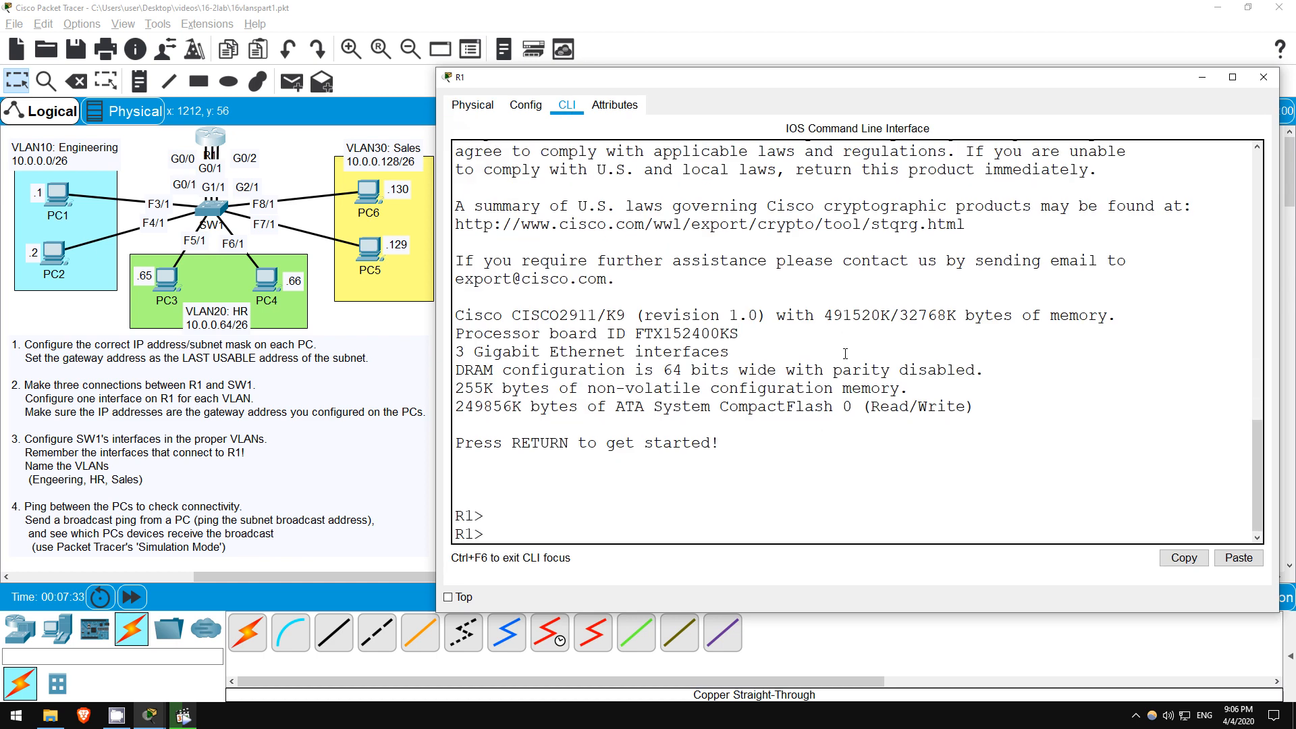
{"action": "type", "text": "enable"}
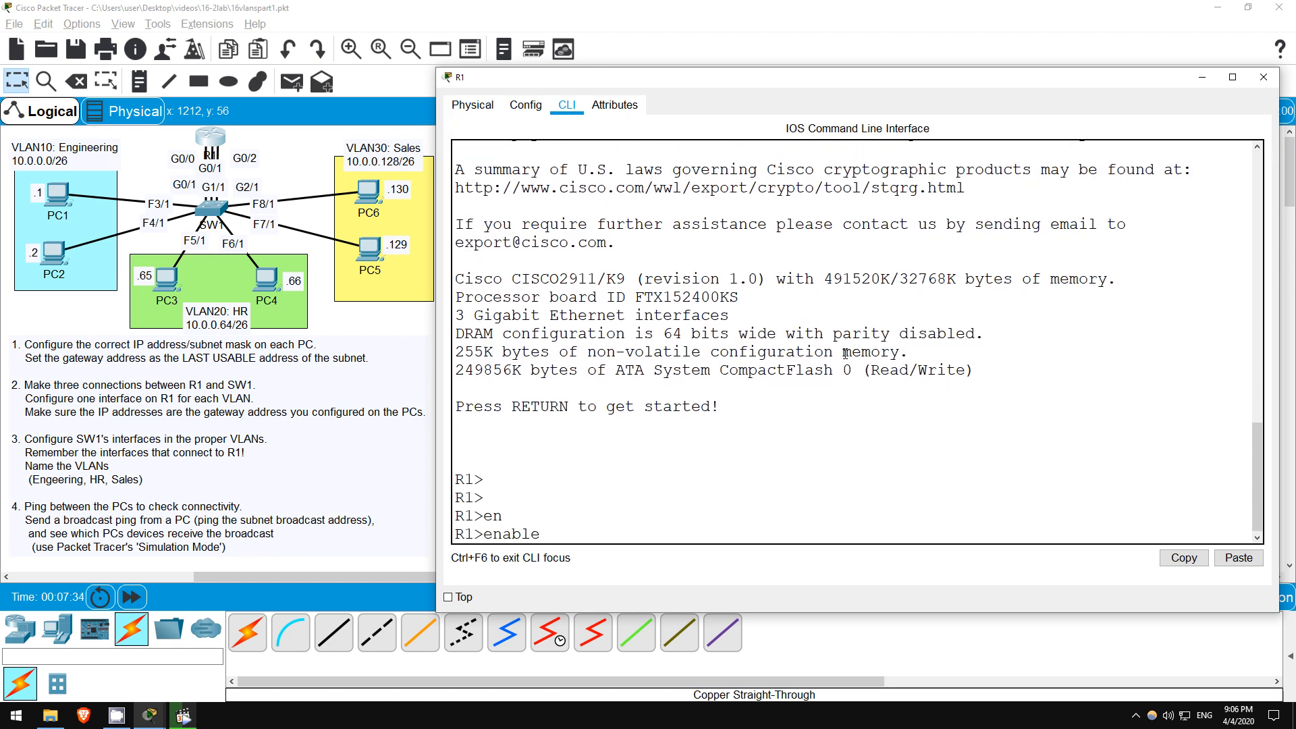
{"action": "key", "text": "Return"}
{"action": "type", "text": "configure terminal"}
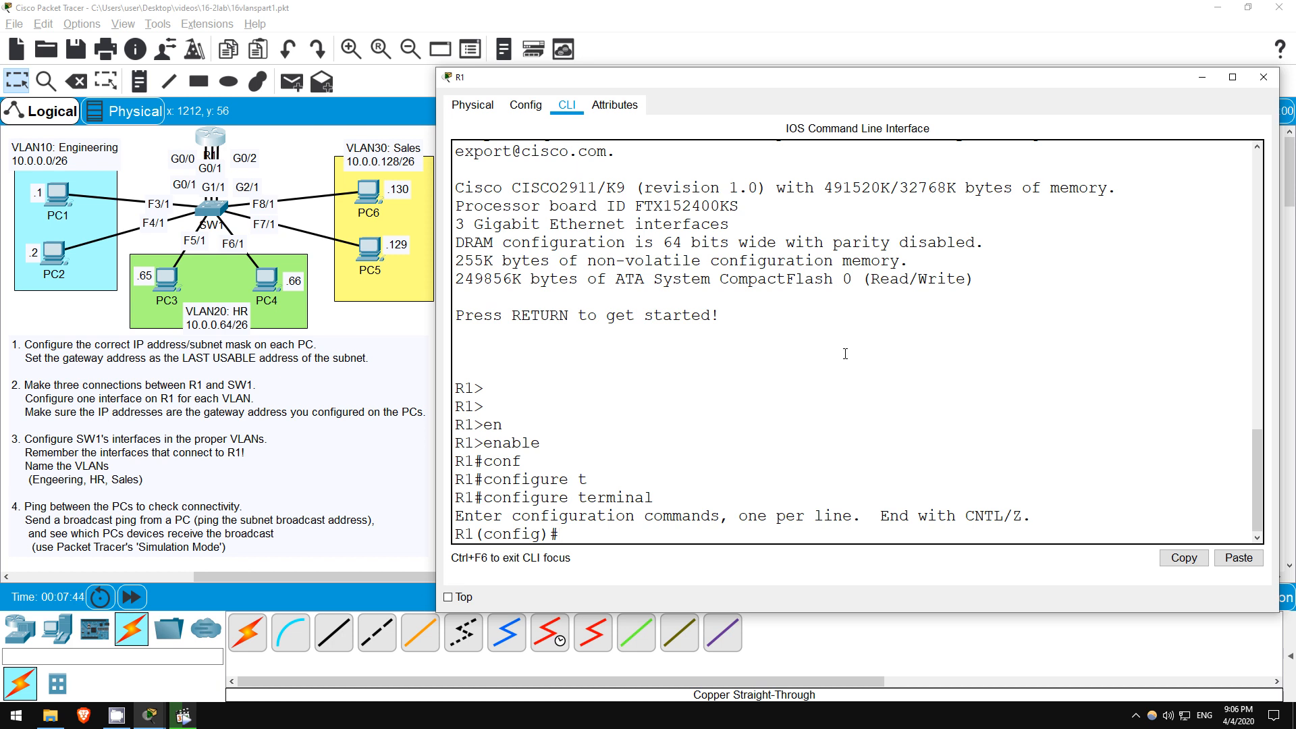
{"action": "type", "text": "i"}
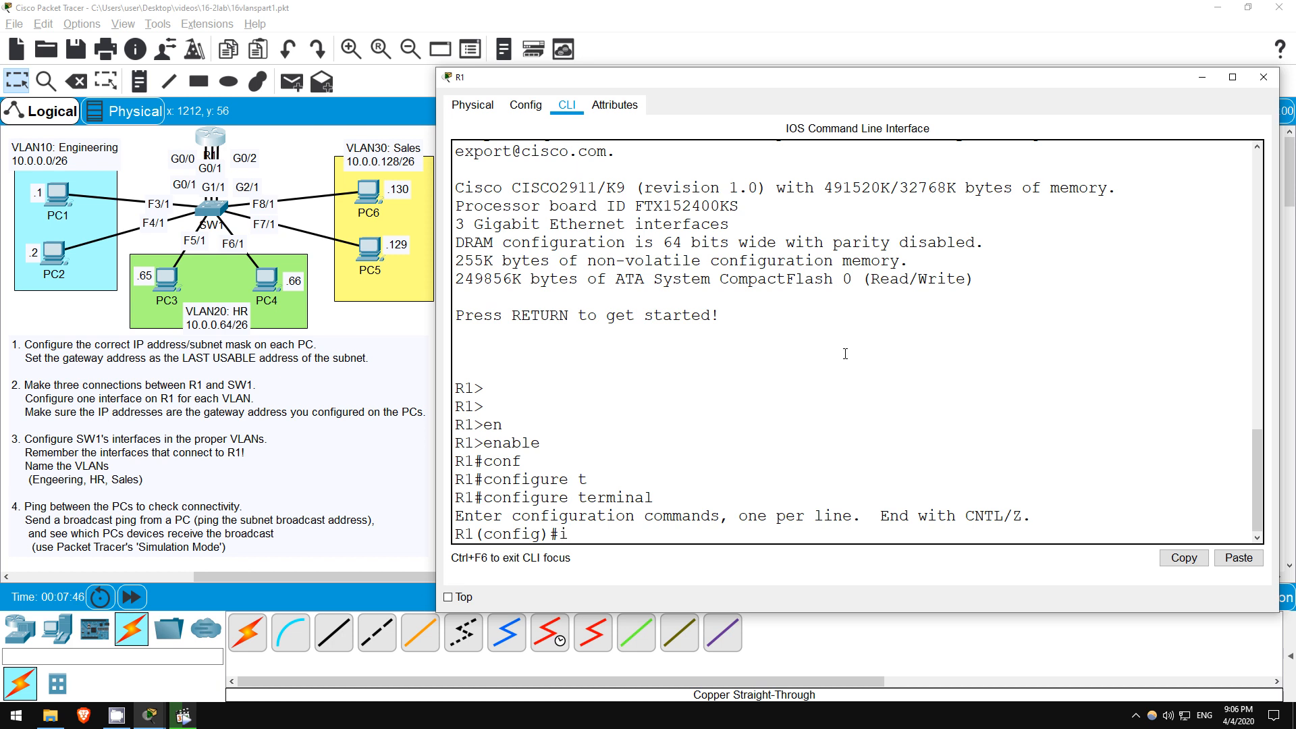
{"action": "type", "text": "int"}
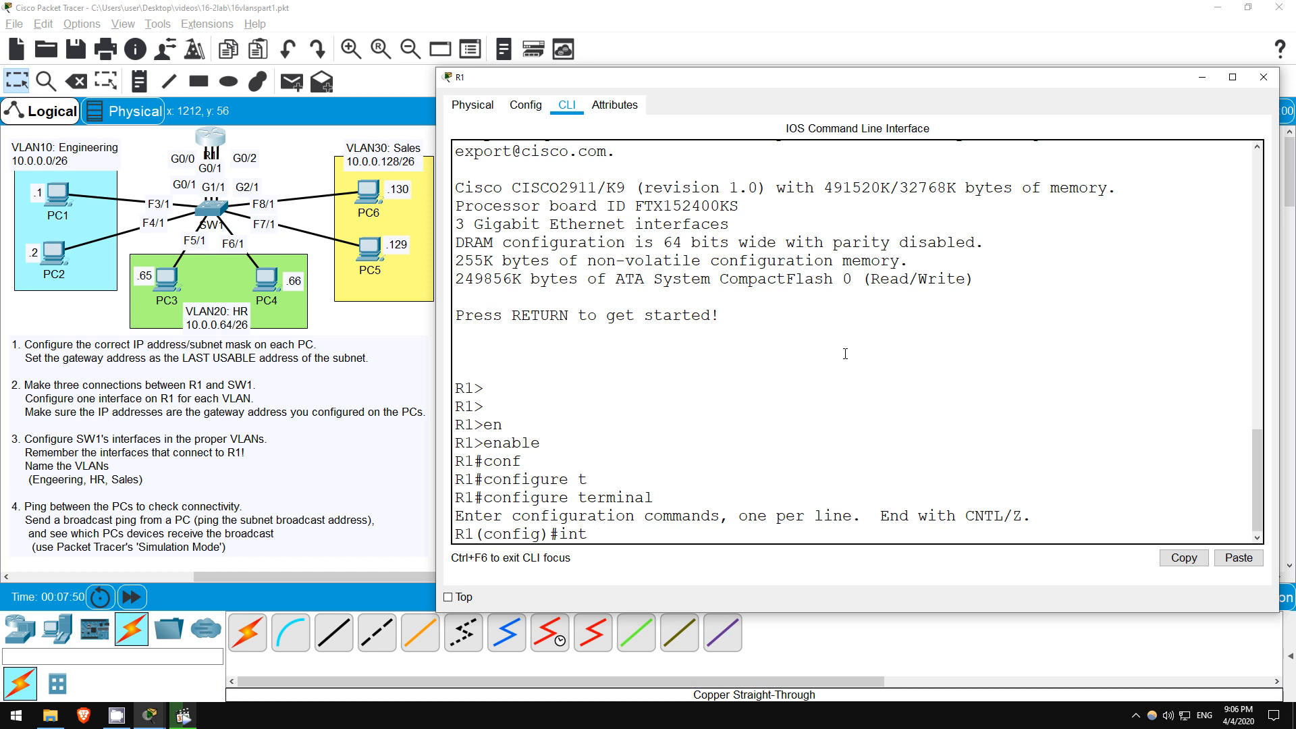
{"action": "type", "text": "g0/0"}
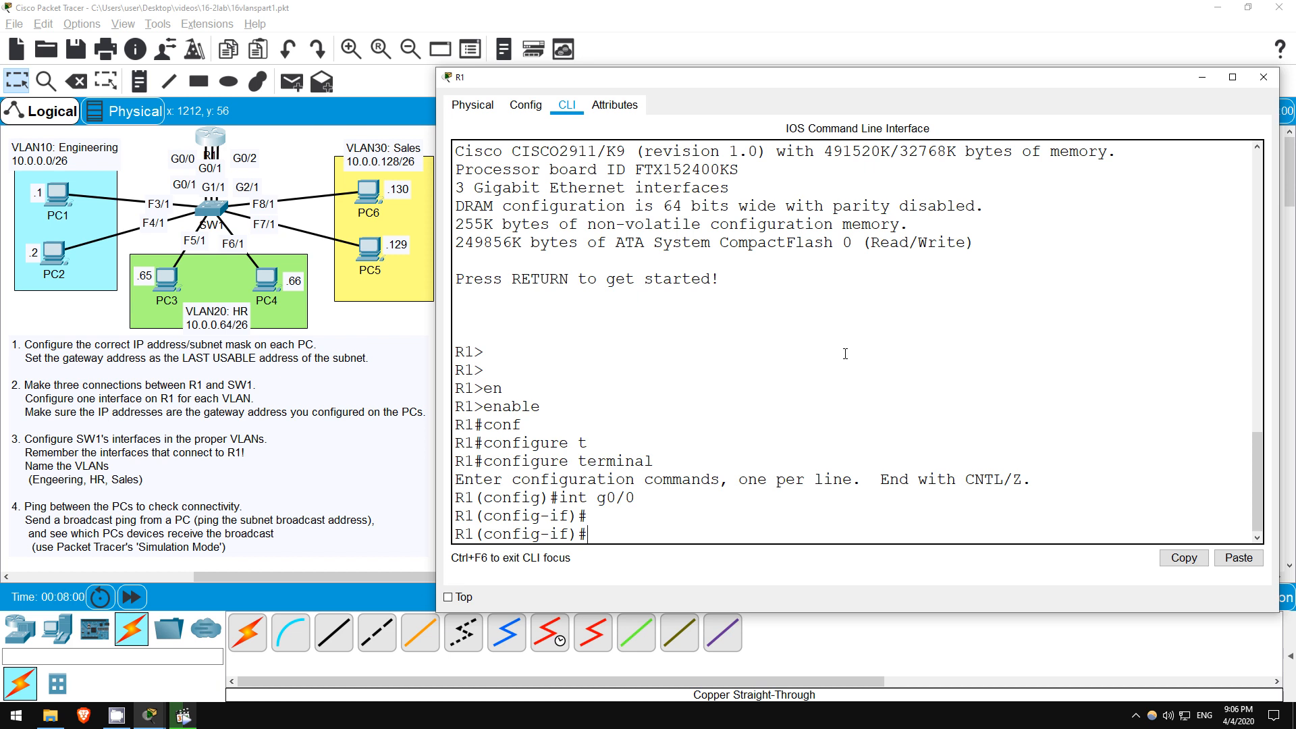
{"action": "type", "text": "ip address 10.0.0.6"}
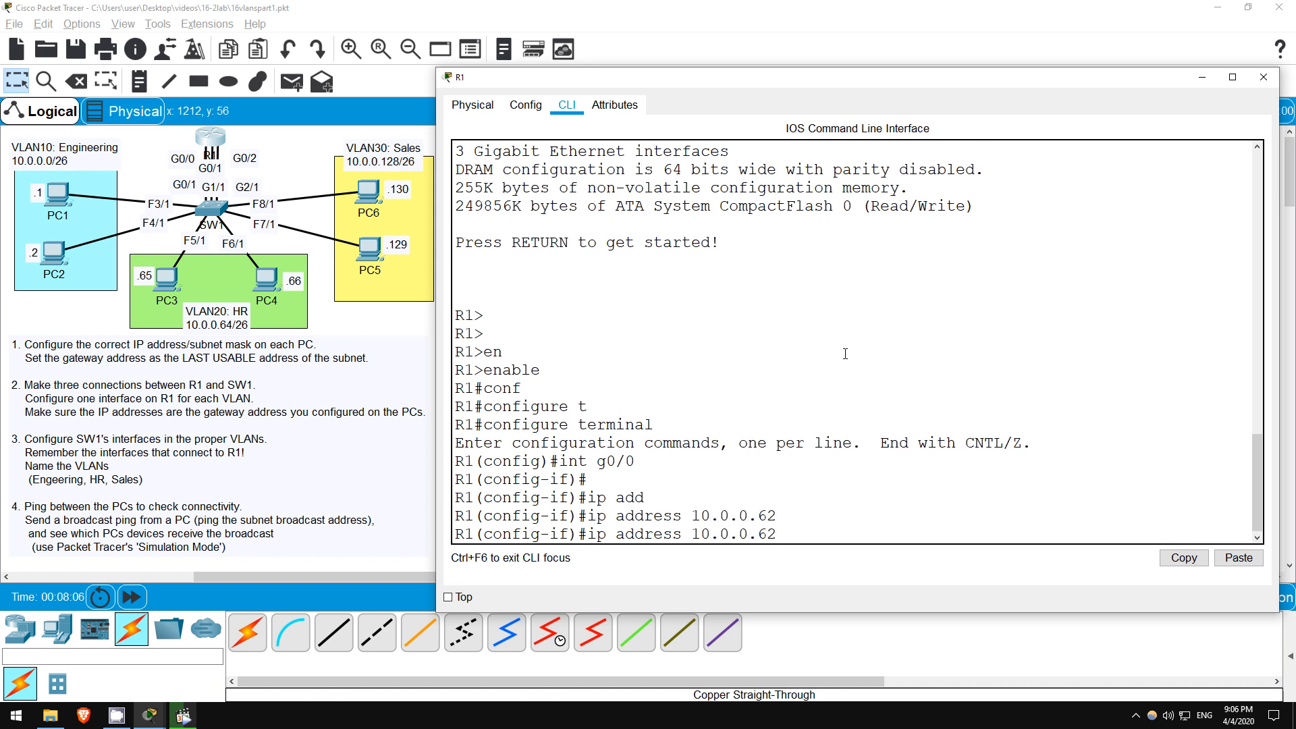
{"action": "type", "text": "255.255.255.192"}
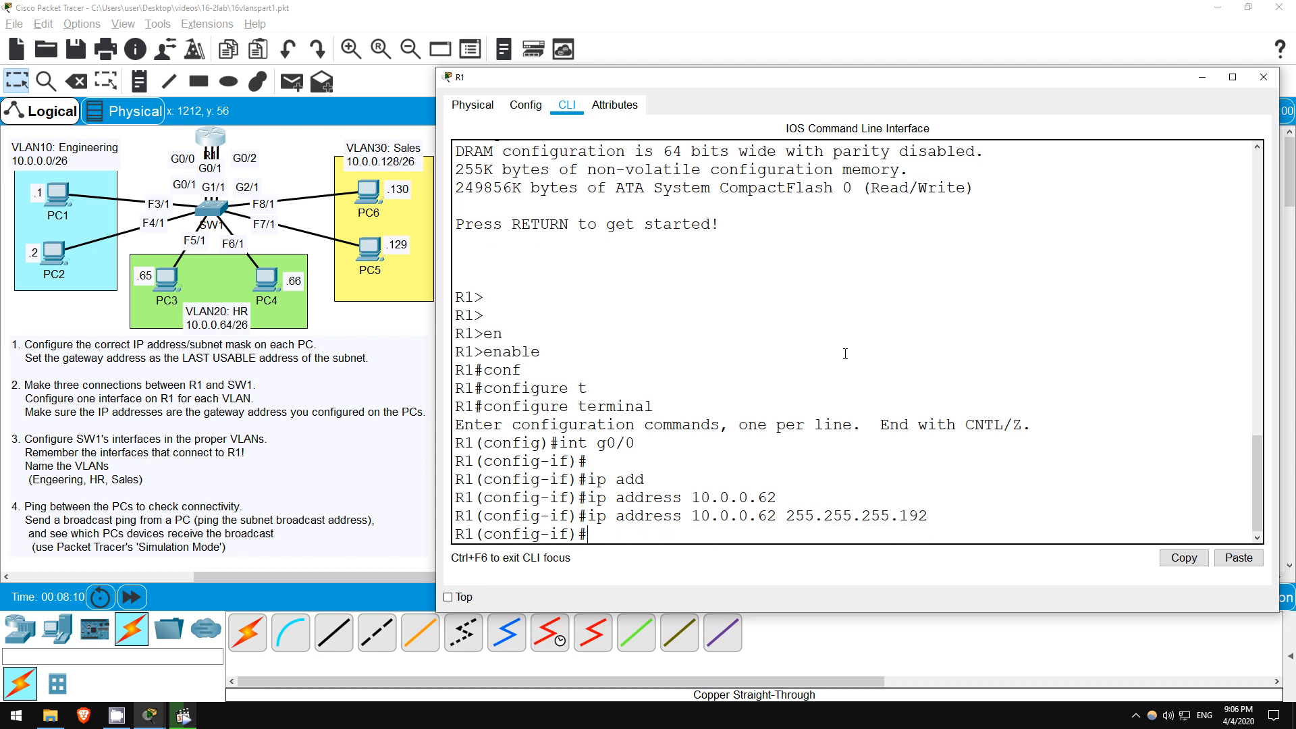
{"action": "type", "text": "no shutdown"}
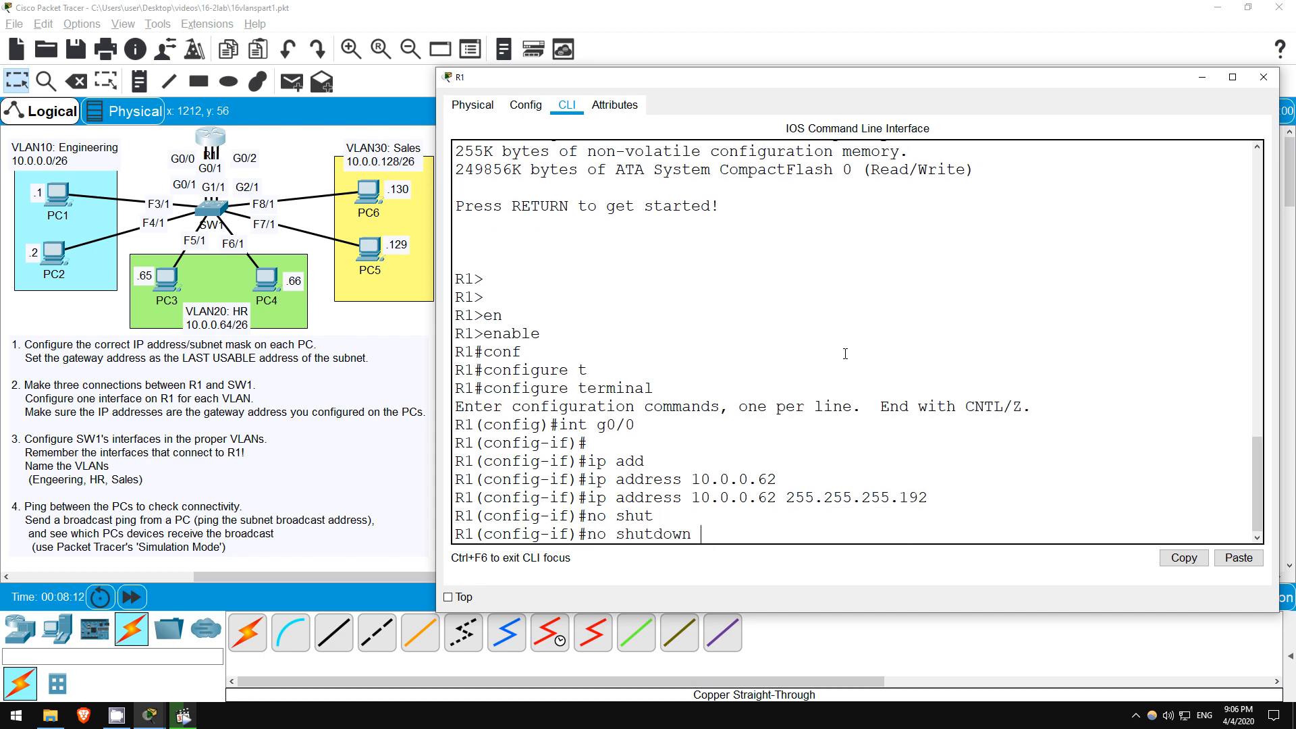
{"action": "key", "text": "Return"}
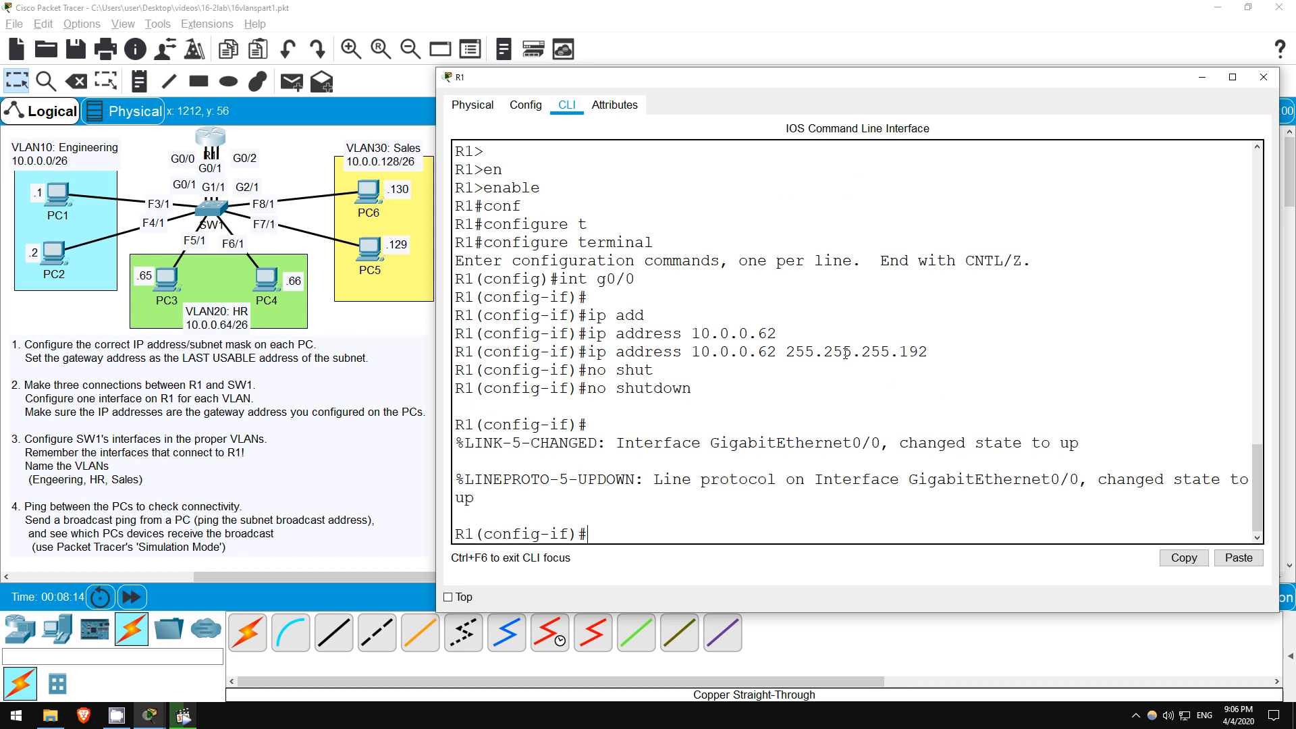
- Assign R1's G0/1 10.0.0.126 255.255.255.192 and bring it up
{"action": "type", "text": "ig-if)#i"}
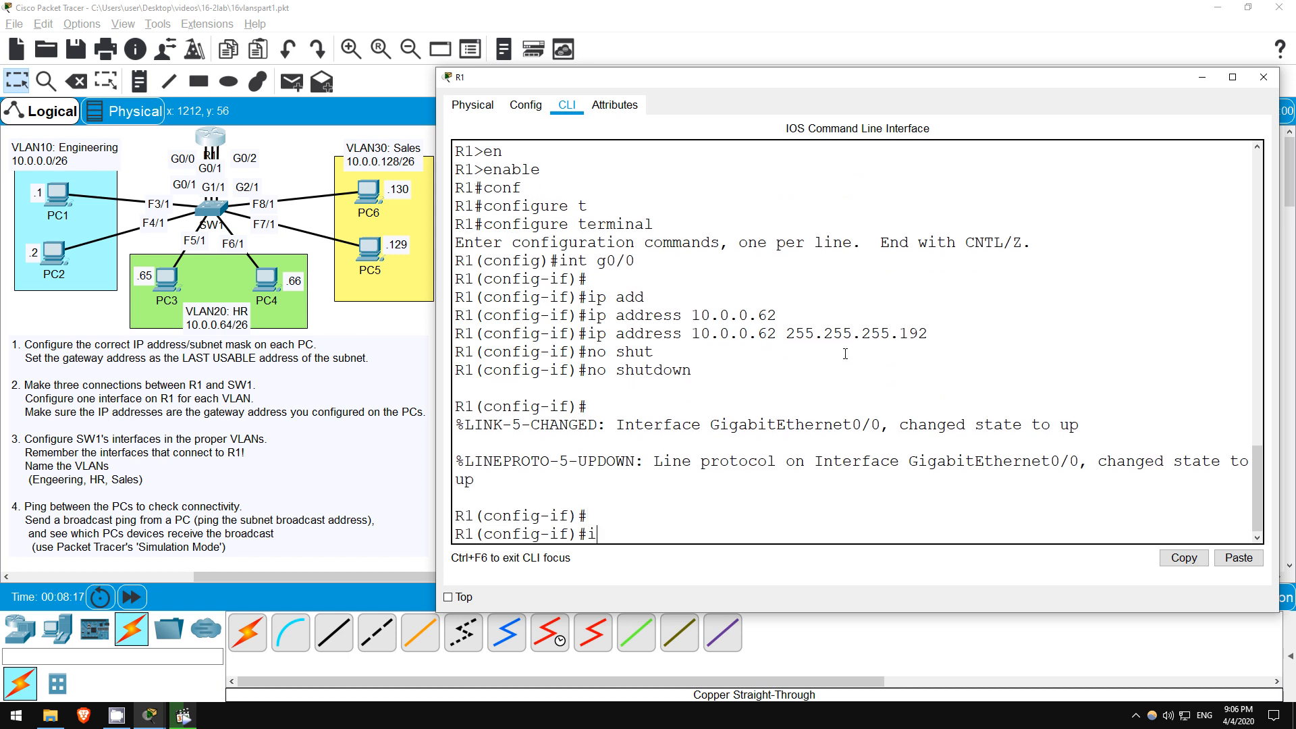
{"action": "type", "text": "nt g0/"}
{"action": "type", "text": "ip address"}
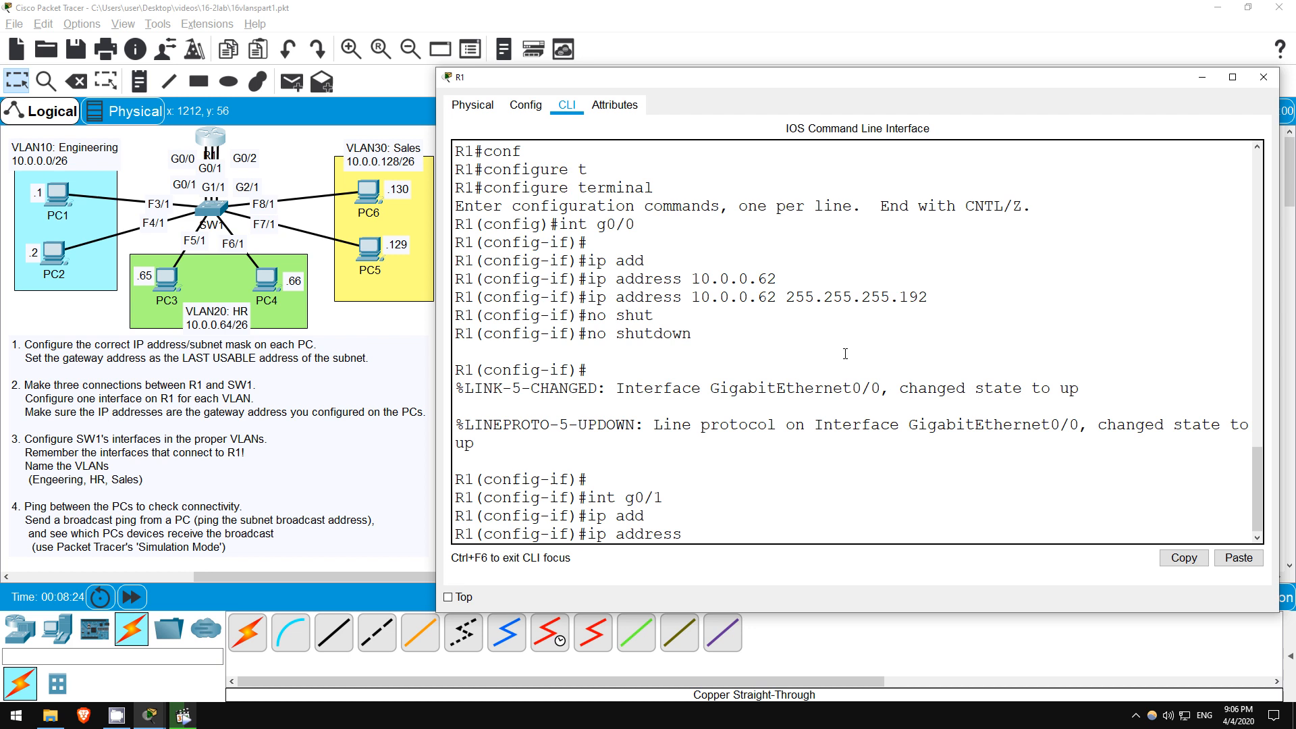
{"action": "type", "text": "10.0.0.126"}
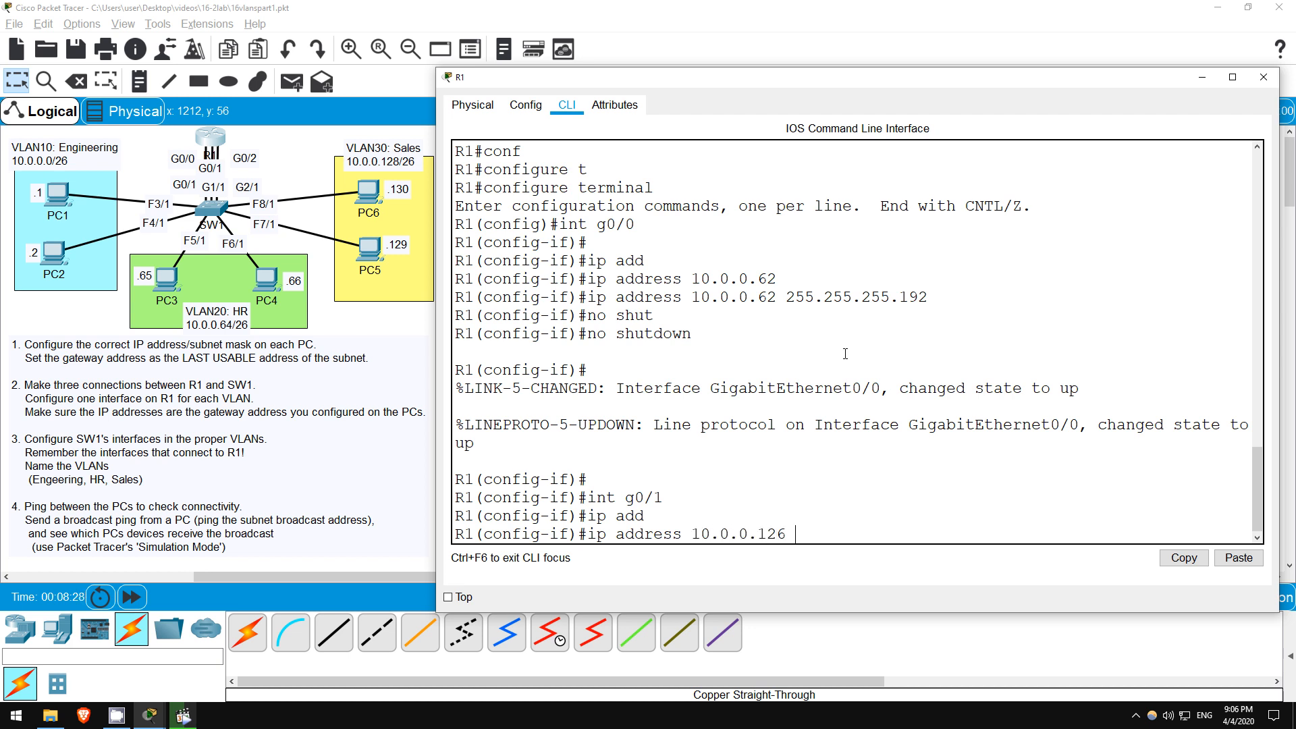
{"action": "type", "text": "255.255.255.192"}
{"action": "type", "text": "no shutdown"}
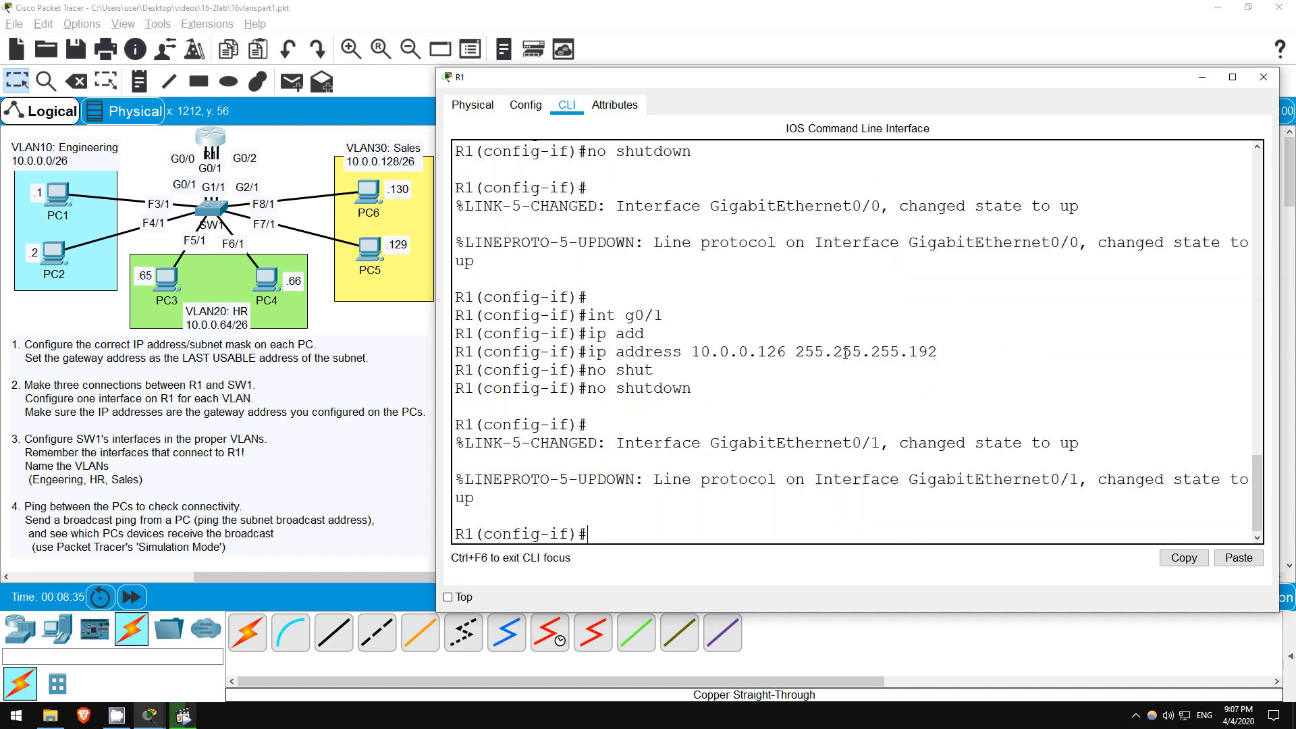
- Assign R1's G0/2 10.0.0.190 255.255.255.192 and bring it up
{"action": "type", "text": "int"}
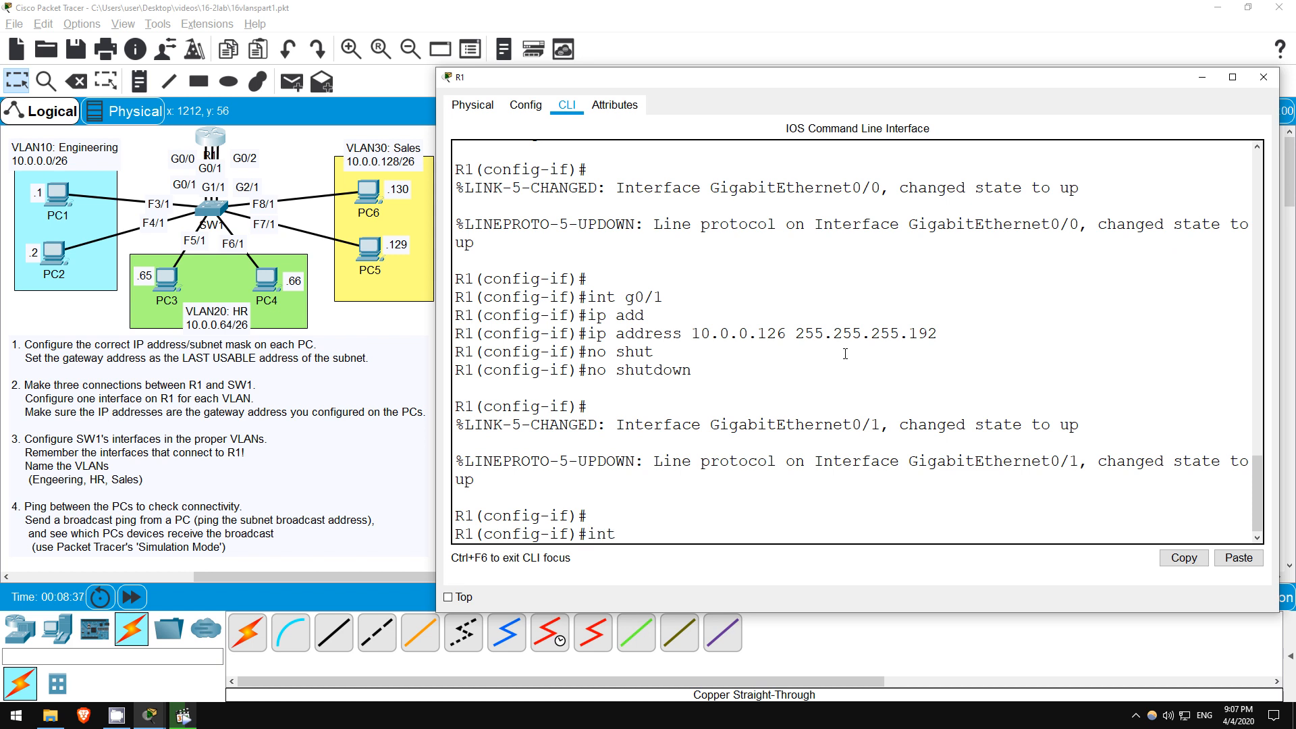
{"action": "type", "text": "g0/2"}
{"action": "type", "text": "ip address"}
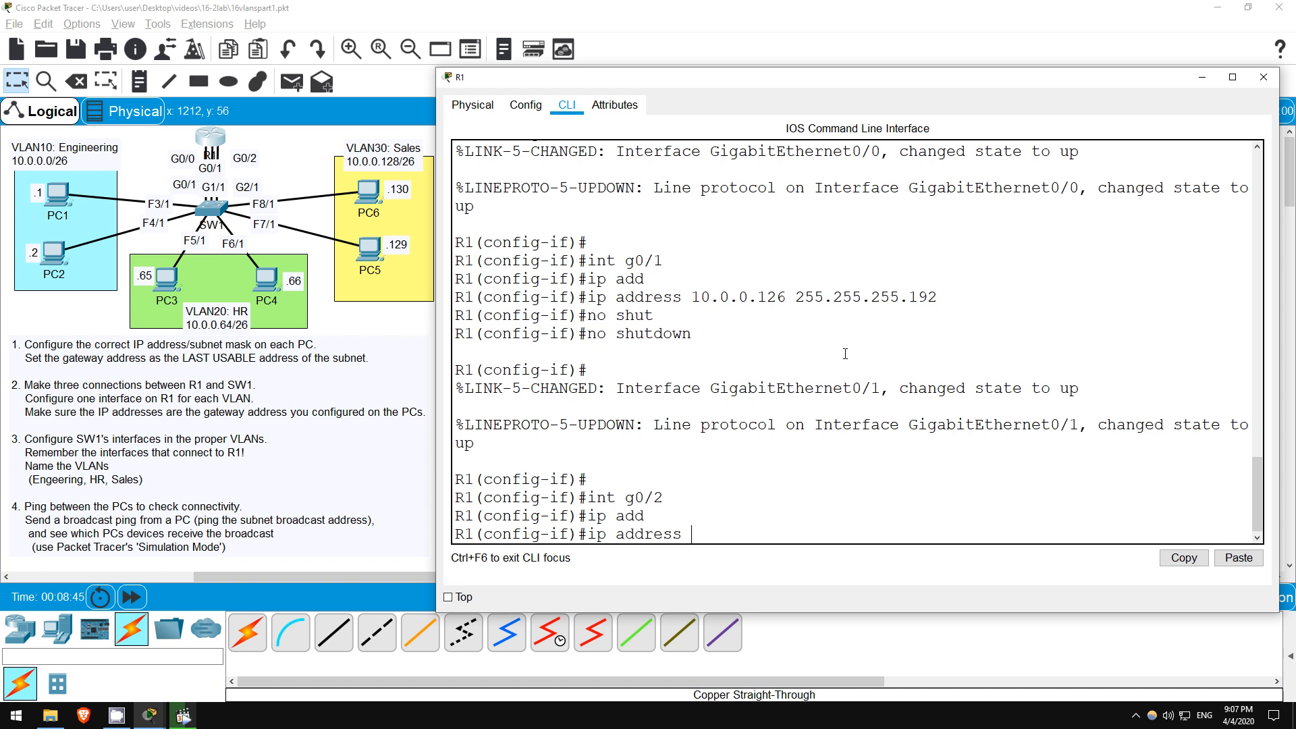
{"action": "type", "text": "10.0.0.1"}
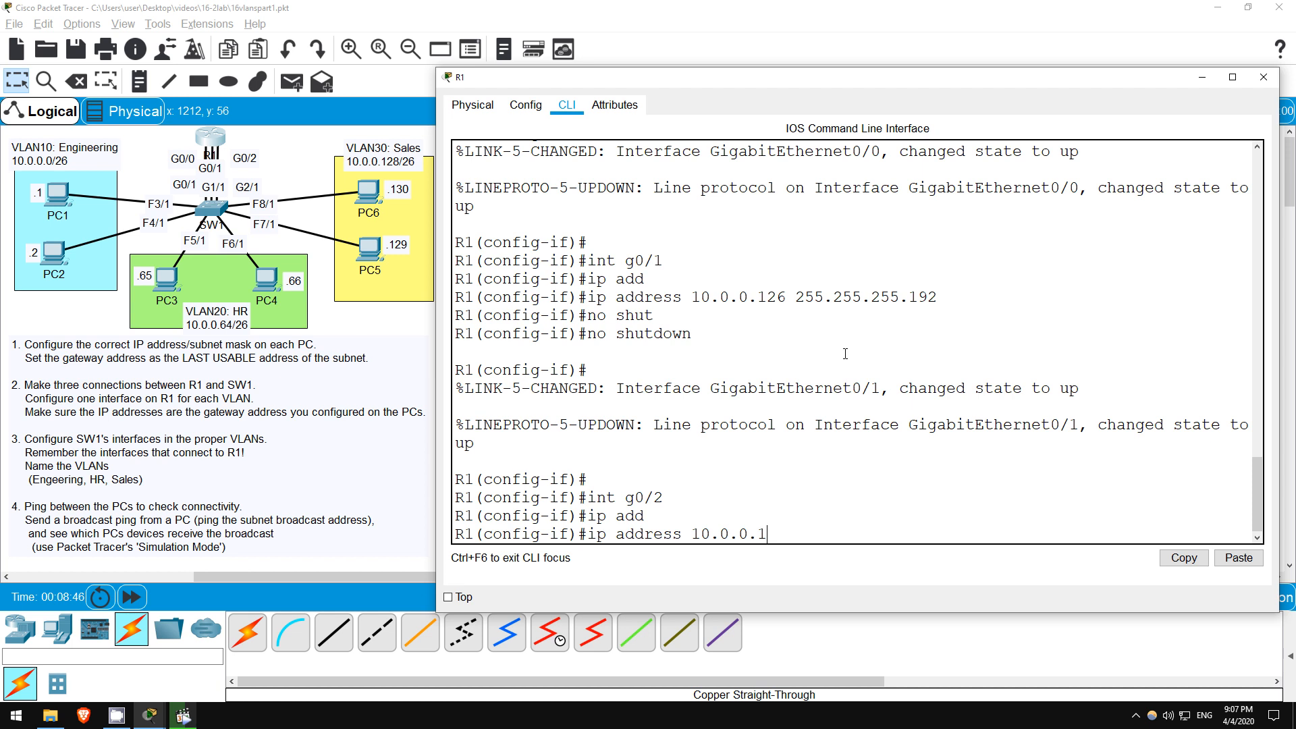
{"action": "type", "text": "90 255.25"}
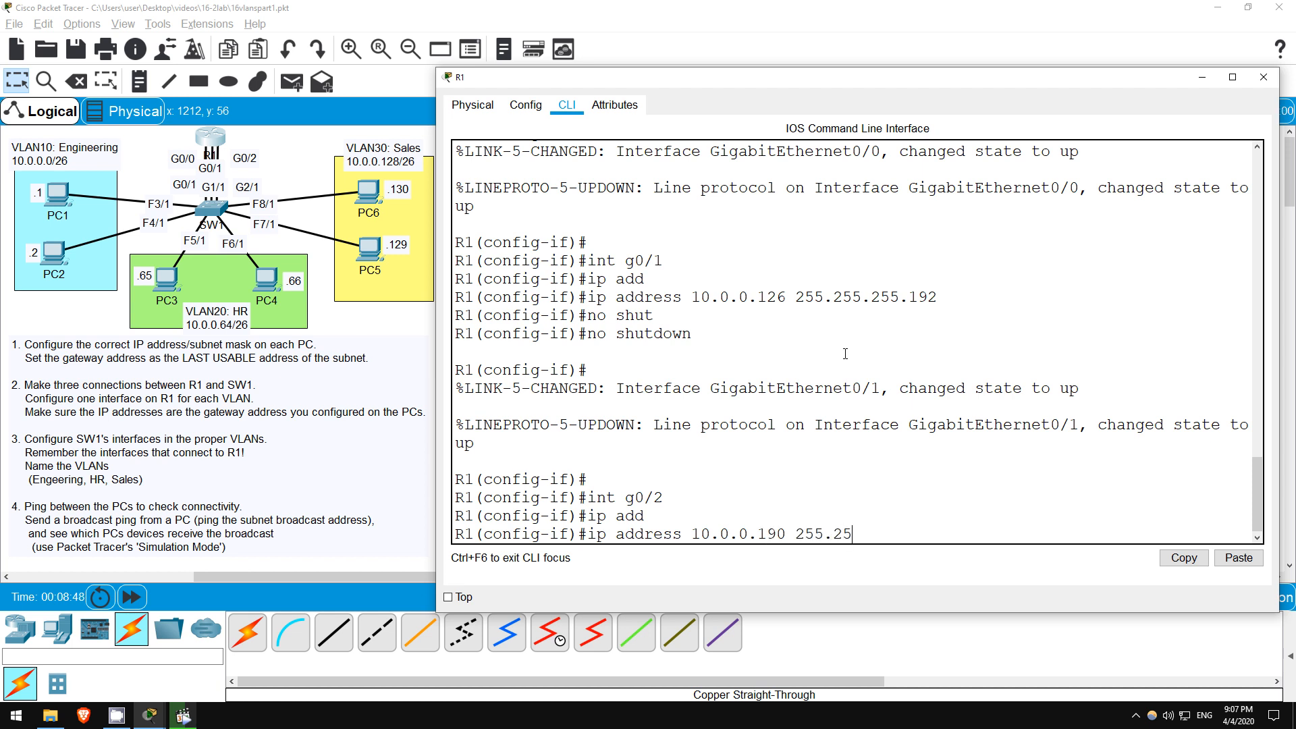
{"action": "type", "text": "5.255.192"}
{"action": "type", "text": "no shut"}
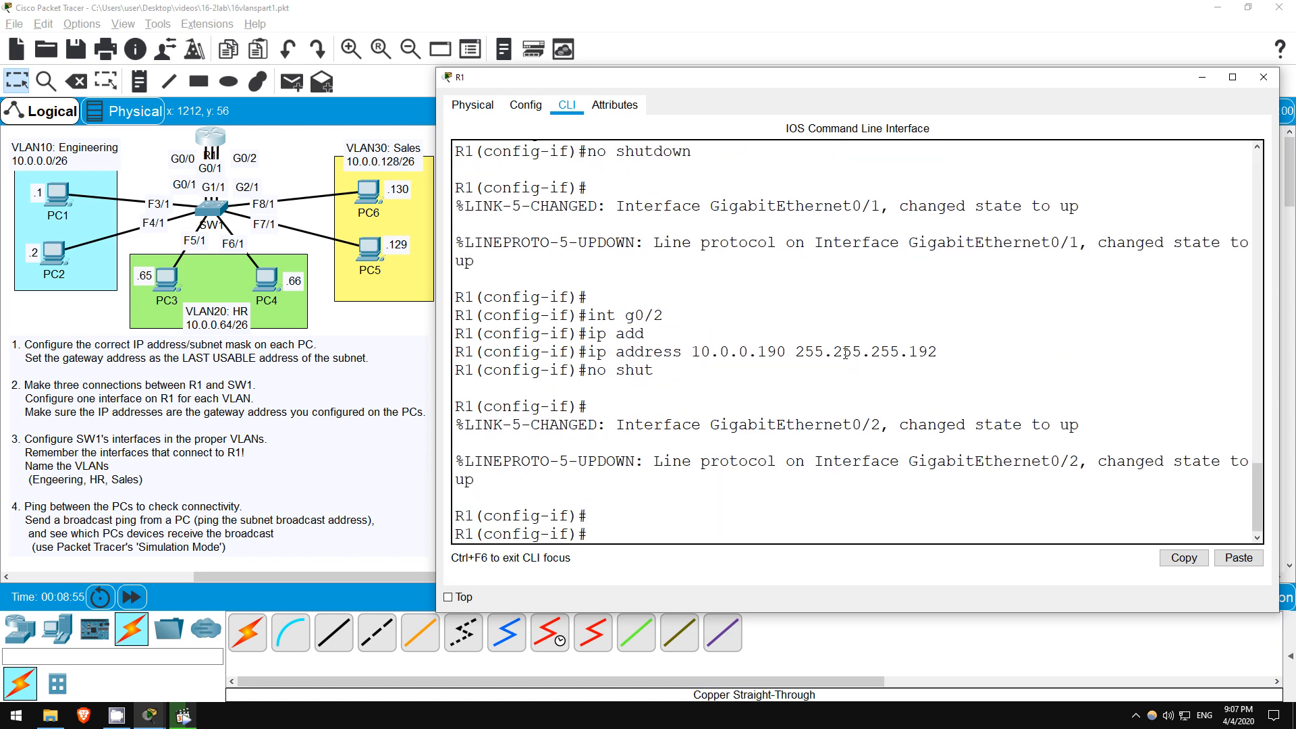
{"action": "type", "text": "do sh i"}
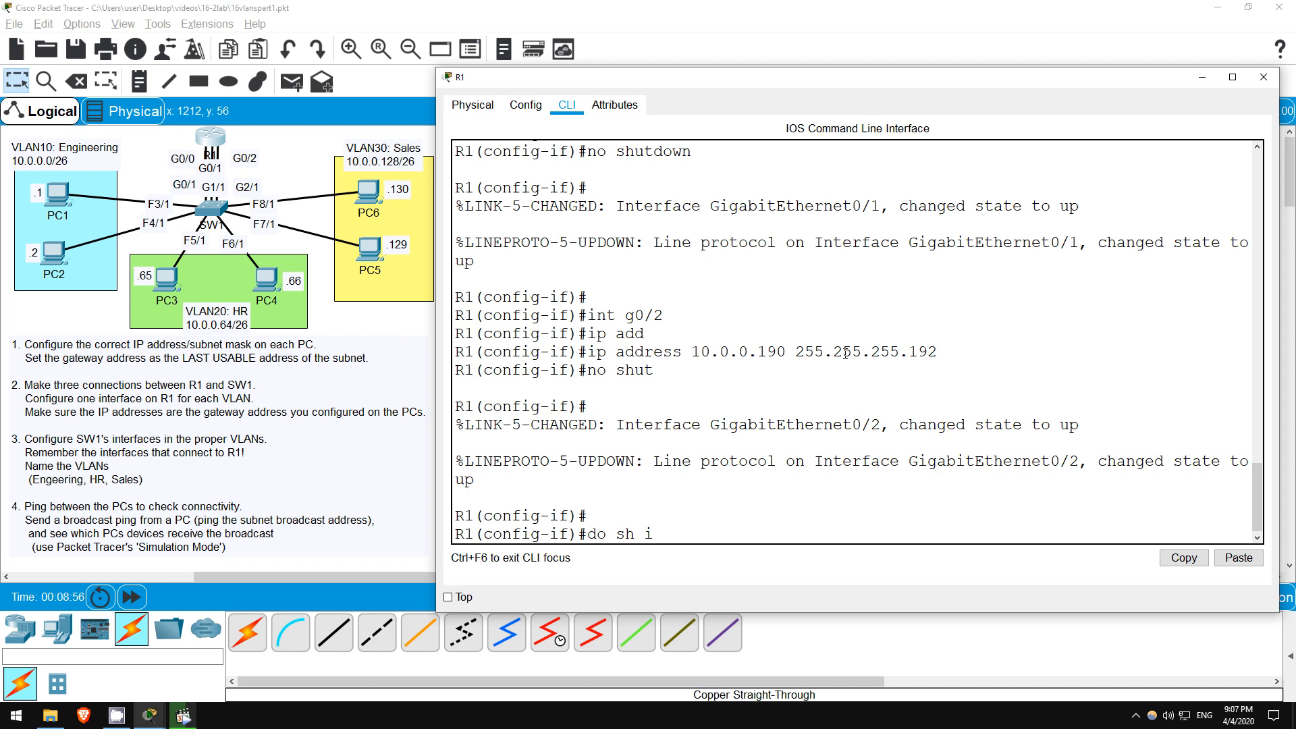
- Run show ip interface brief to confirm G0/0, G0/1, G0/2 are up, then close R1
{"action": "type", "text": "p int brief"}
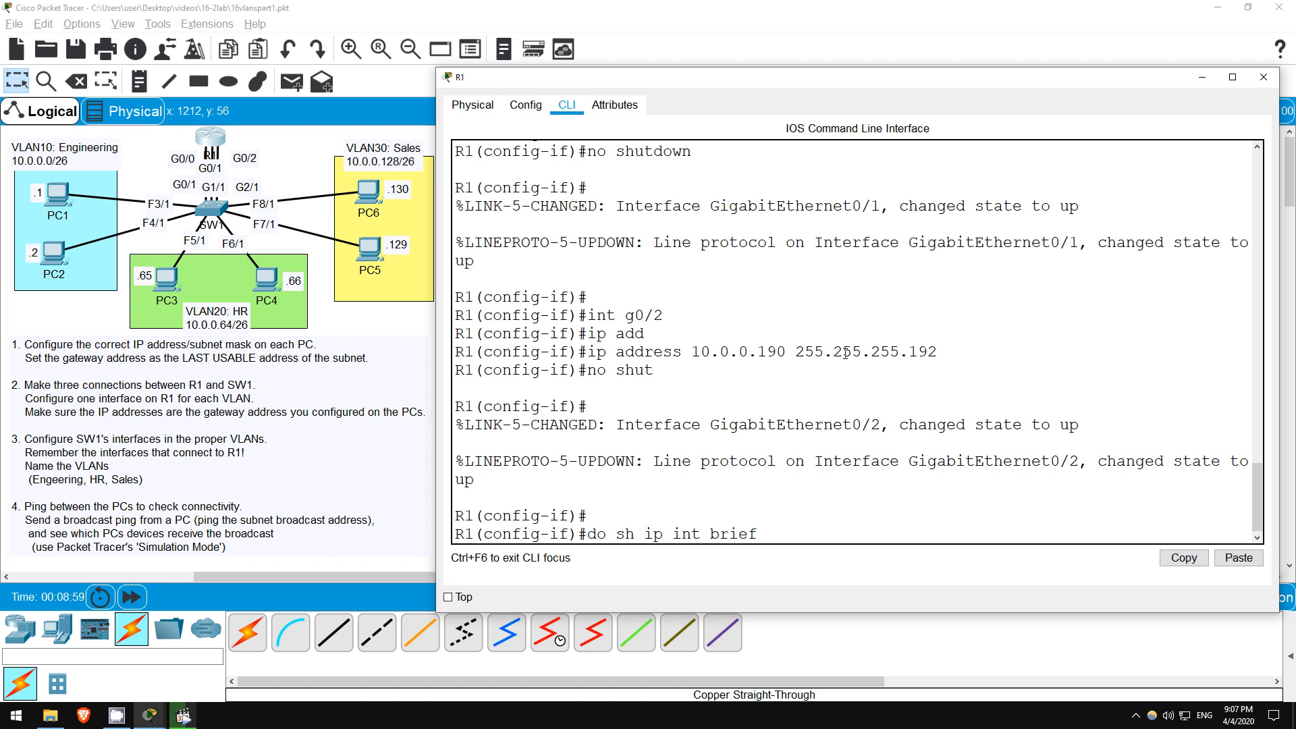
{"action": "key", "text": "Return"}
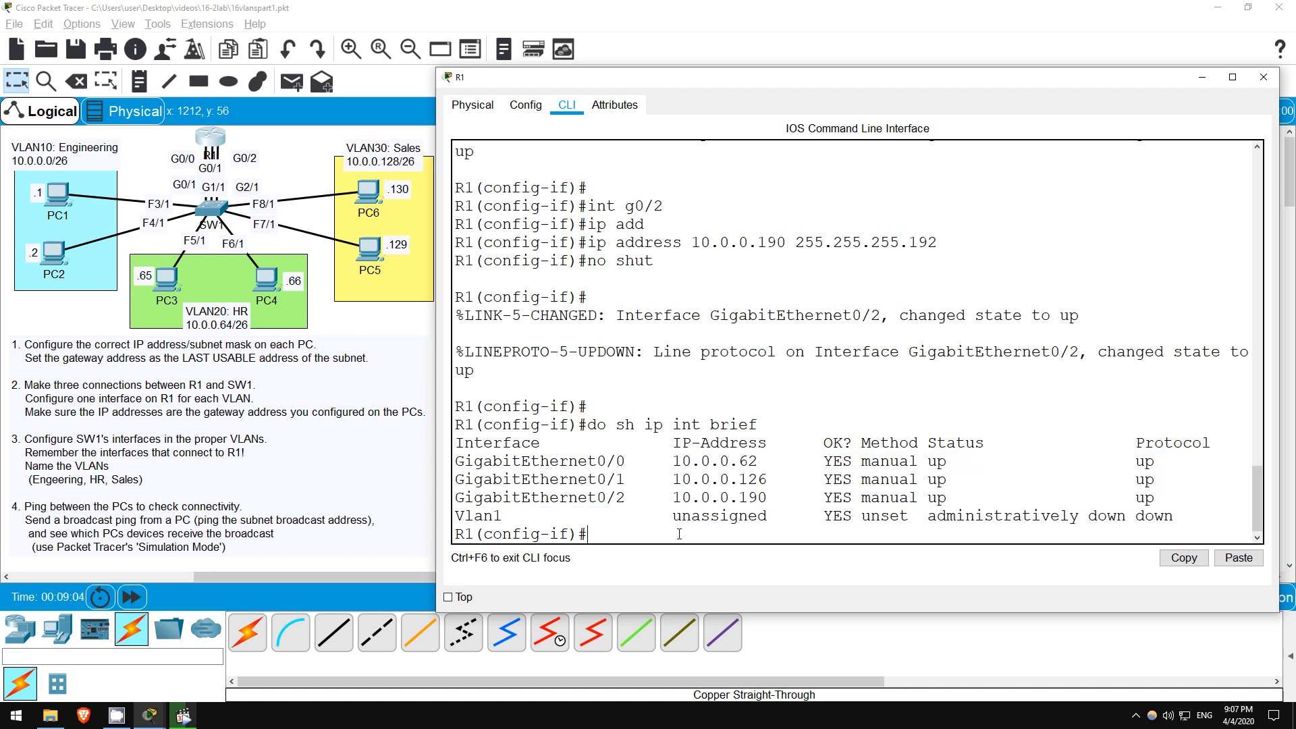
{"action": "mouse_move", "coordinate": [389, 317]}
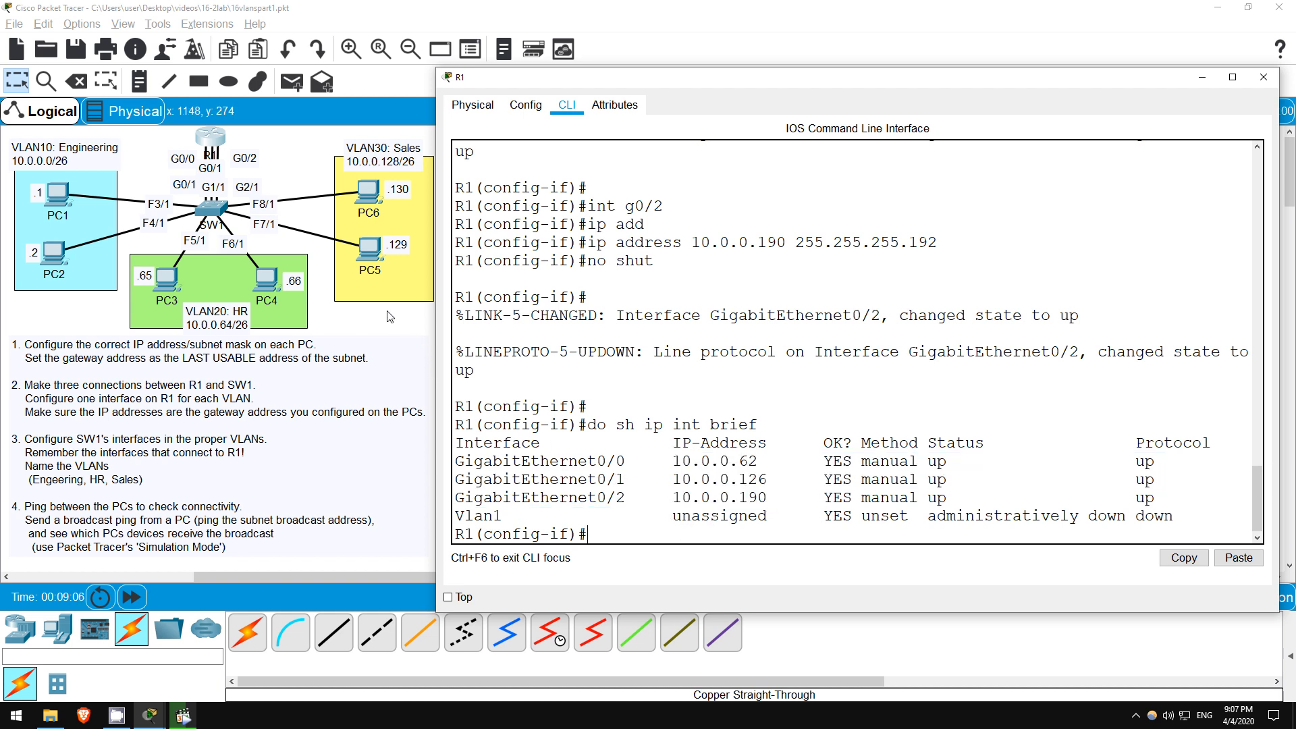
{"action": "left_click", "coordinate": [1263, 77]}
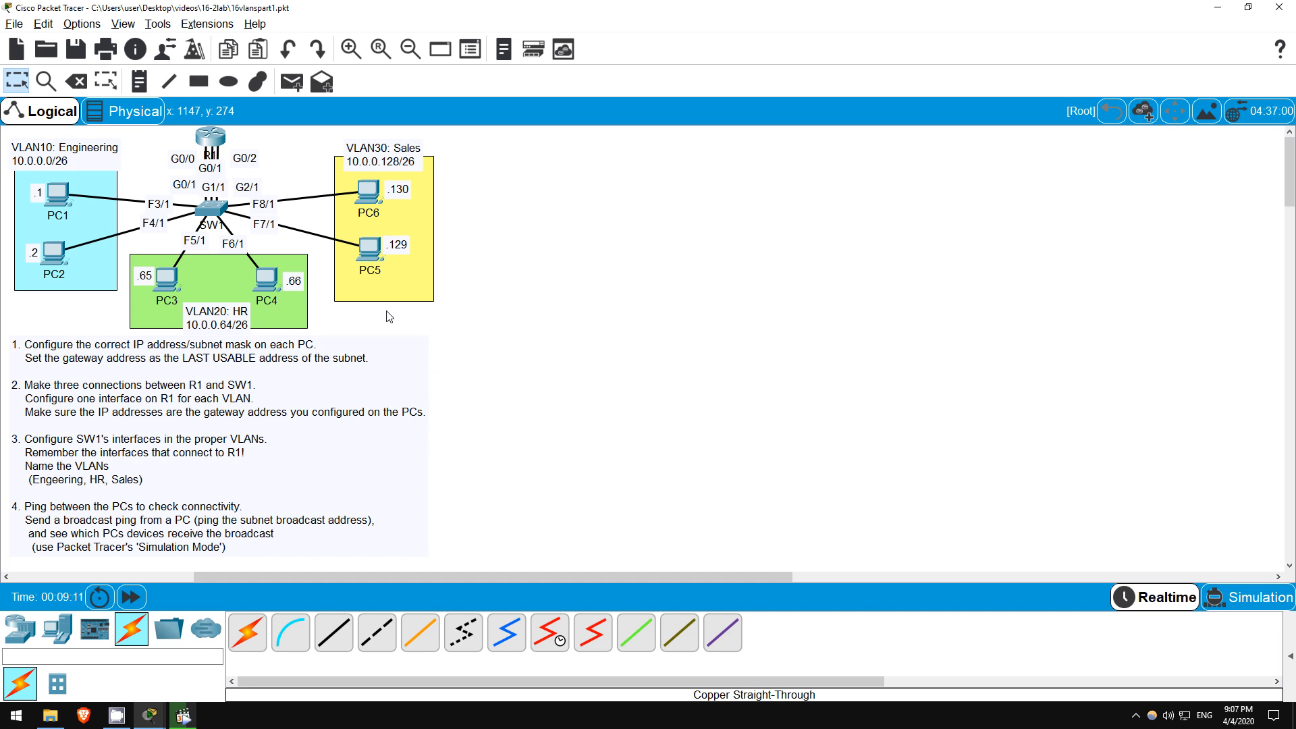
{"action": "mouse_move", "coordinate": [219, 225]}
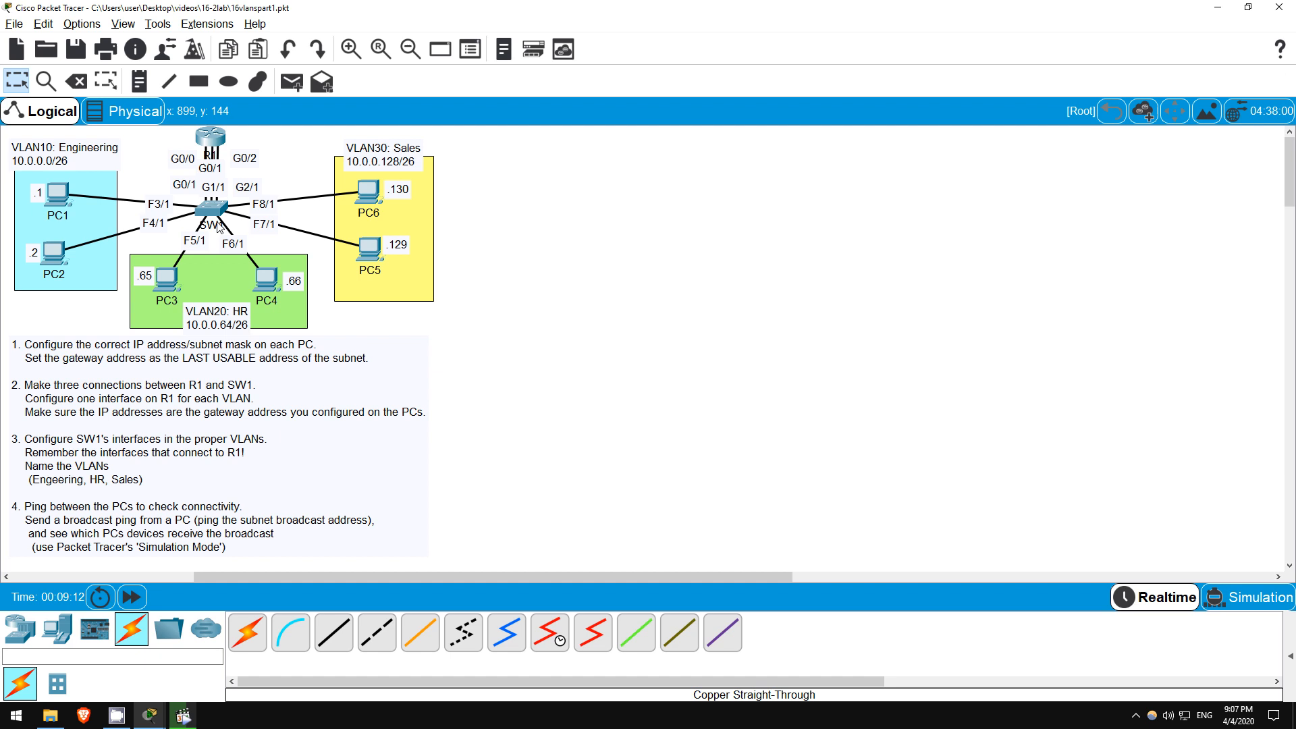
- In SW1's CLI, make G0/1, F3/1 and F4/1 access ports in VLAN 10
{"action": "double_click", "coordinate": [210, 221]}
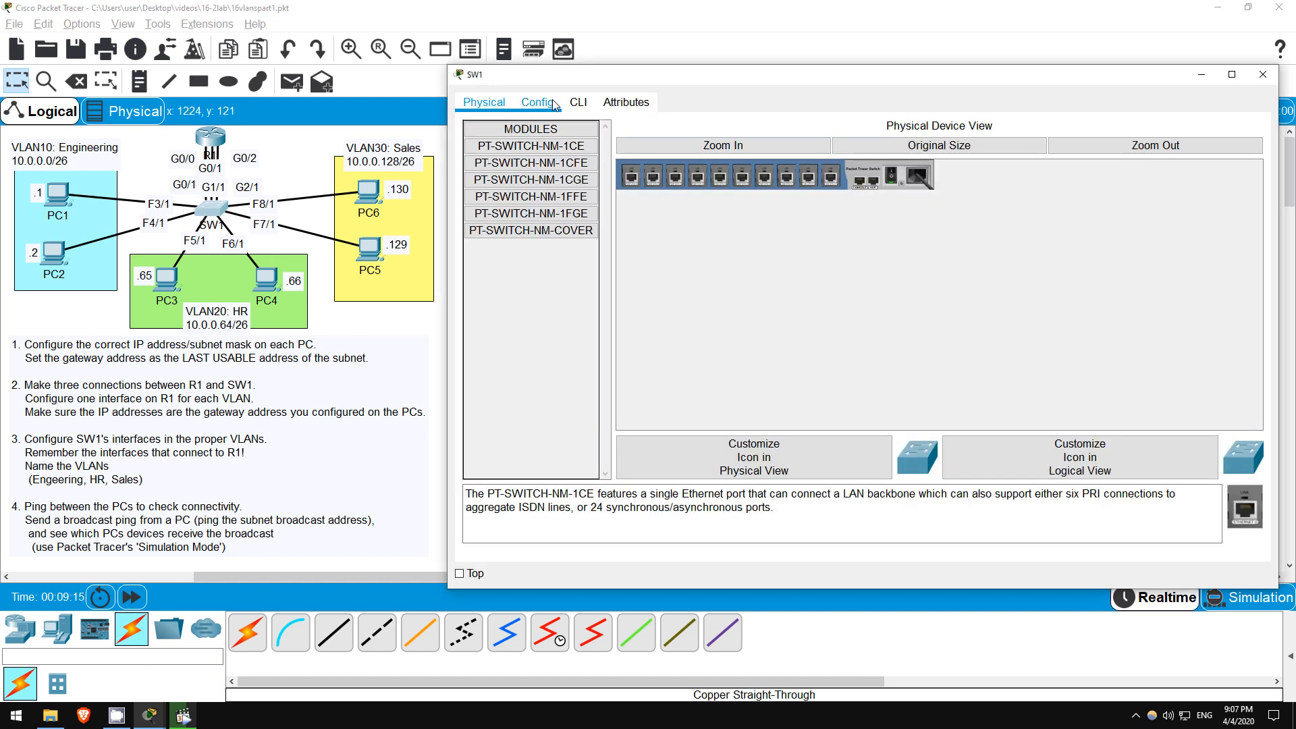
{"action": "left_click", "coordinate": [578, 102]}
{"action": "type", "text": "conf t"}
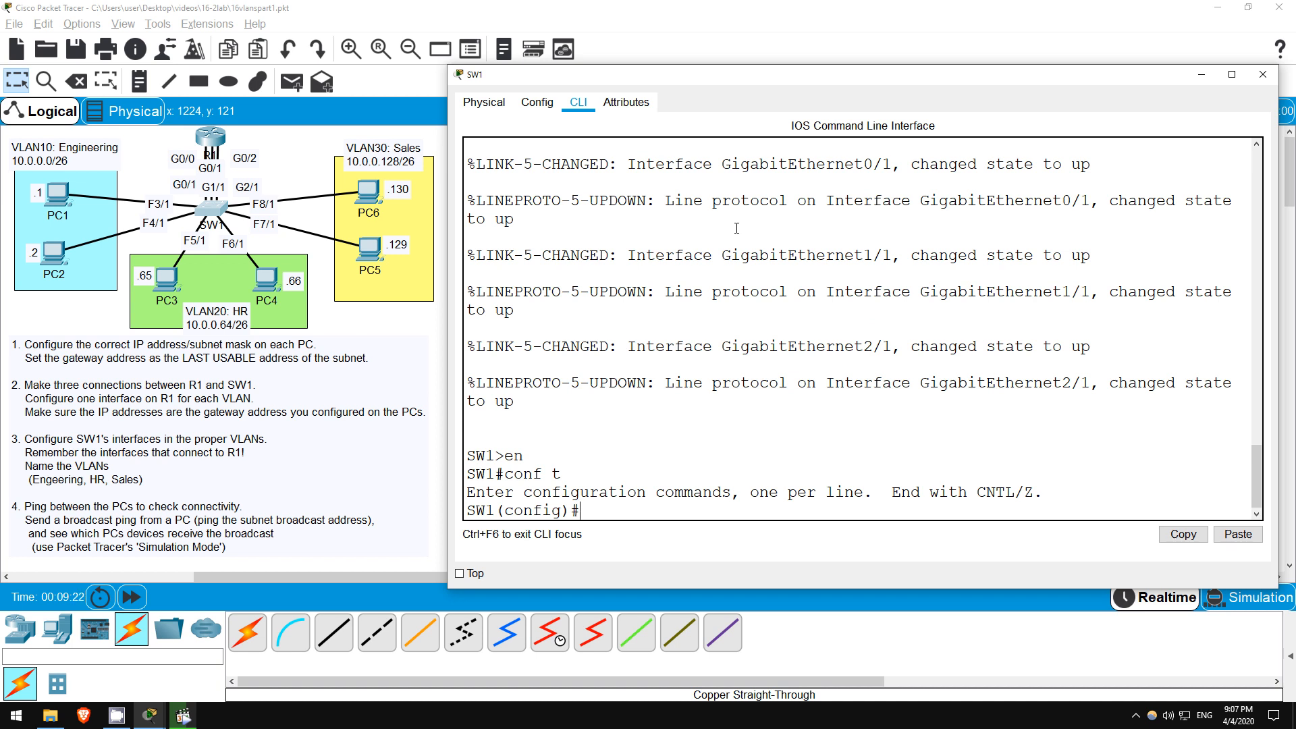
{"action": "type", "text": "int range"}
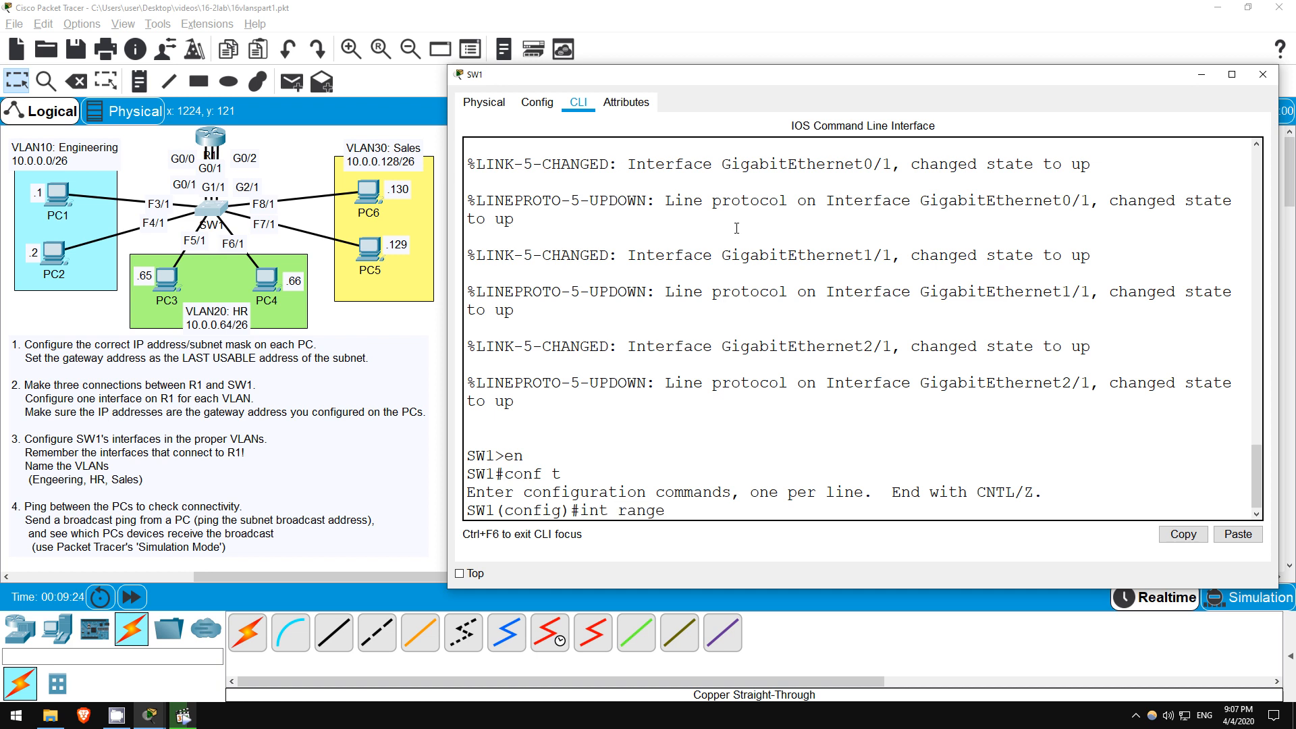
{"action": "type", "text": "g0/1,"}
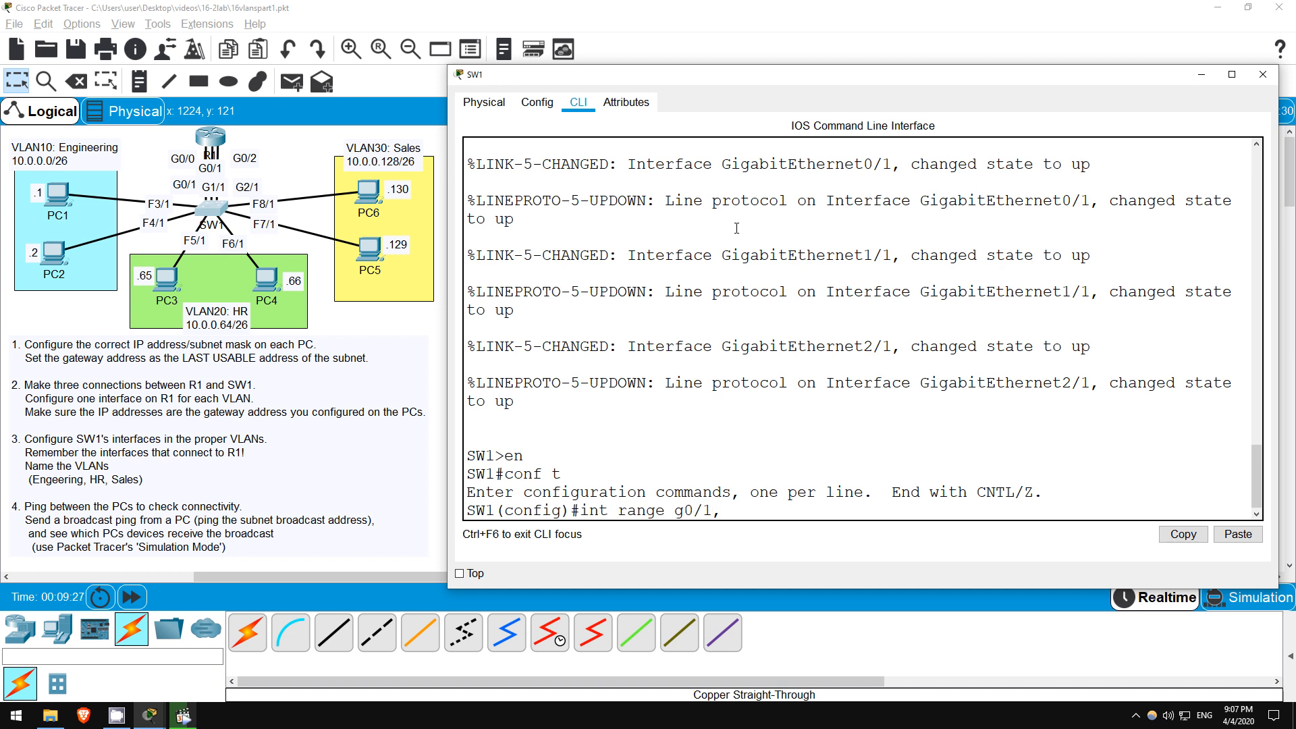
{"action": "type", "text": "f3/1"}
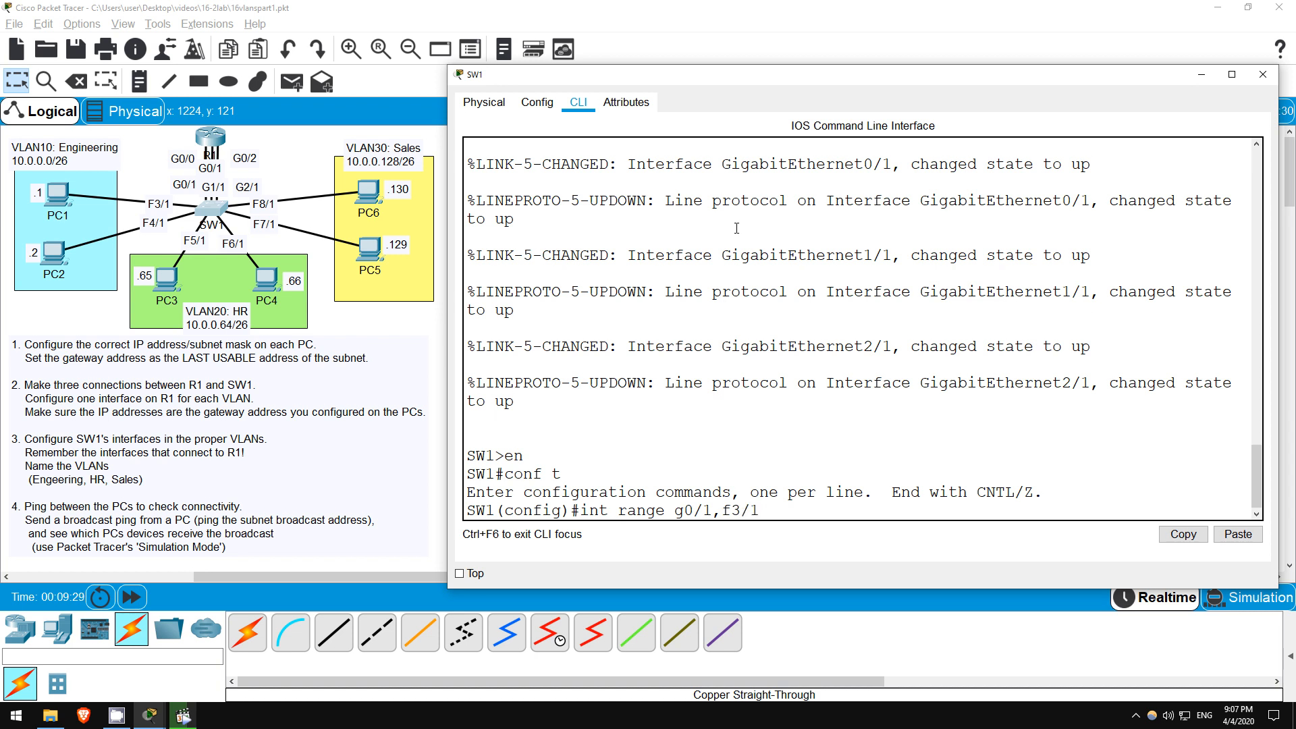
{"action": "type", "text": ",f4/1"}
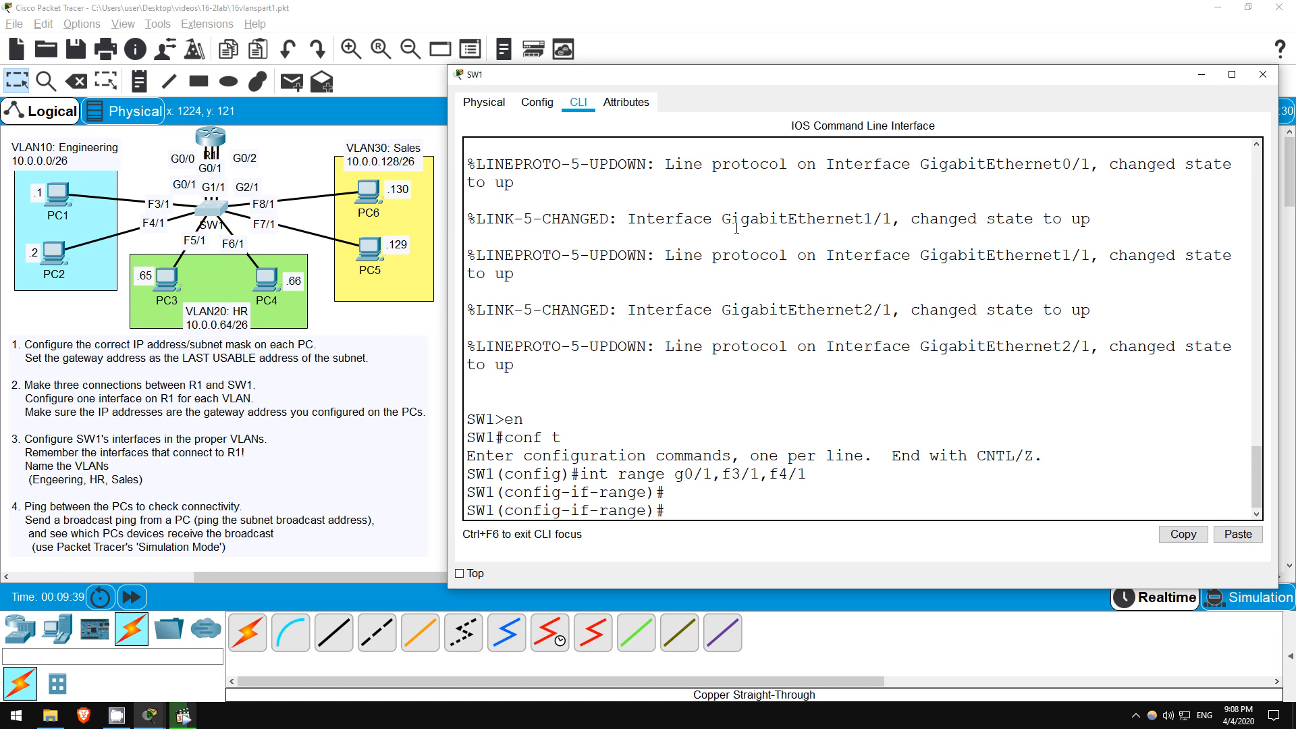
{"action": "type", "text": "switchport access vlan 10"}
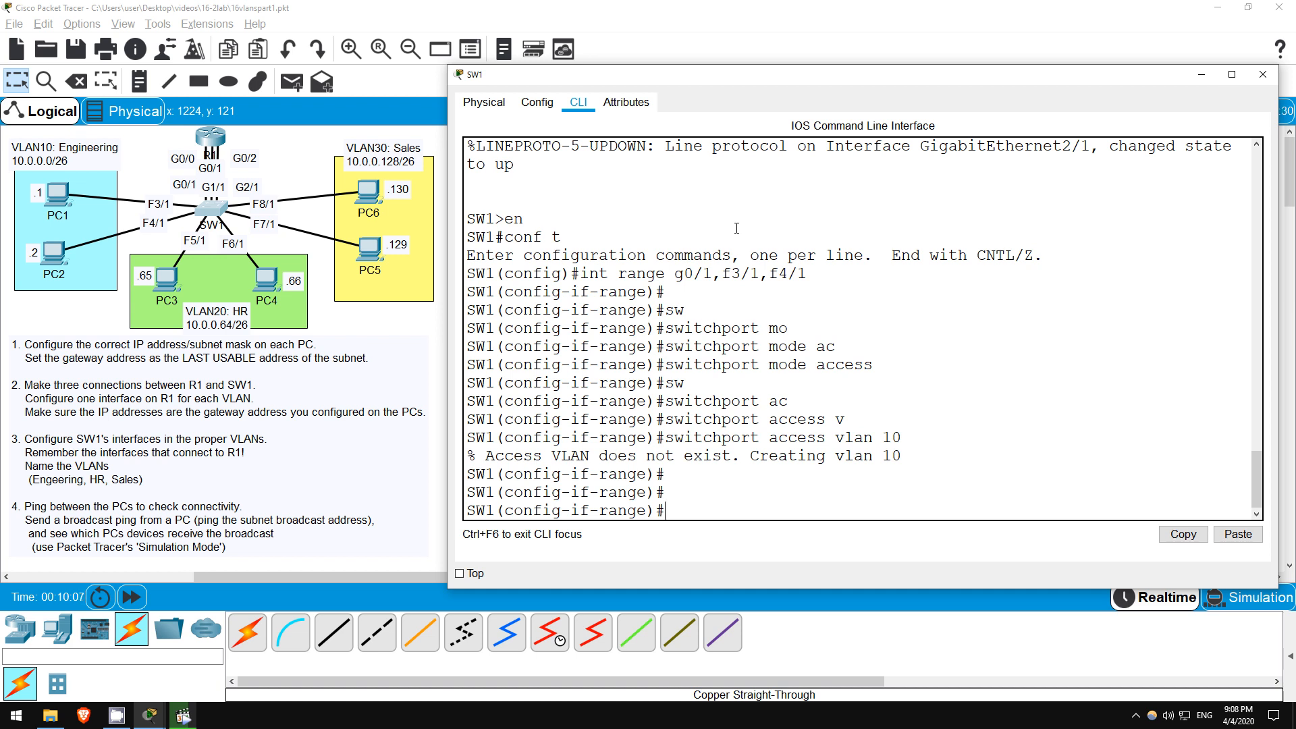
- Make G1/1, F5/1 and F6/1 access ports in VLAN 20
{"action": "type", "text": "int range"}
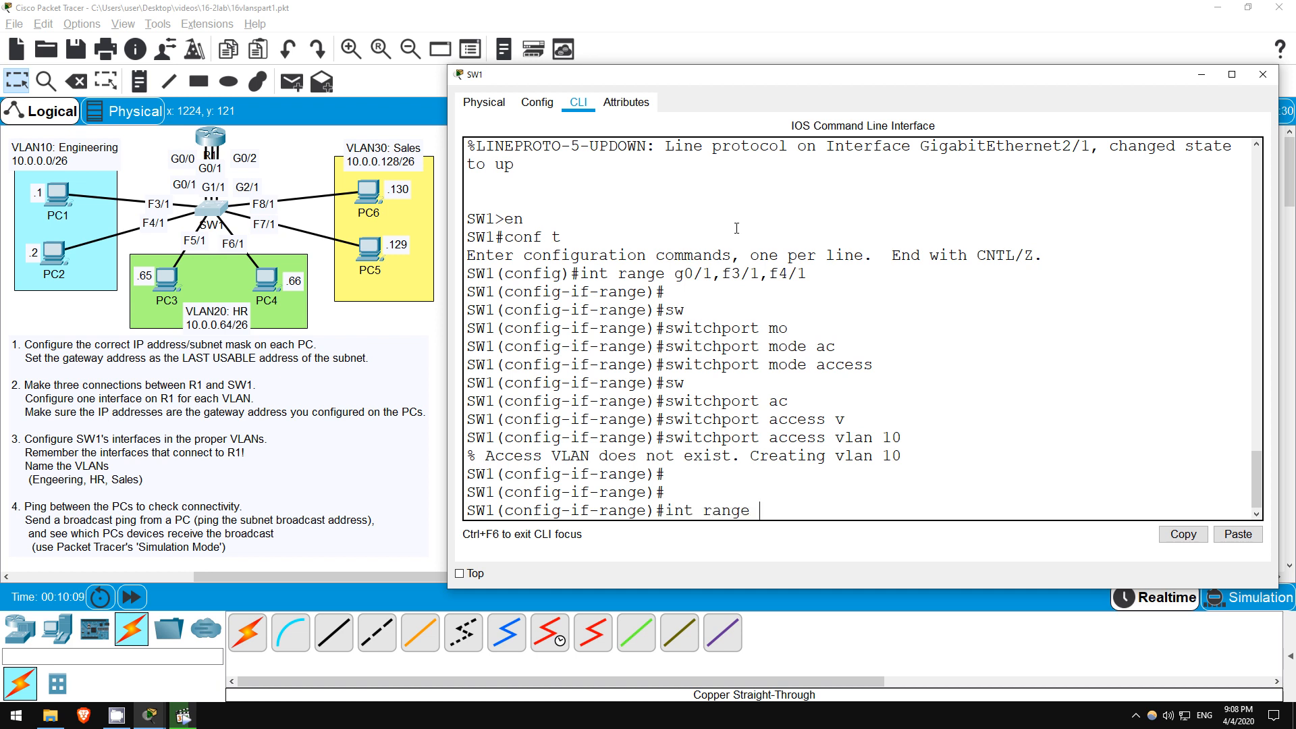
{"action": "type", "text": "g1/1,"}
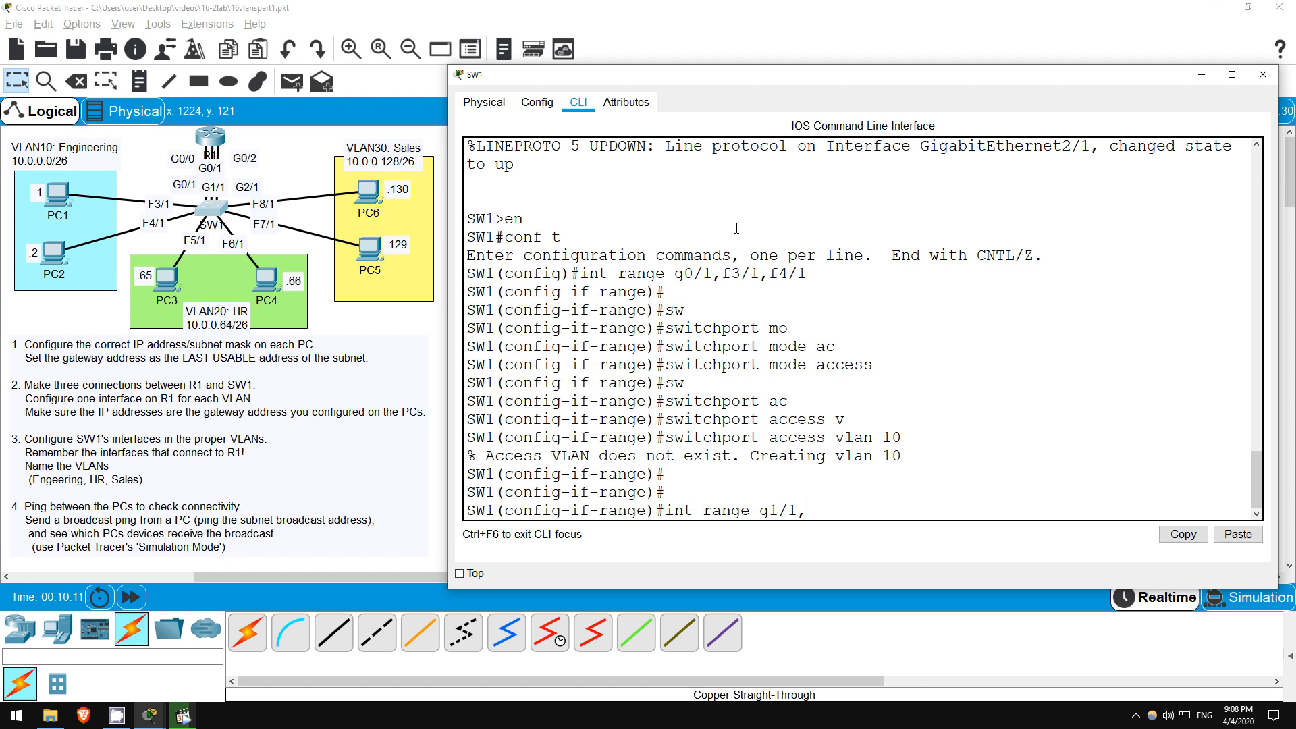
{"action": "type", "text": "f5/1,f6/1"}
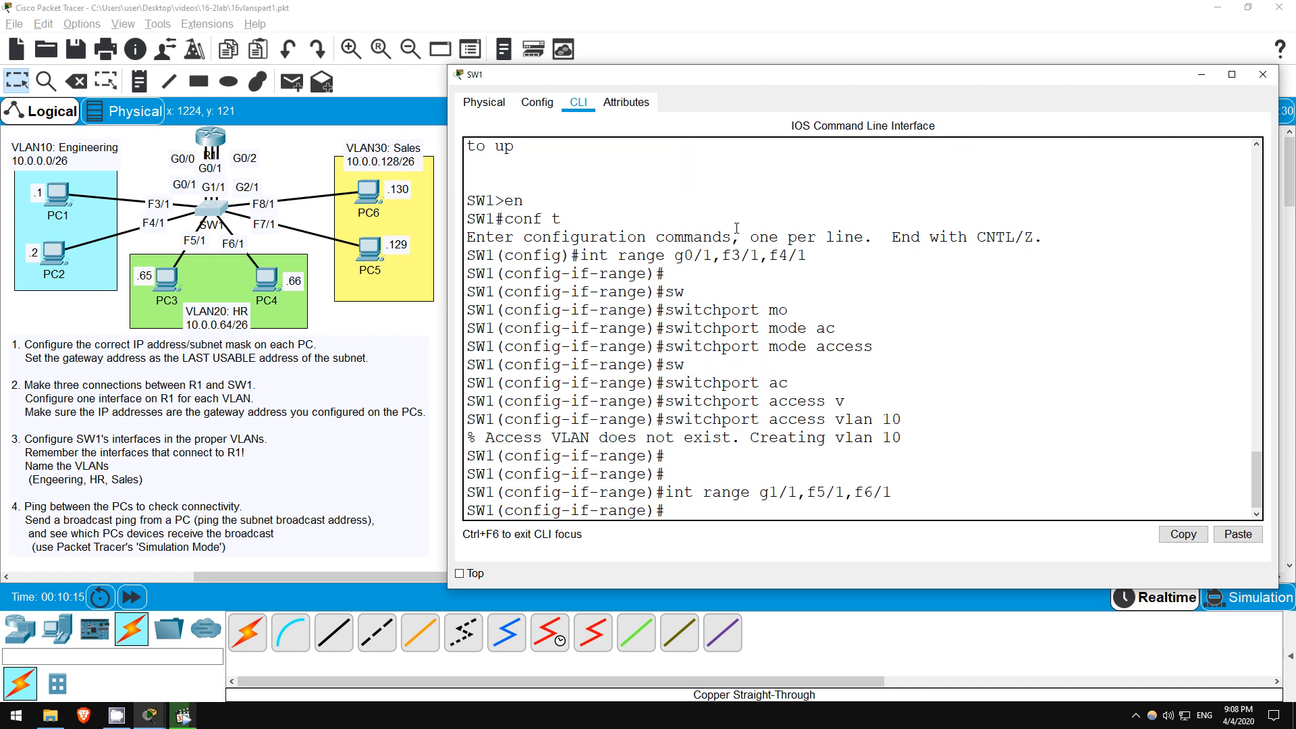
{"action": "type", "text": "sw mode ac"}
{"action": "type", "text": "sw ac vlan 20"}
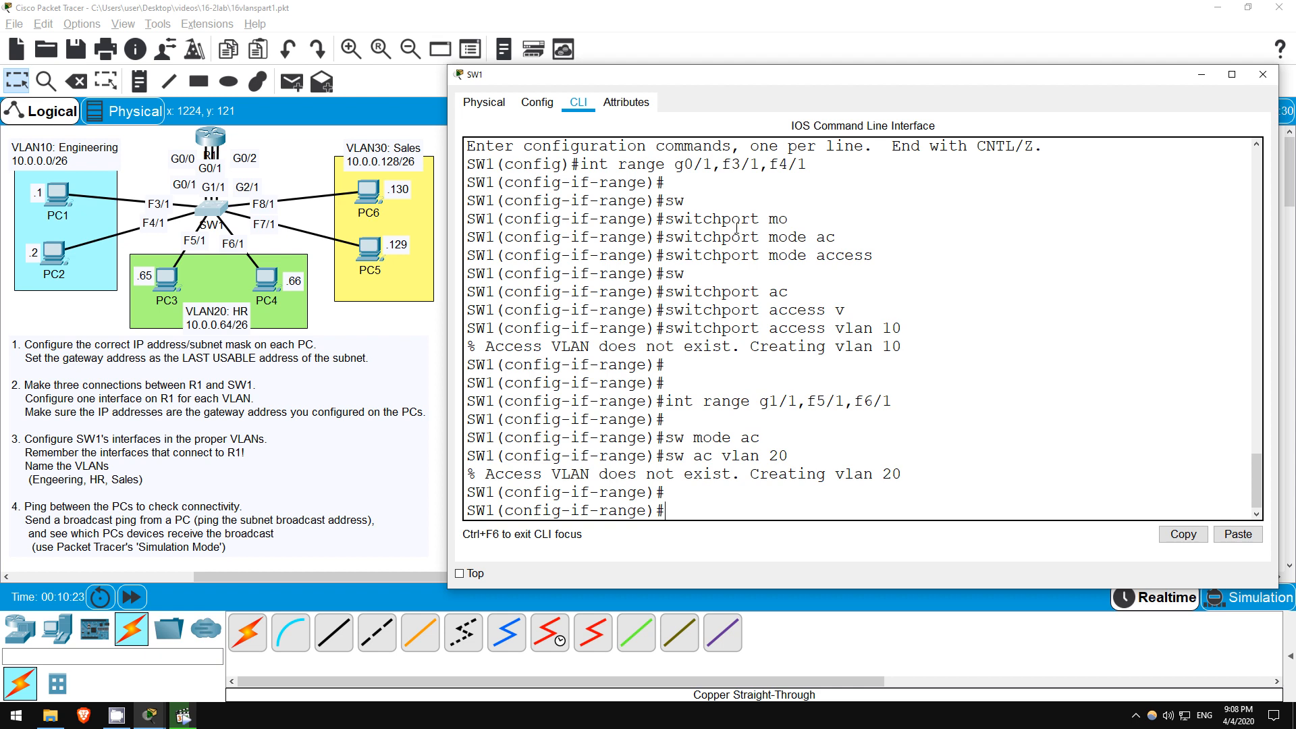
- Make G2/1, F7/1 and F8/1 access ports in VLAN 30
{"action": "type", "text": "int range"}
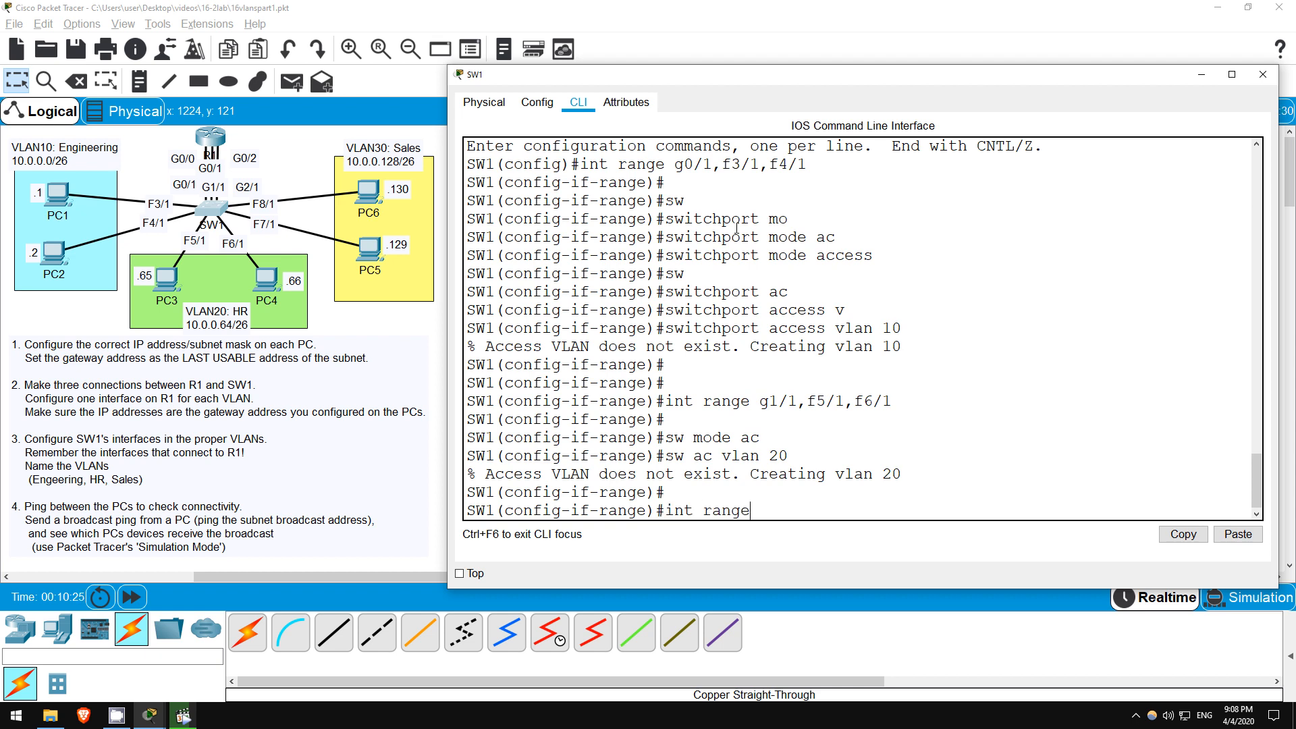
{"action": "type", "text": "g2/"}
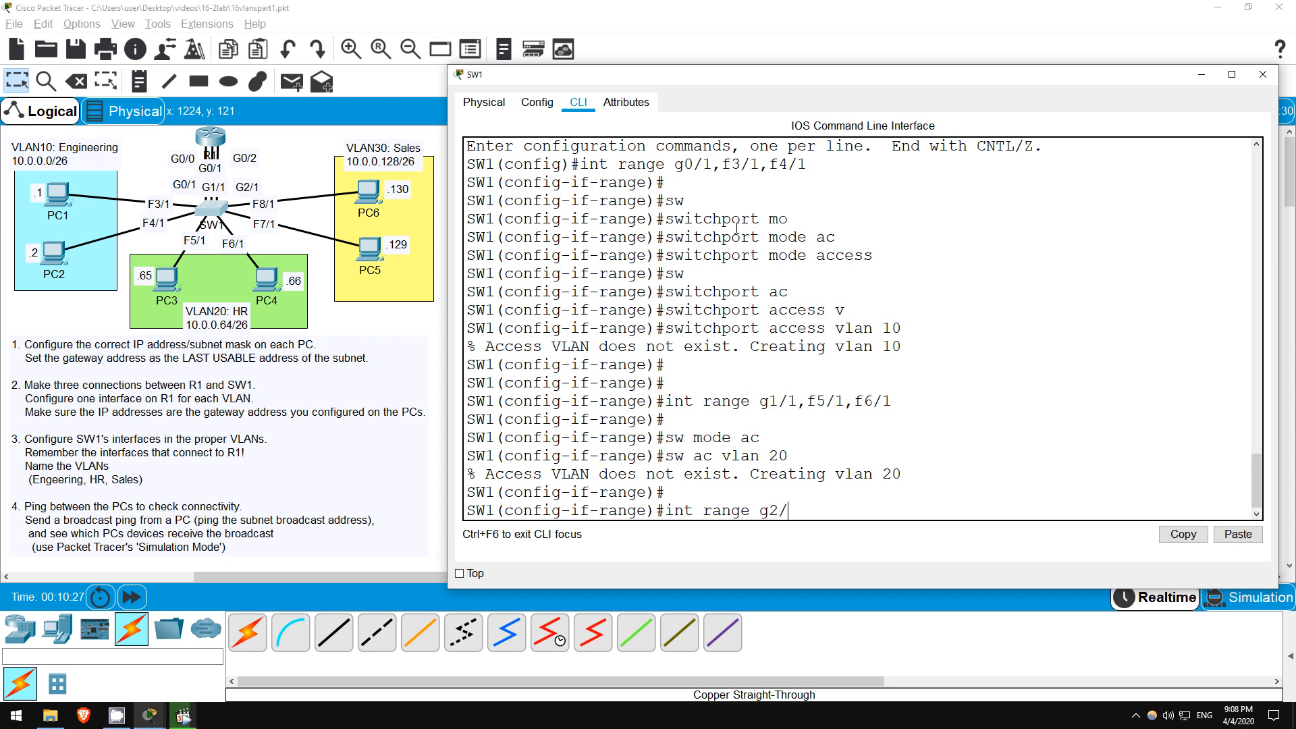
{"action": "type", "text": "1,f7"}
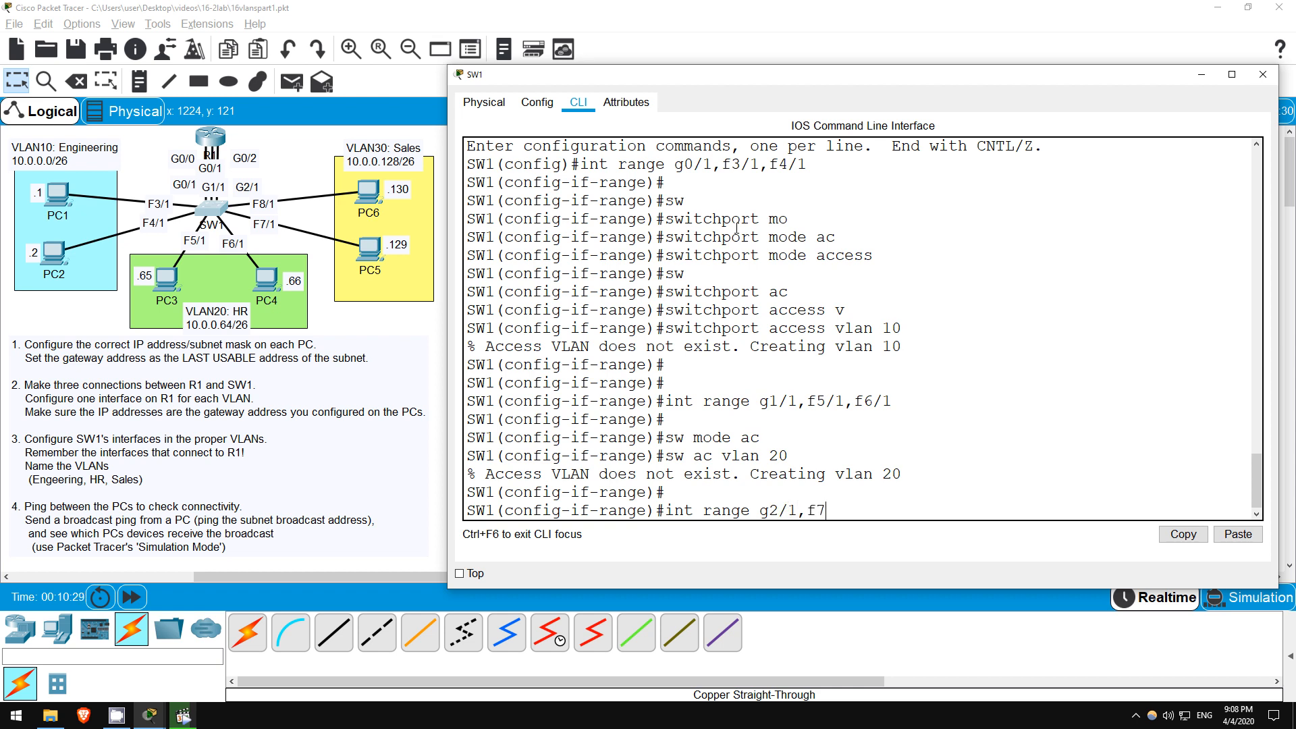
{"action": "type", "text": "/1,f8/1"}
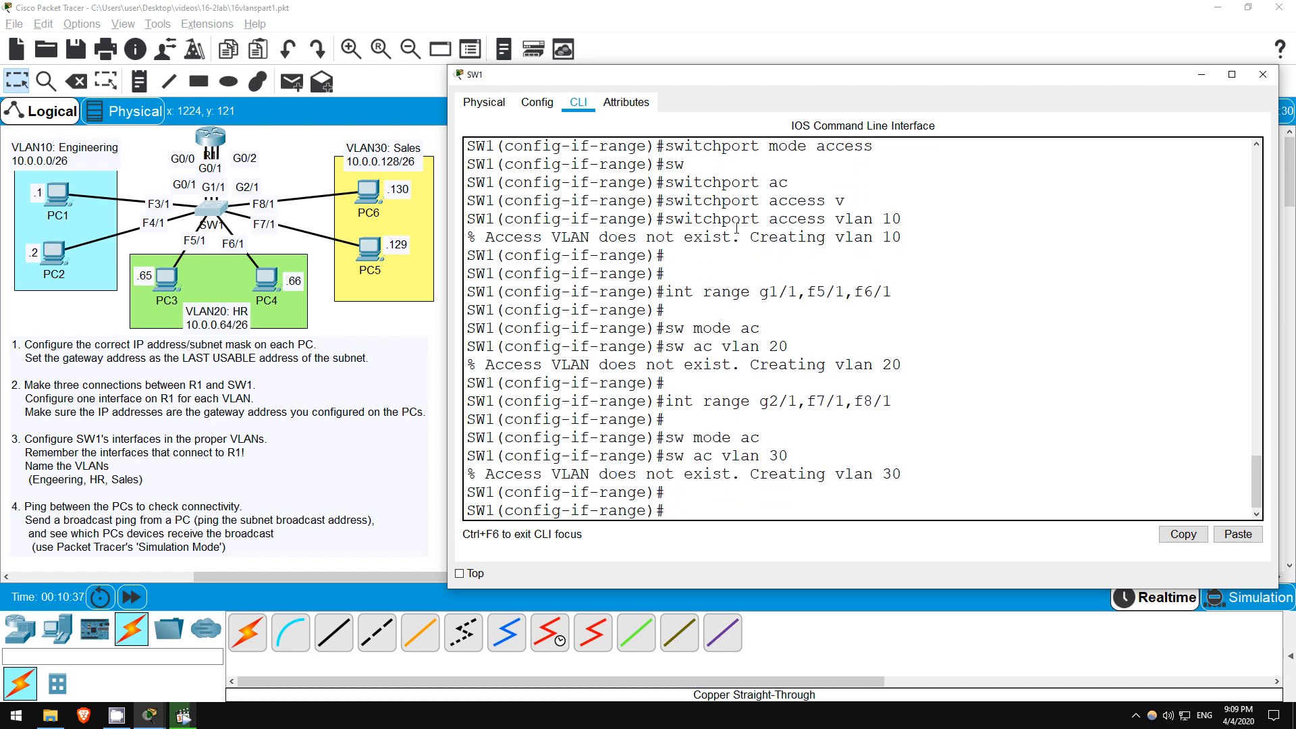
- Run 'do show vlan brief' on SW1 to list VLANs 10, 20, 30 and their ports
{"action": "type", "text": "do"}
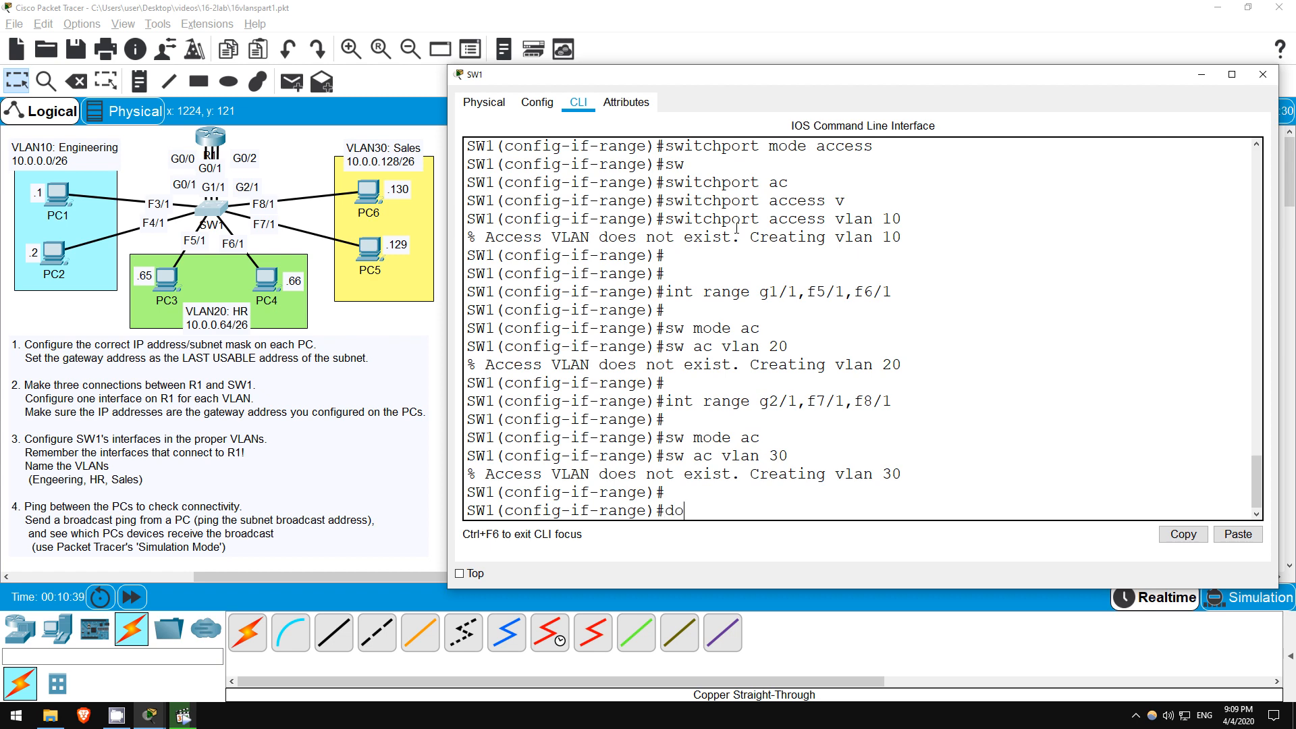
{"action": "type", "text": "shw"}
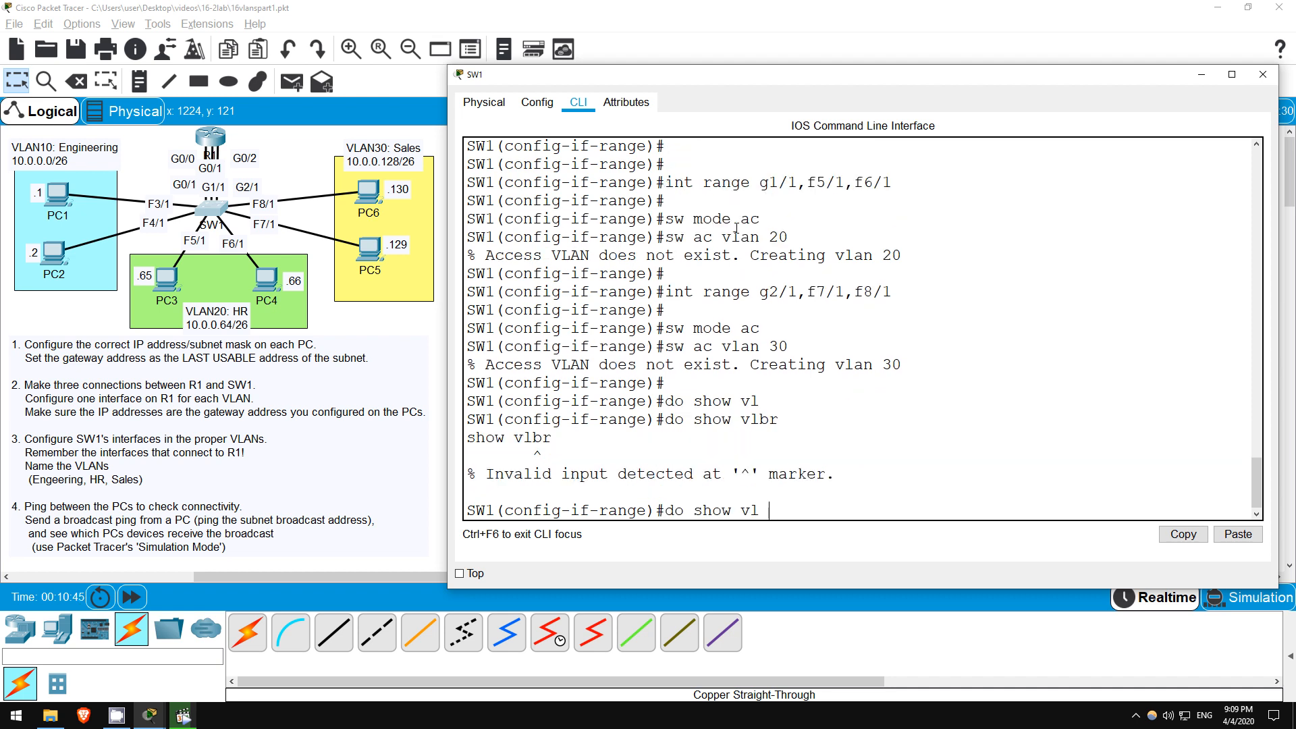
{"action": "type", "text": " br"}
{"action": "key", "text": "Return"}
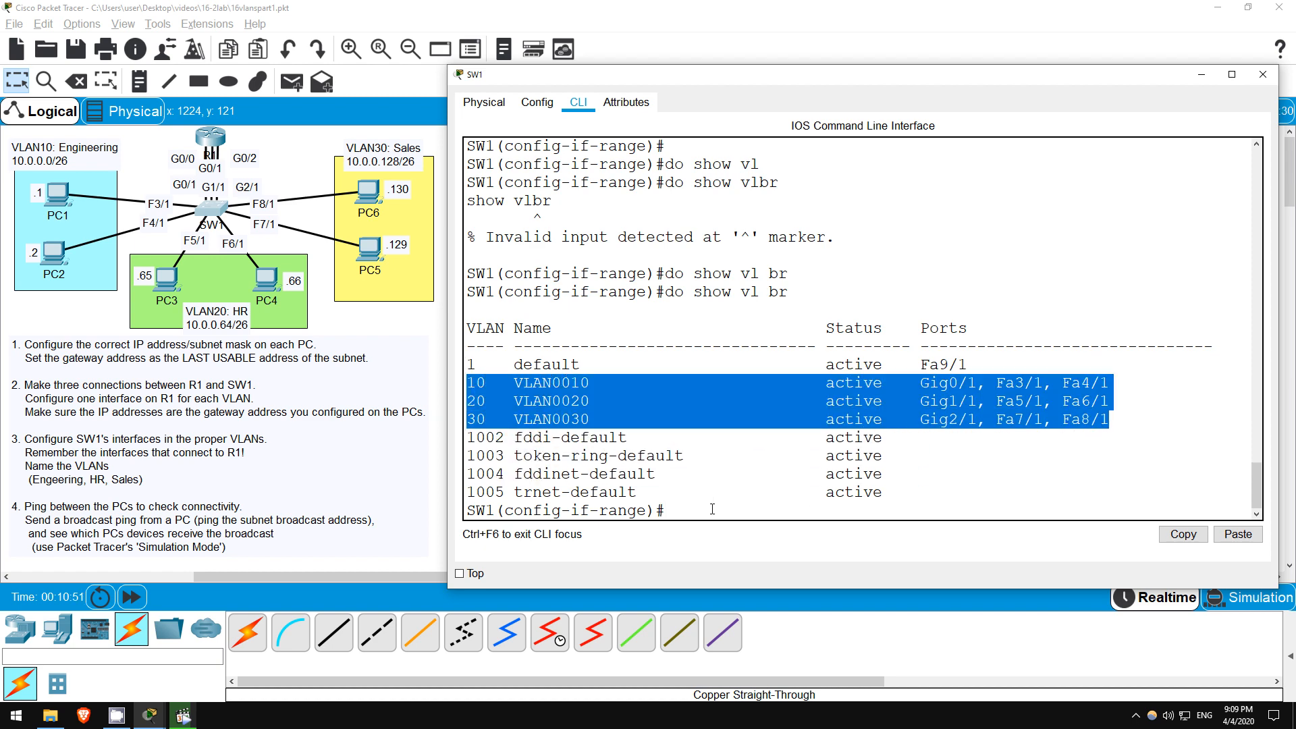
- Name VLAN 10 ENGINEERING, VLAN 20 HR, VLAN 30 SALES, then run 'do sh vlan br'
{"action": "type", "text": "vlan 10"}
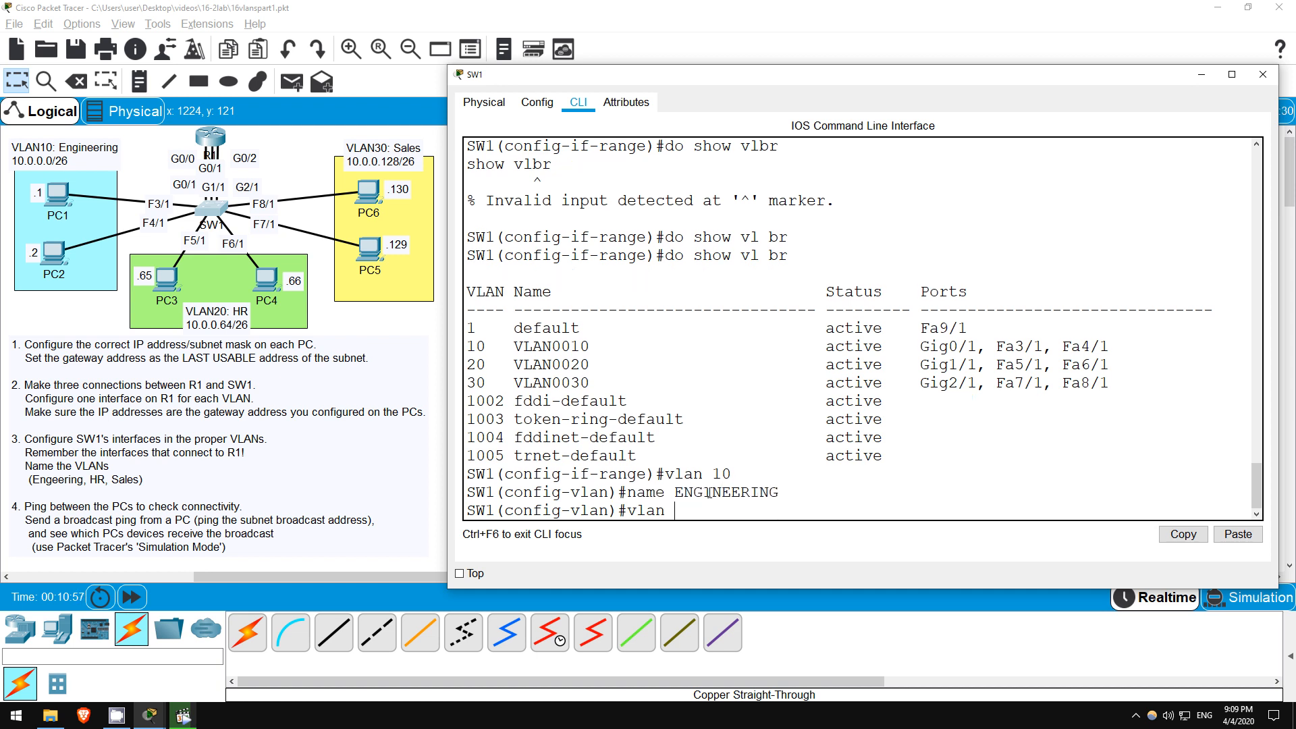
{"action": "type", "text": "20"}
{"action": "type", "text": "name HR"}
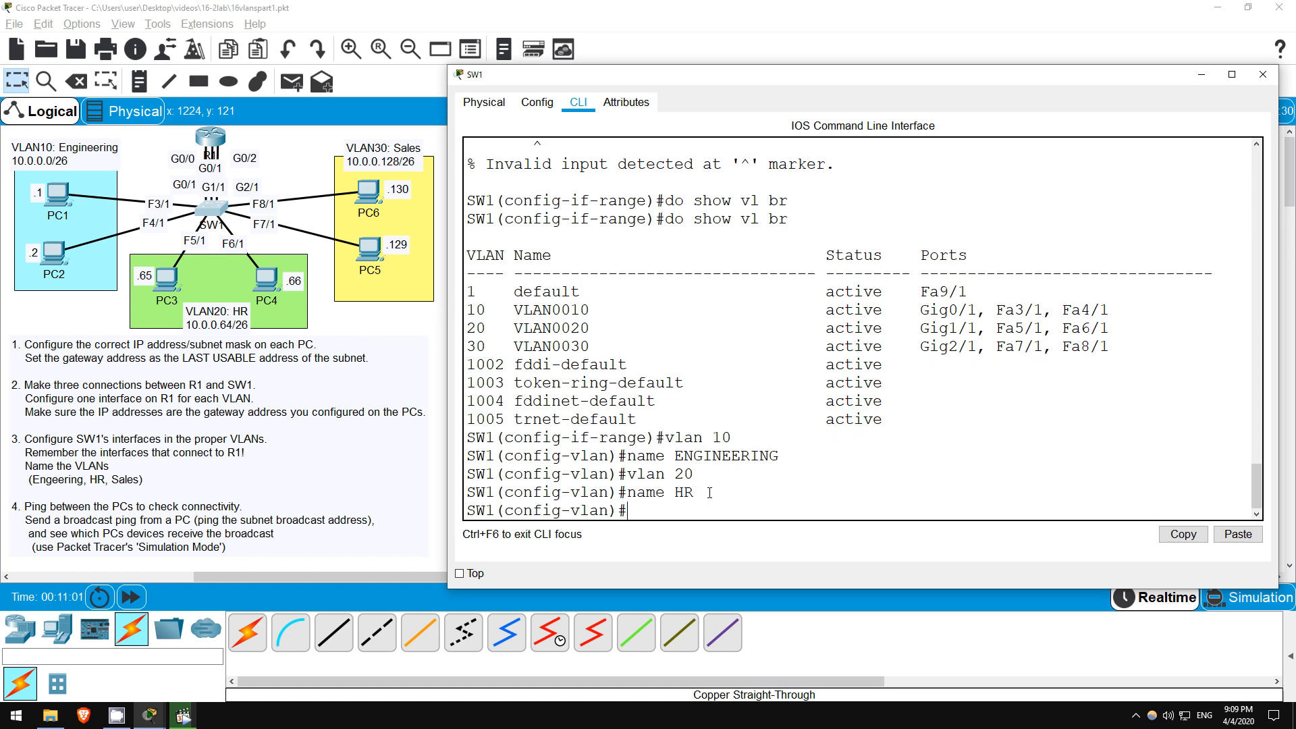
{"action": "type", "text": "vlan 30"}
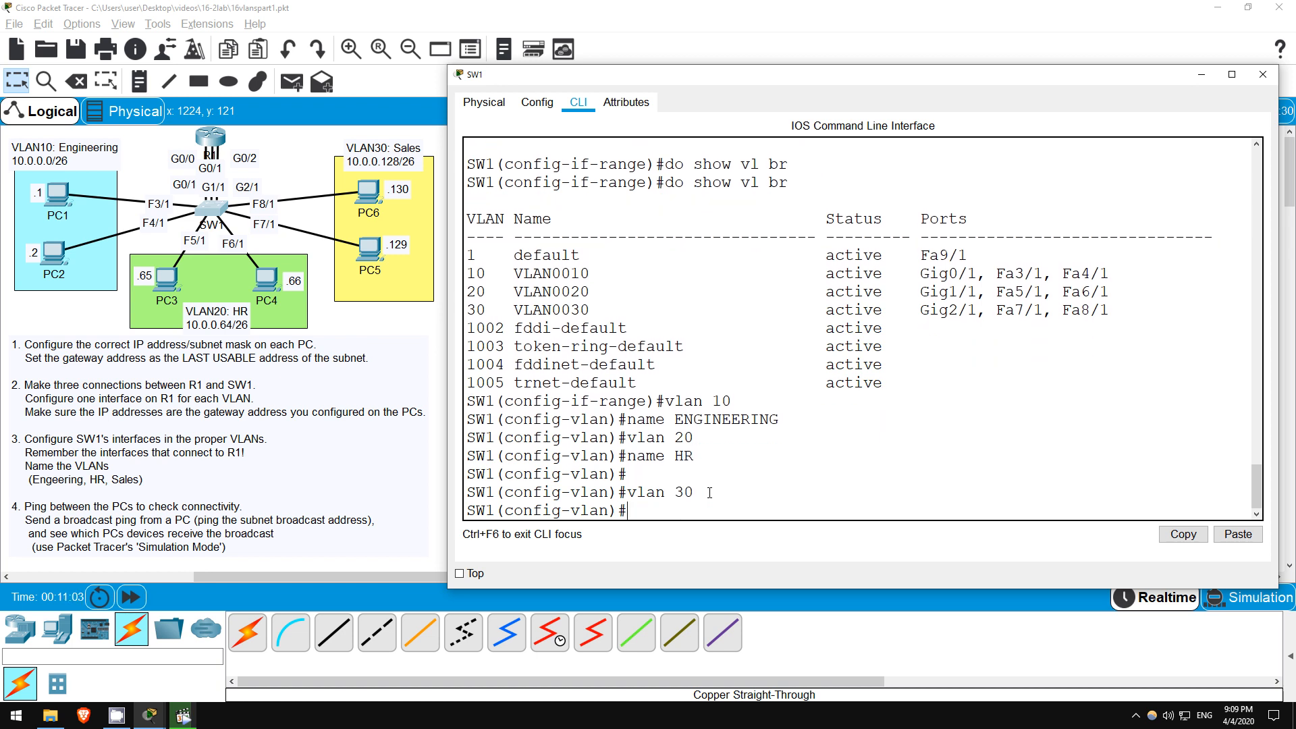
{"action": "type", "text": "name SALES"}
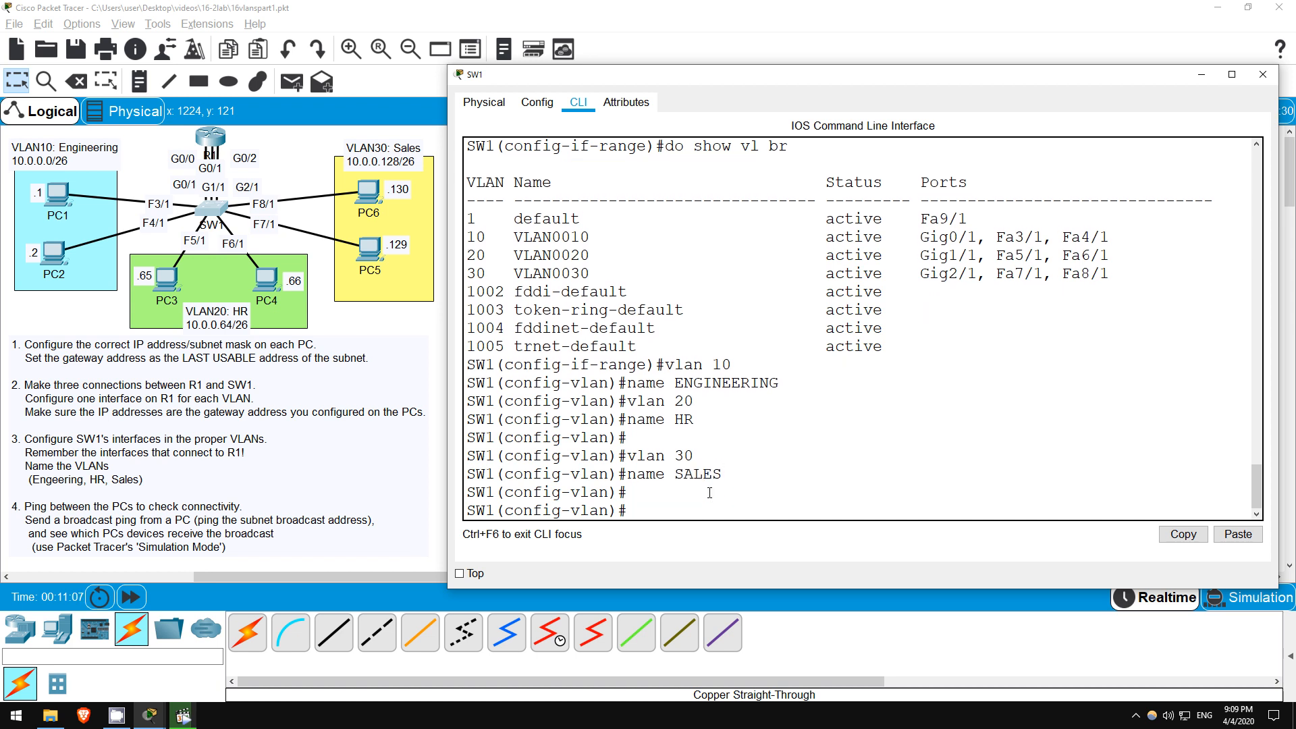
{"action": "type", "text": "do sh vlan br"}
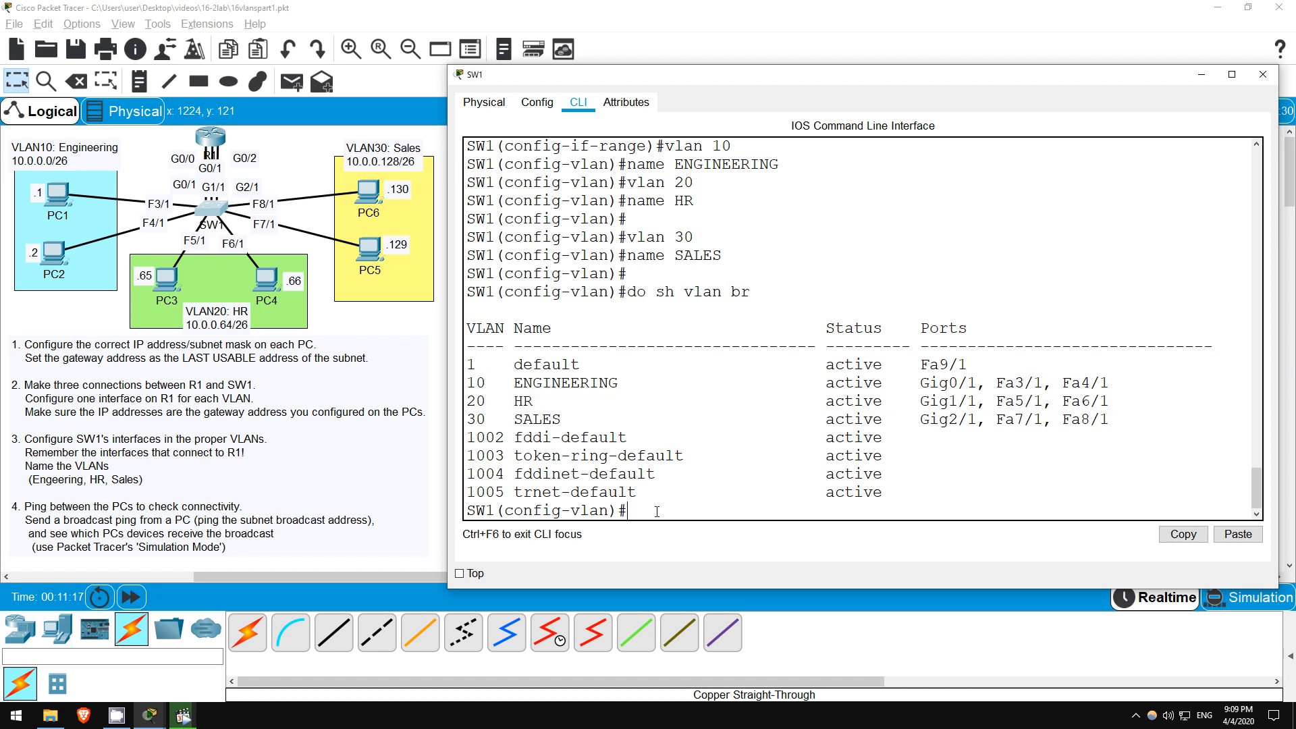
- Close SW1's window and open PC1's Command Prompt
{"action": "left_click", "coordinate": [1263, 74]}
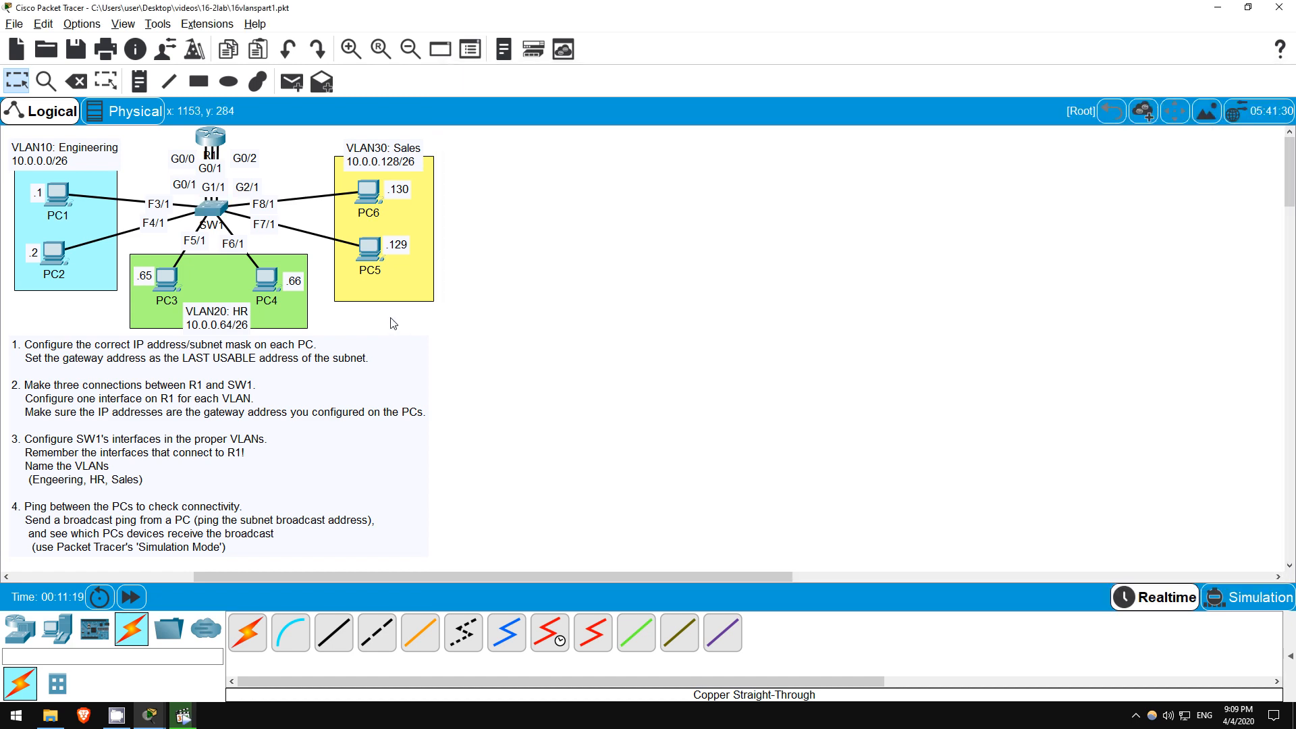
{"action": "mouse_move", "coordinate": [424, 315]}
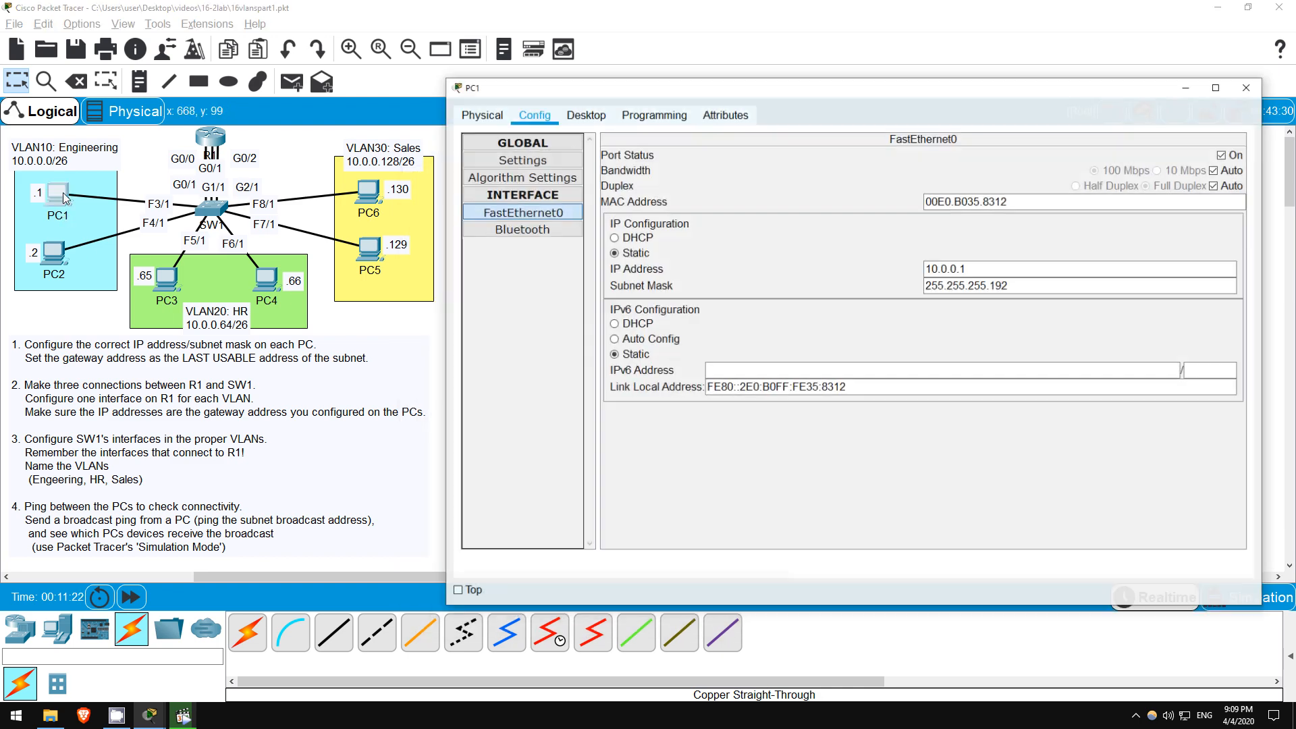
{"action": "left_click", "coordinate": [586, 115]}
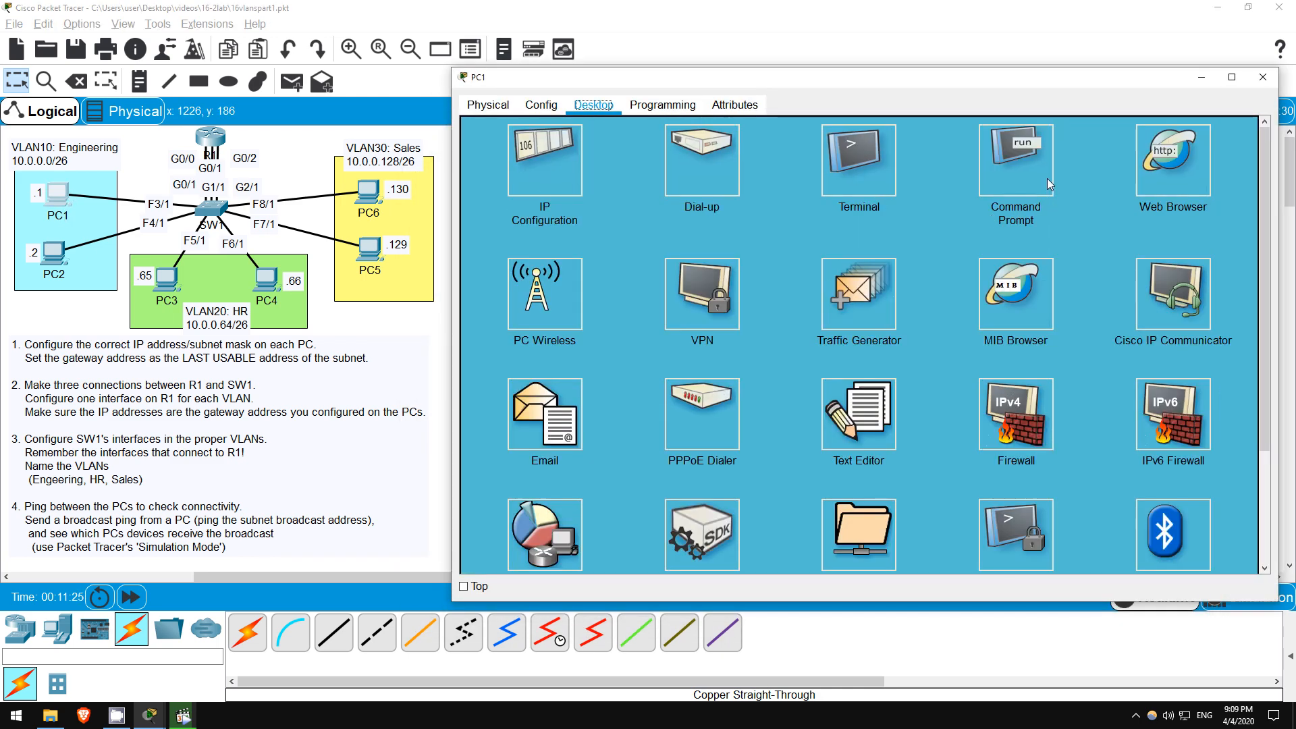
{"action": "left_click", "coordinate": [1014, 159]}
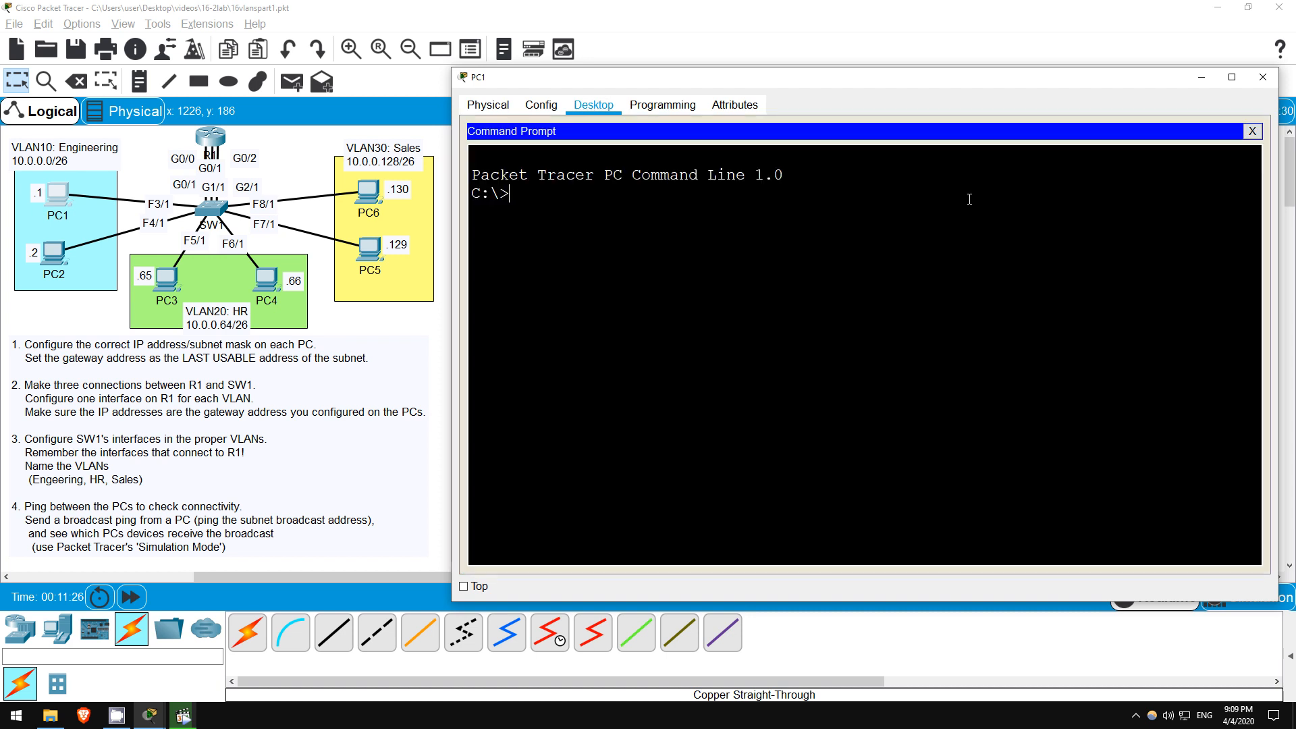
{"action": "key", "text": "Return"}
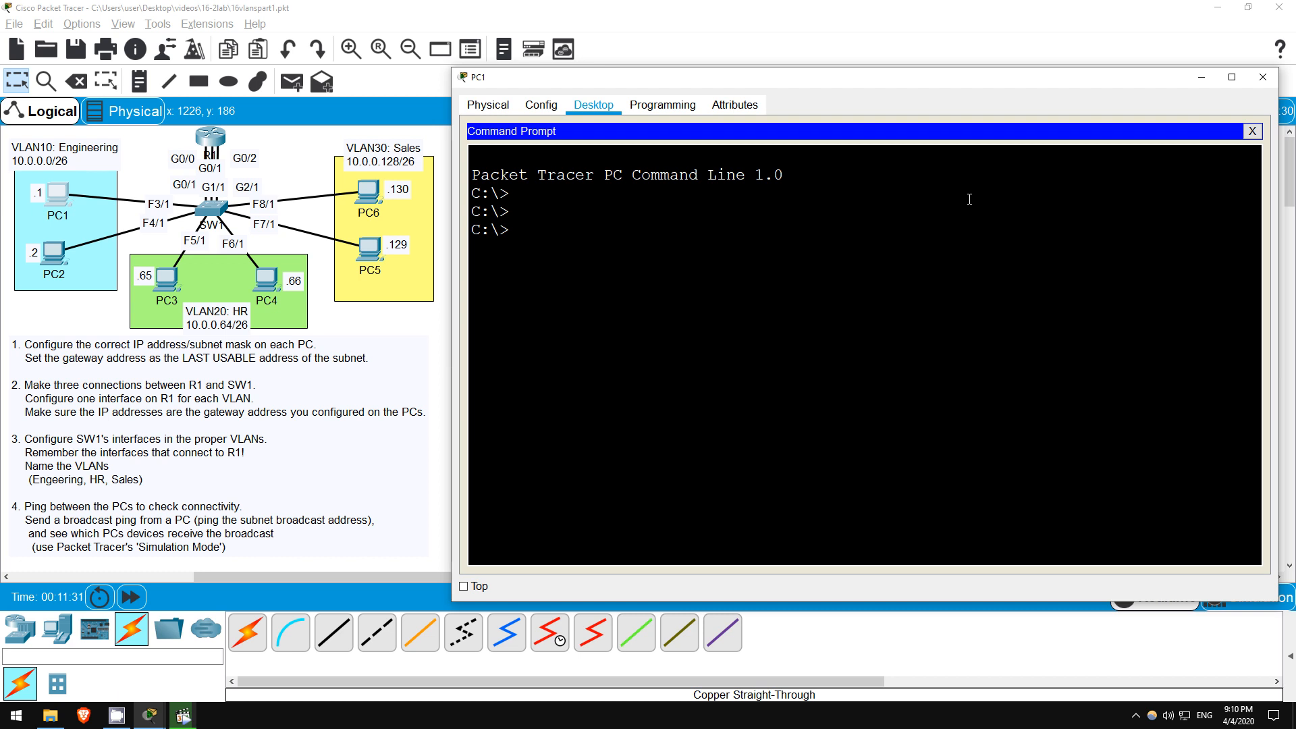
- Ping 10.0.0.65 and 10.0.0.129 from PC1, each getting three of four replies
{"action": "type", "text": "ping 10.0.0.65"}
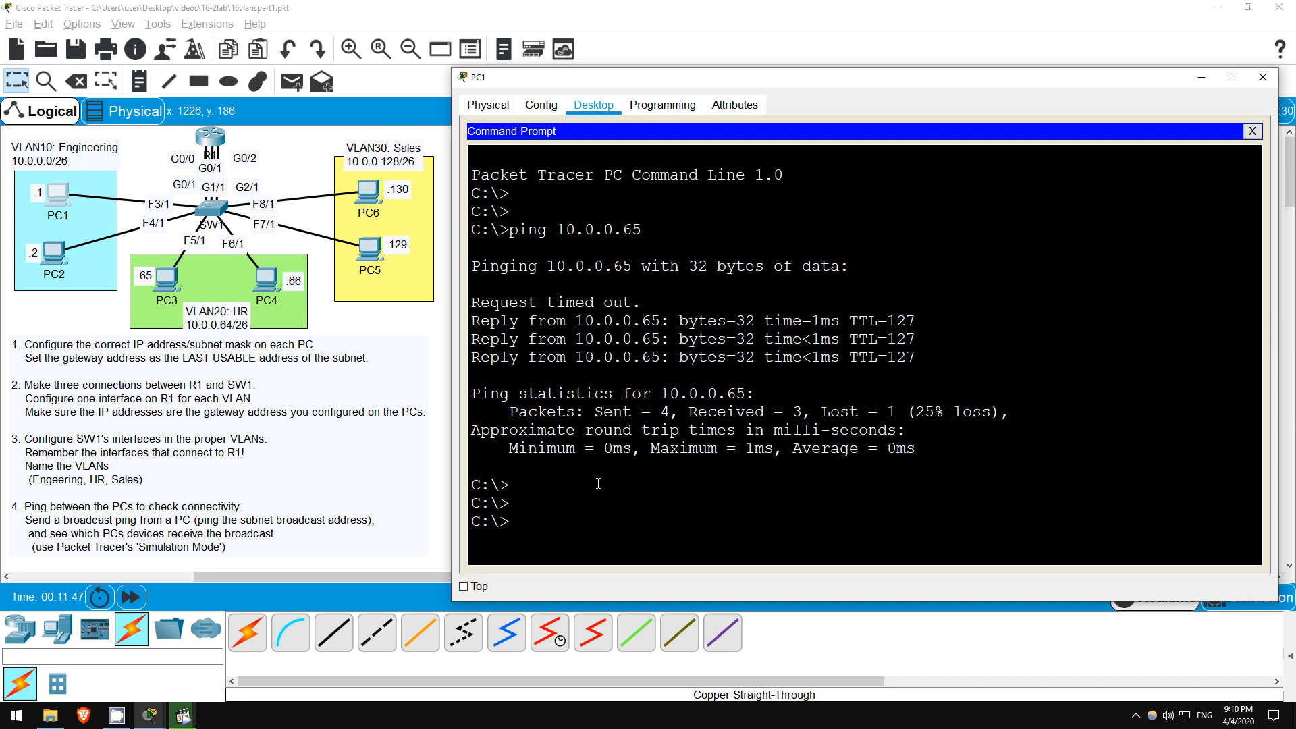
{"action": "type", "text": "ping"}
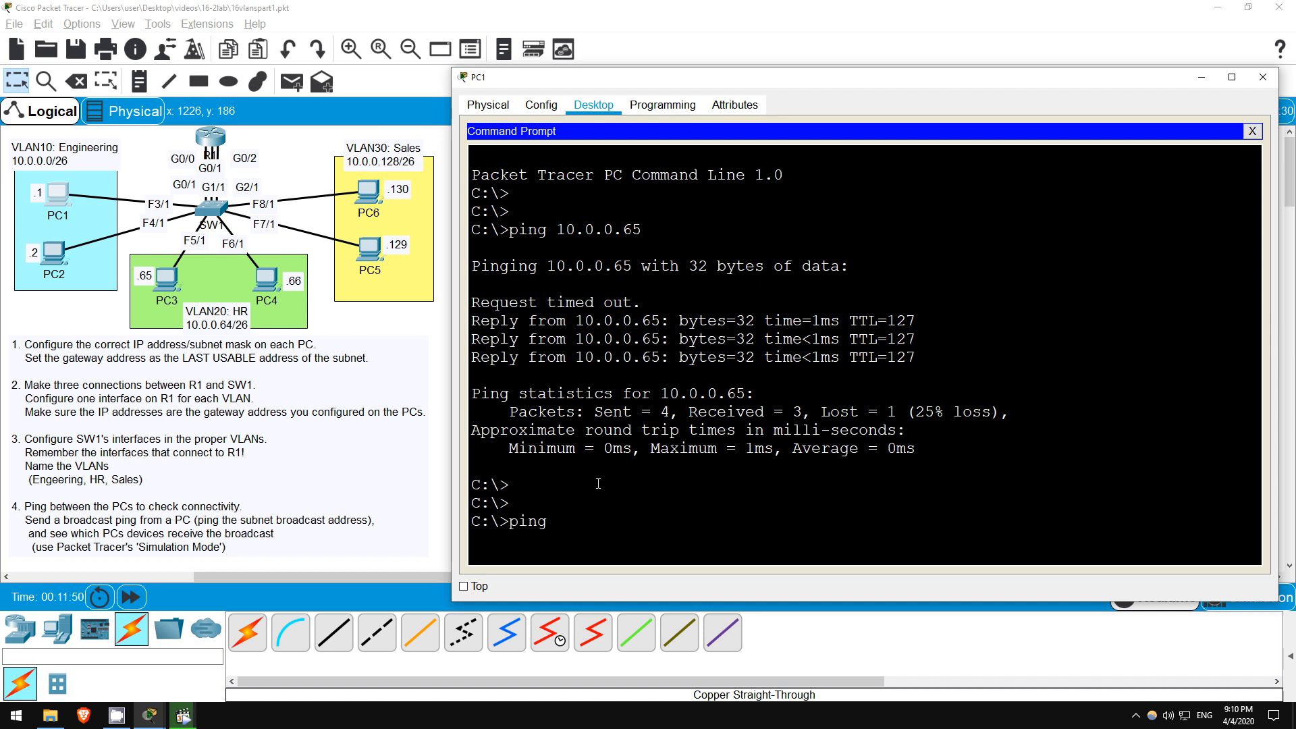
{"action": "type", "text": "10"}
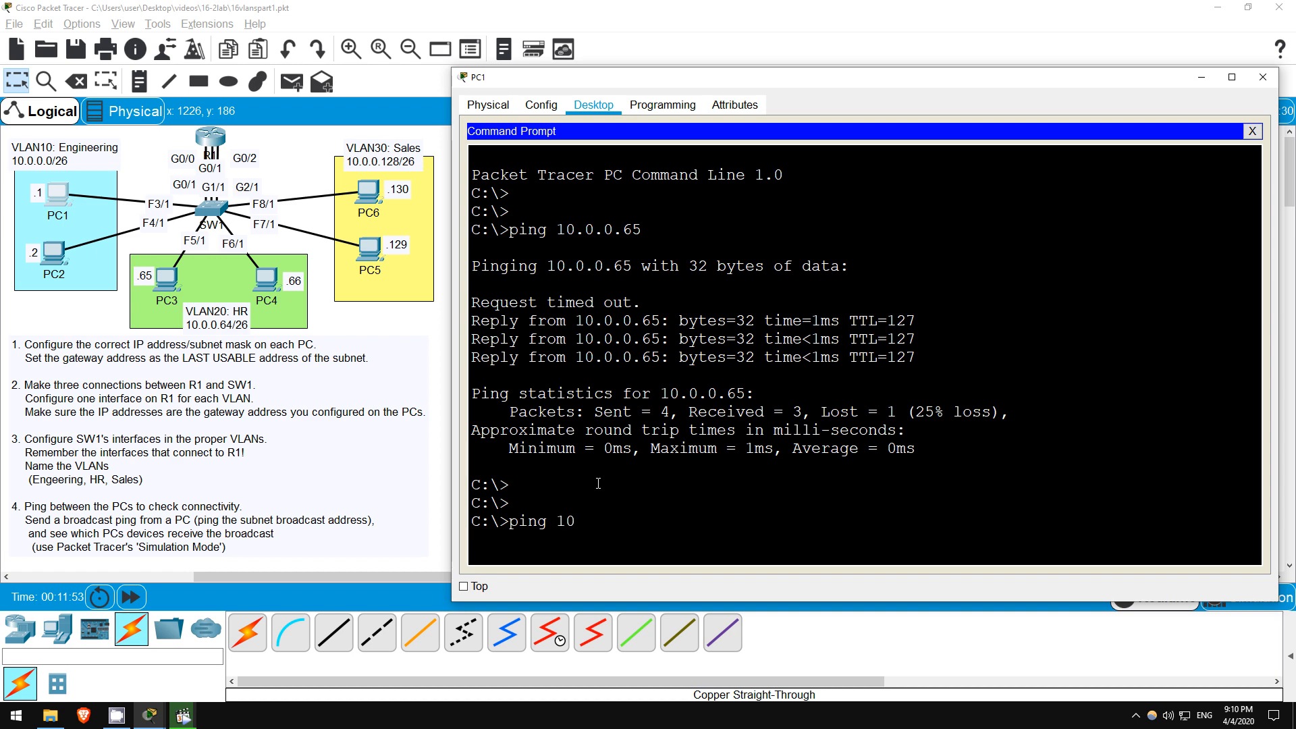
{"action": "type", "text": ".0.0.129"}
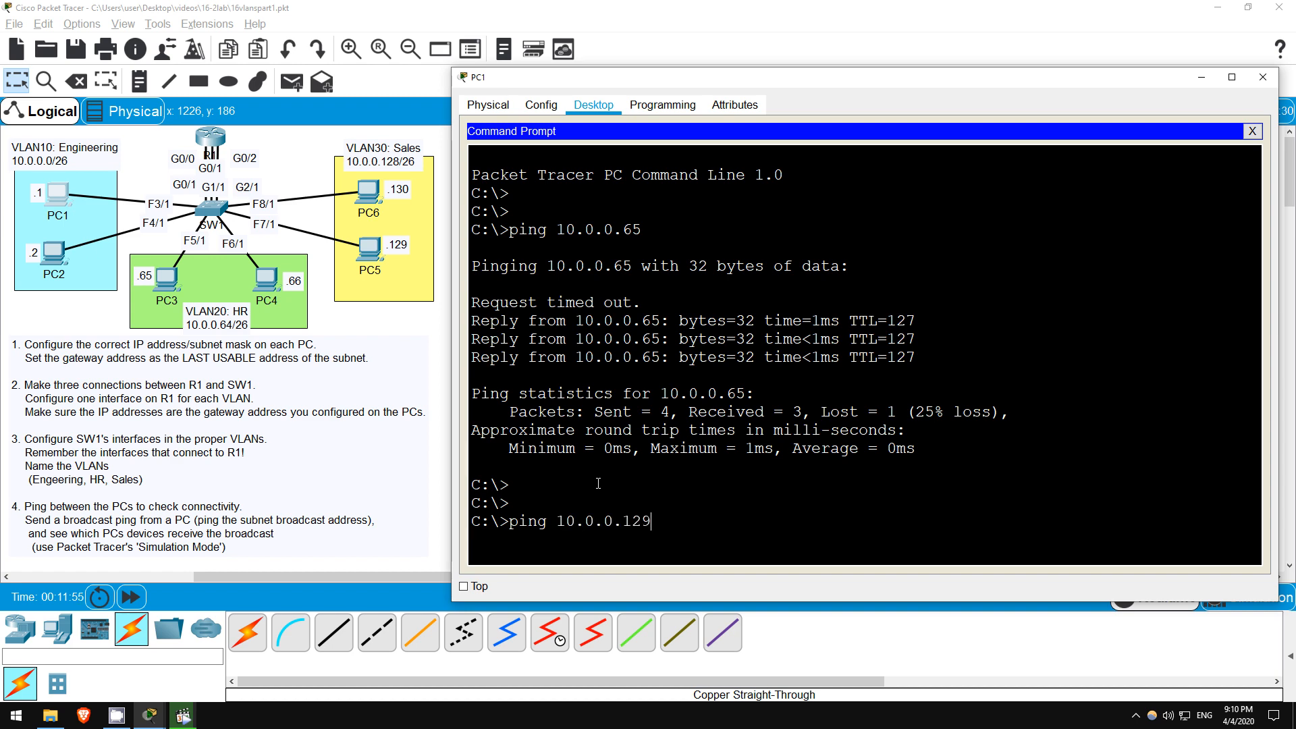
{"action": "key", "text": "Return"}
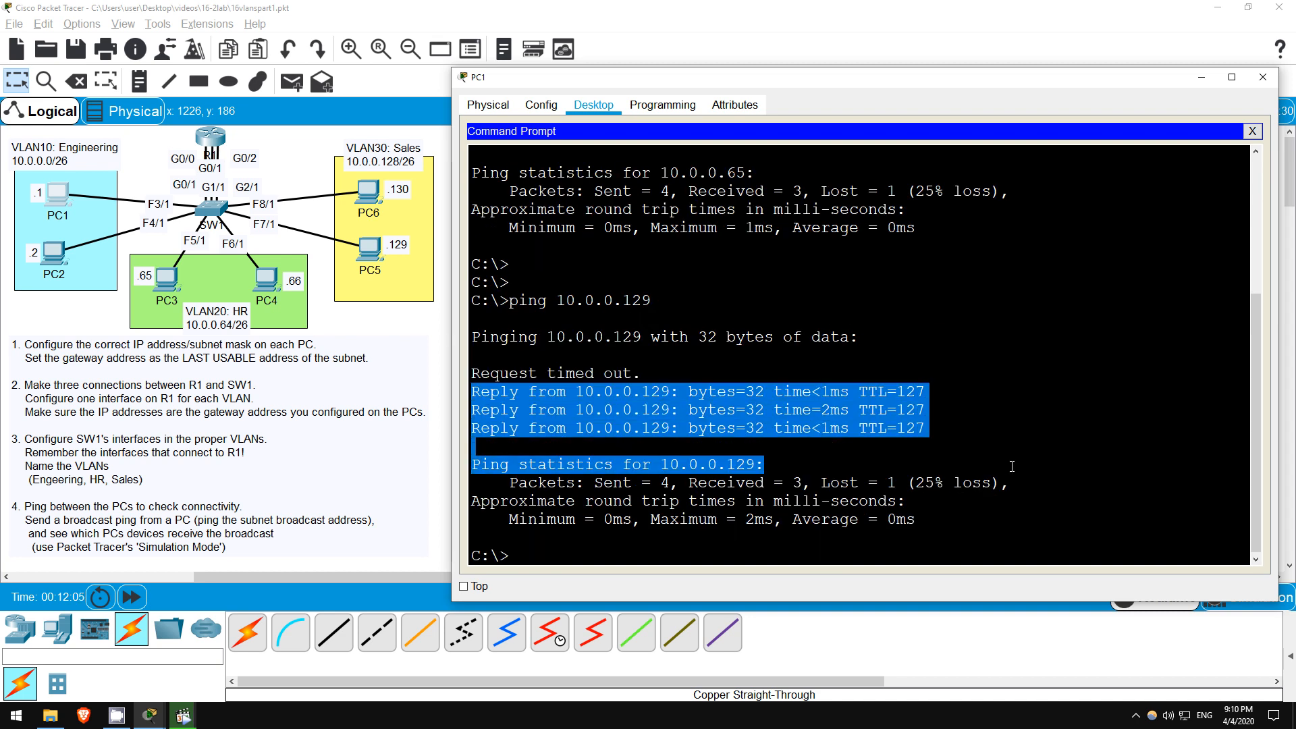
{"action": "left_click", "coordinate": [558, 554]}
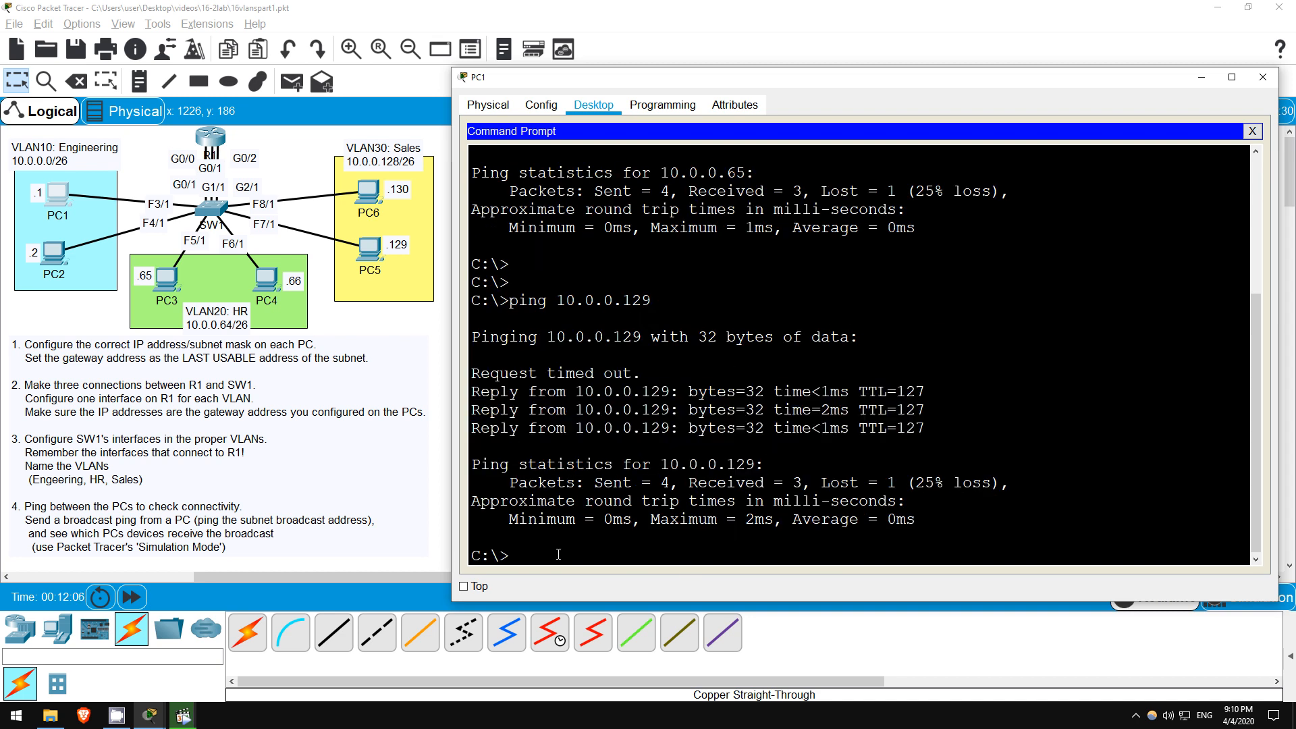
{"action": "mouse_move", "coordinate": [443, 429]}
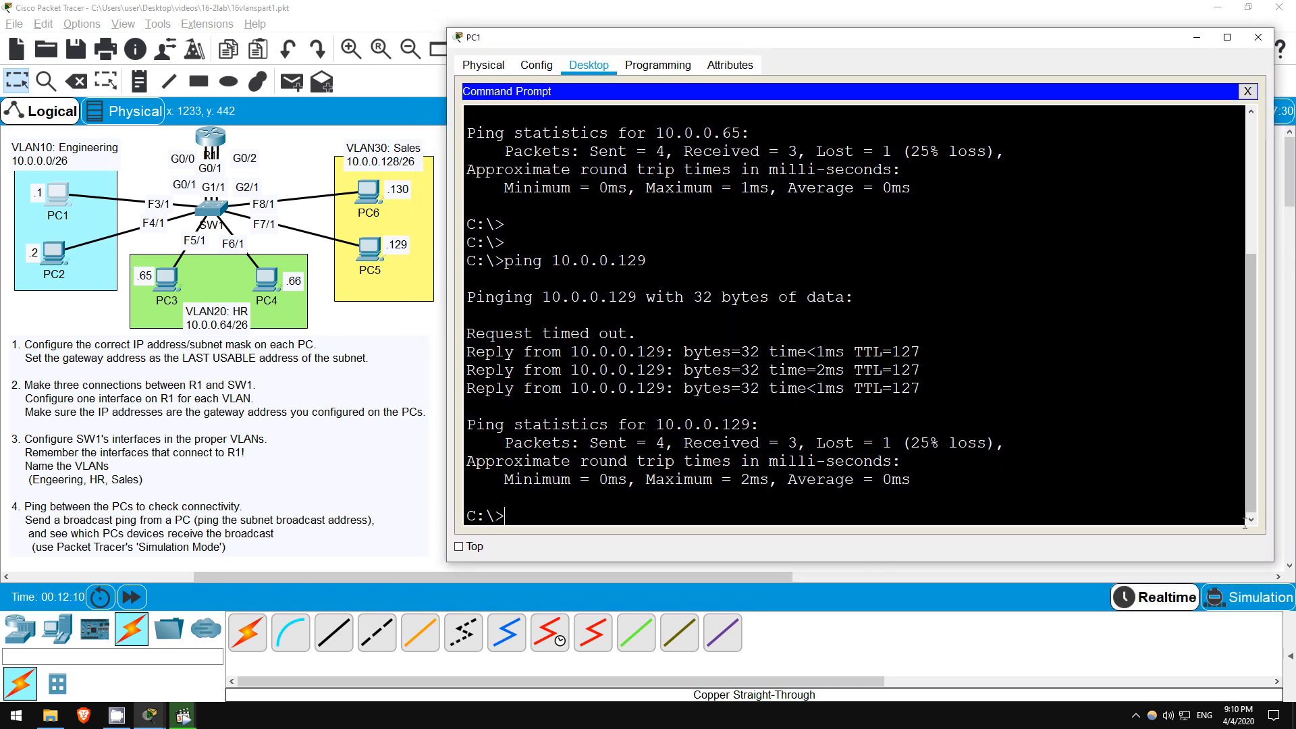
- In simulation mode, send a ping to 10.0.0.65 from PC1 and show the event list
{"action": "left_click", "coordinate": [1262, 597]}
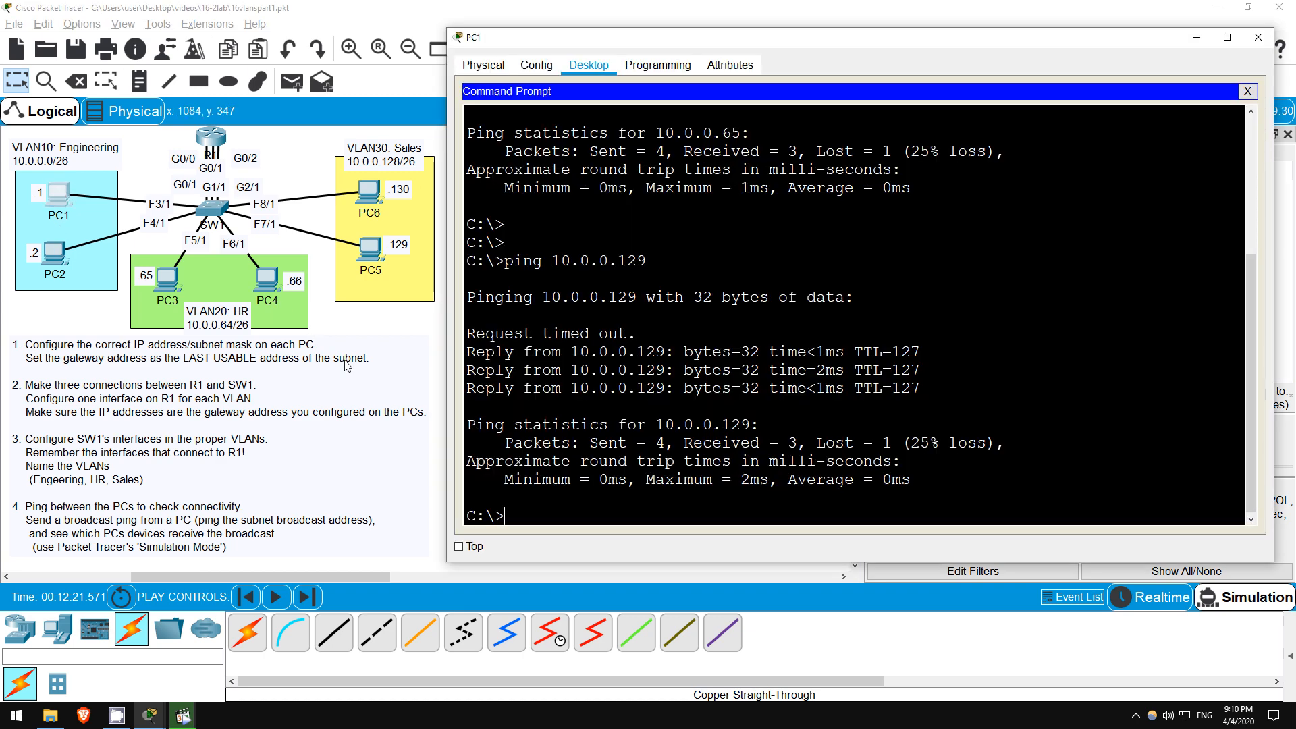
{"action": "type", "text": "ping 10.0.0.65"}
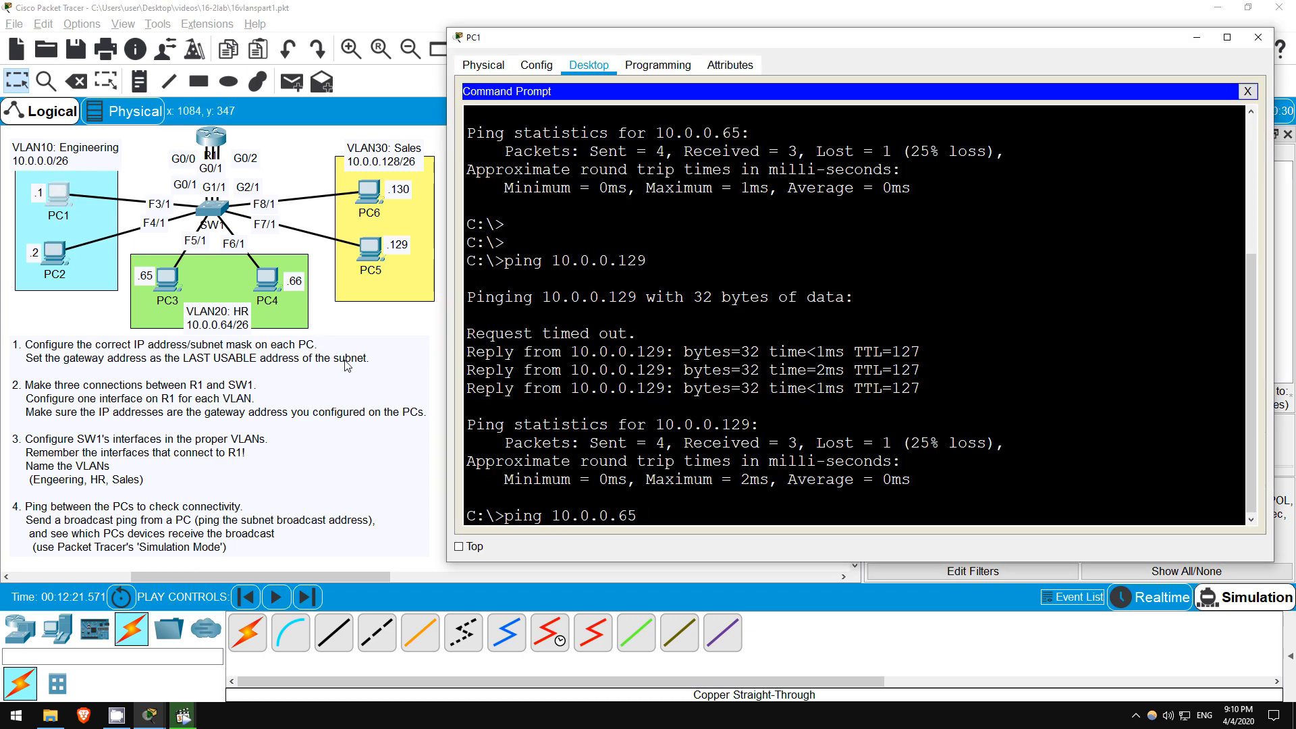
{"action": "key", "text": "Return"}
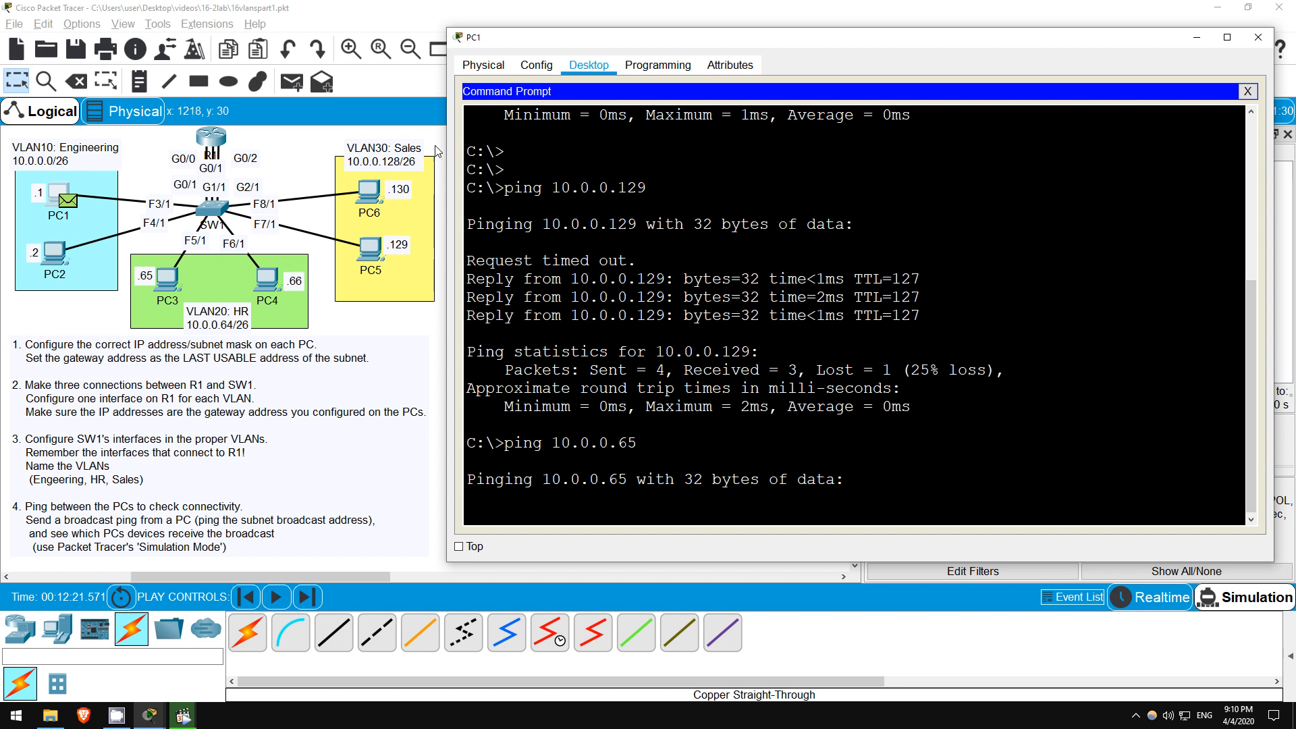
{"action": "left_click", "coordinate": [1247, 91]}
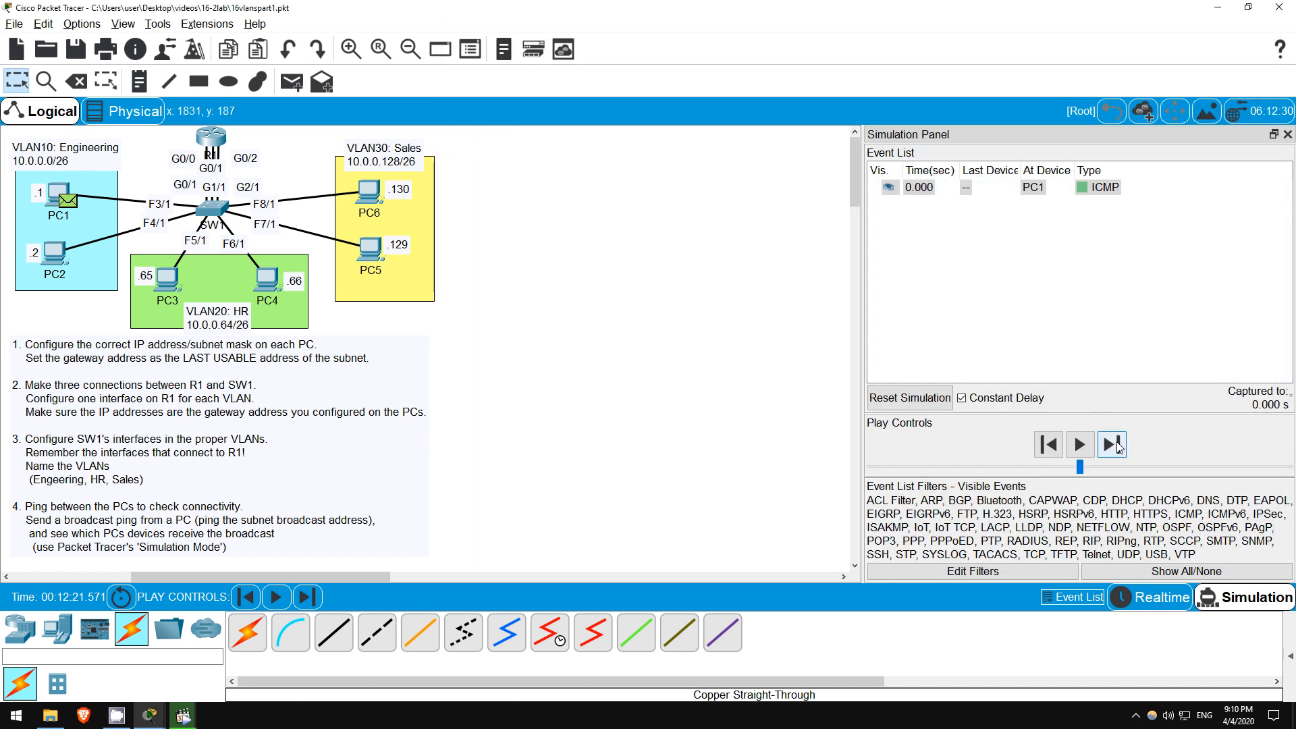
- Step the ICMP packet through SW1 and R1 to PC3 and back, then return to realtime
{"action": "left_click", "coordinate": [1112, 444]}
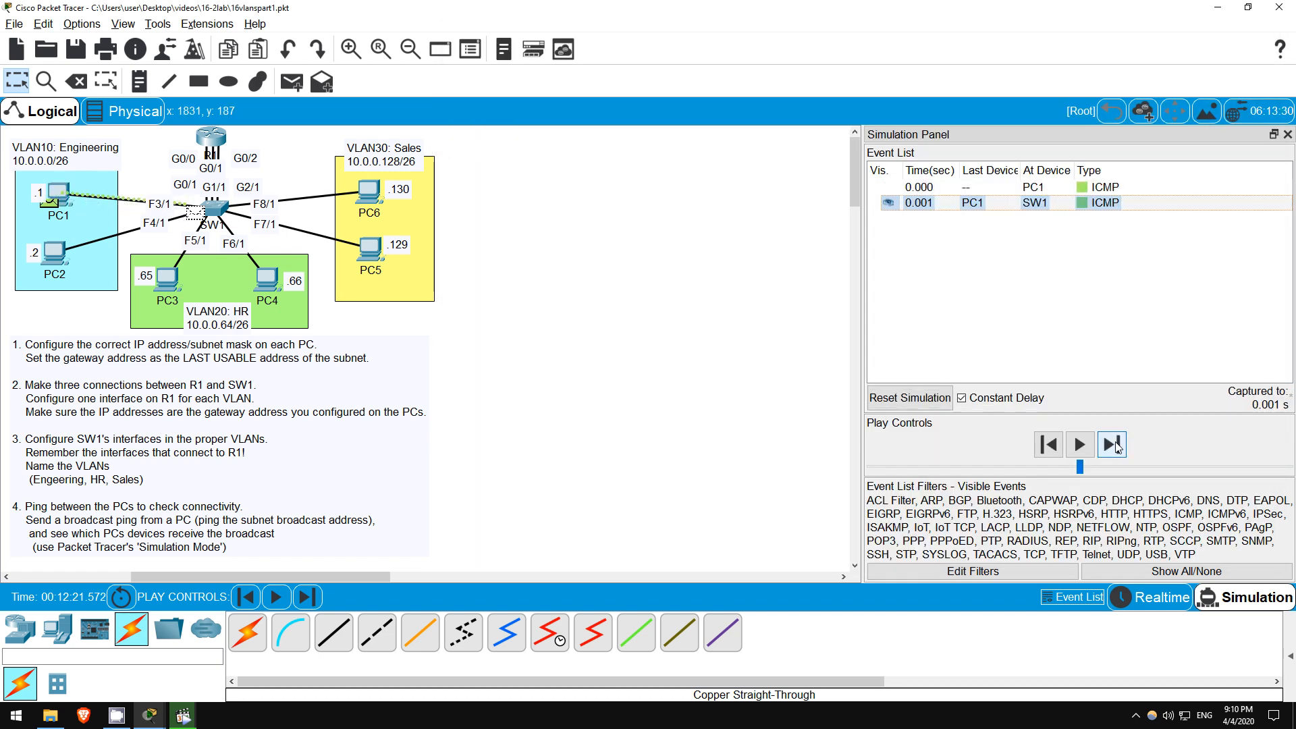
{"action": "left_click", "coordinate": [1112, 444]}
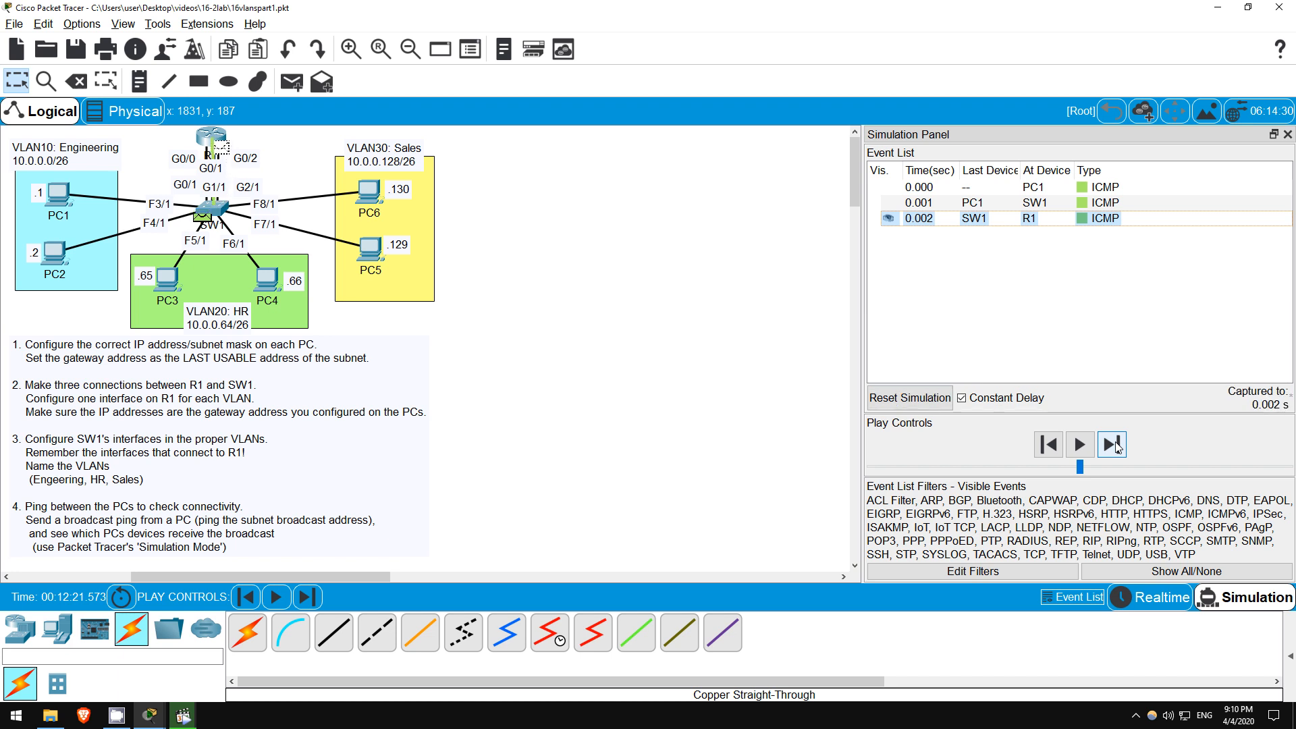
{"action": "left_click", "coordinate": [1111, 445]}
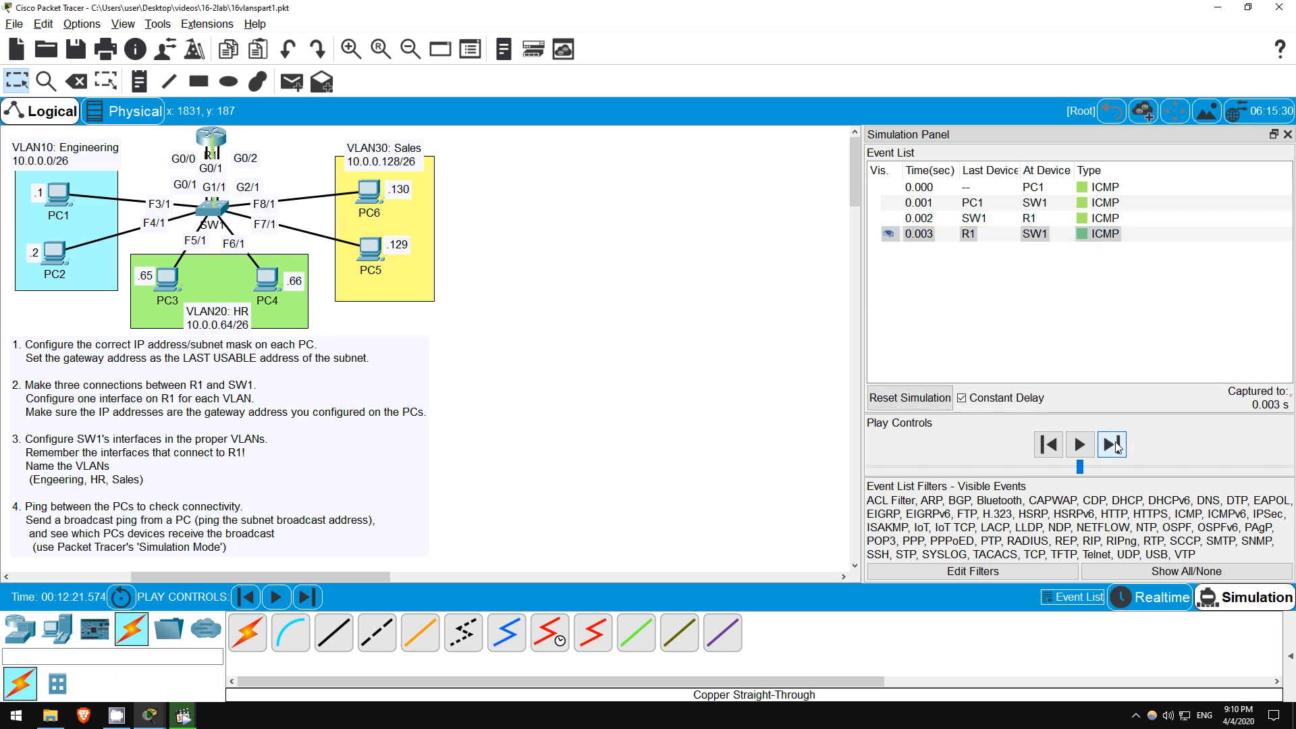
{"action": "left_click", "coordinate": [1112, 445]}
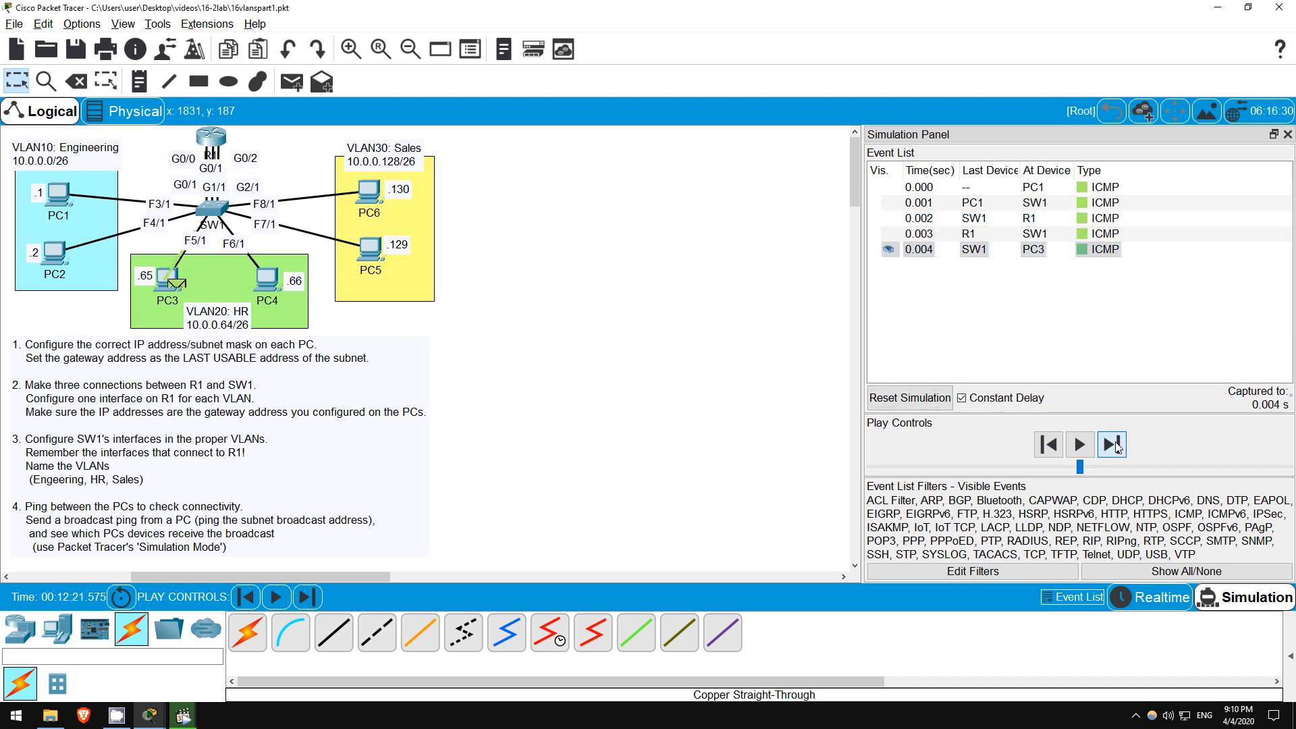
{"action": "left_click", "coordinate": [1113, 444]}
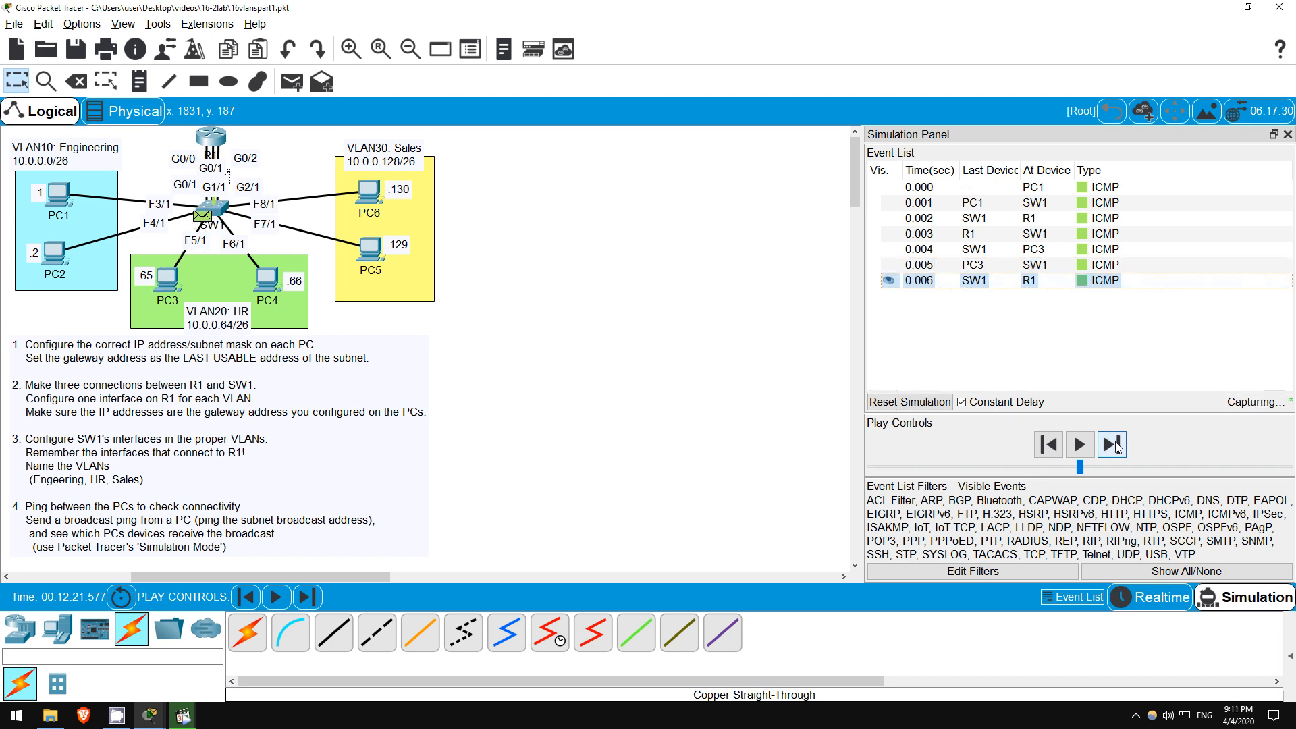
{"action": "left_click", "coordinate": [1112, 445]}
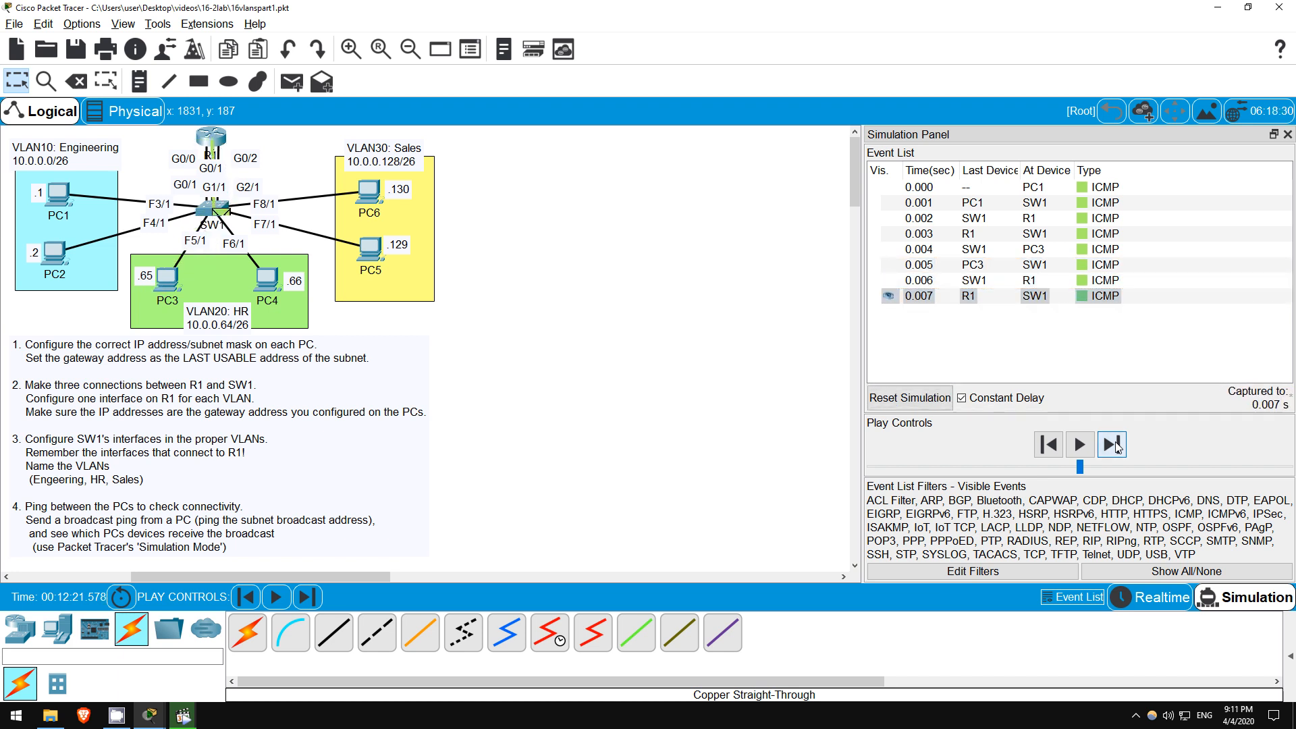
{"action": "left_click", "coordinate": [1112, 444]}
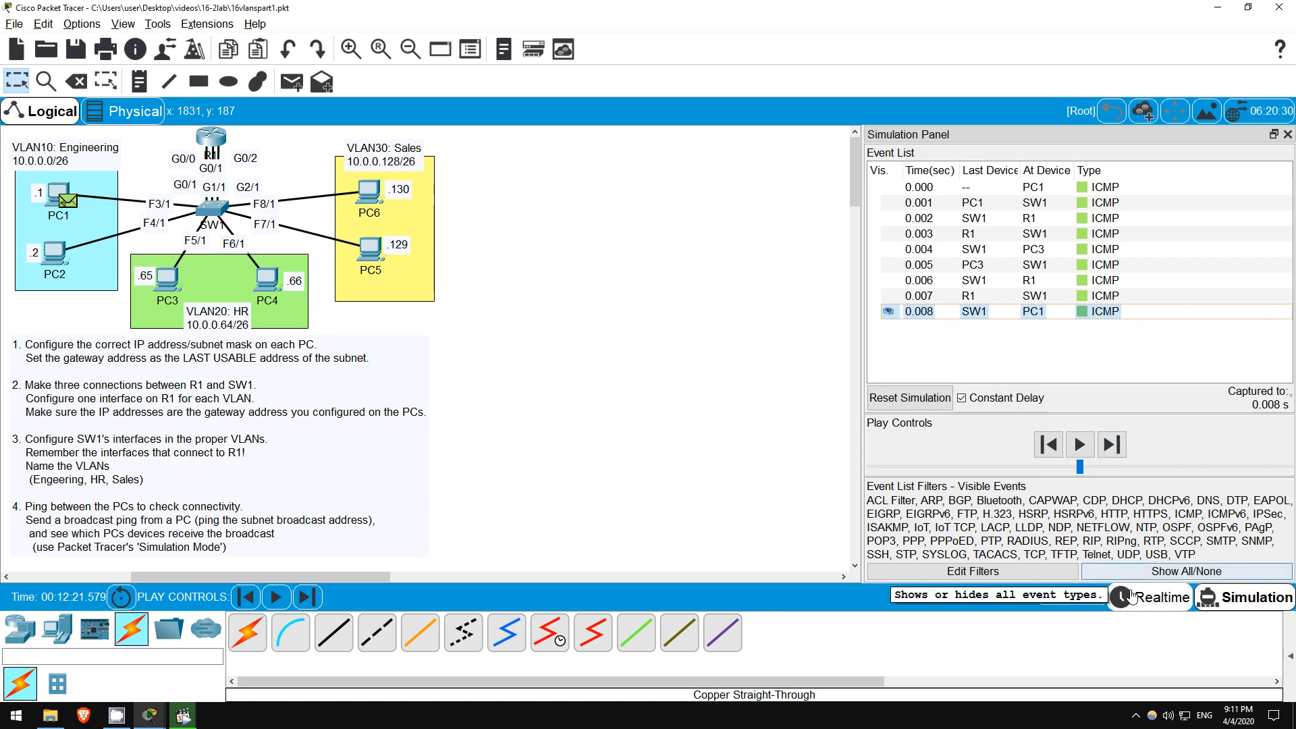
{"action": "left_click", "coordinate": [1157, 598]}
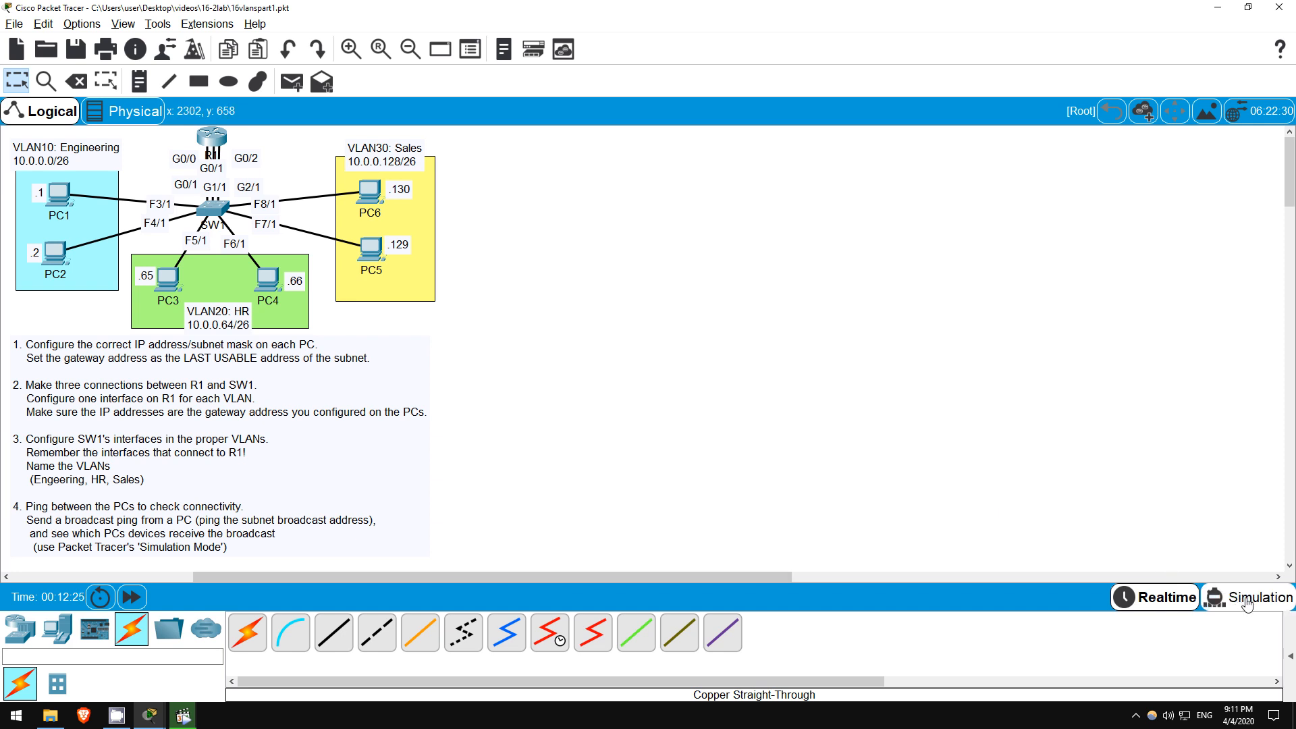
{"action": "mouse_move", "coordinate": [1263, 597]}
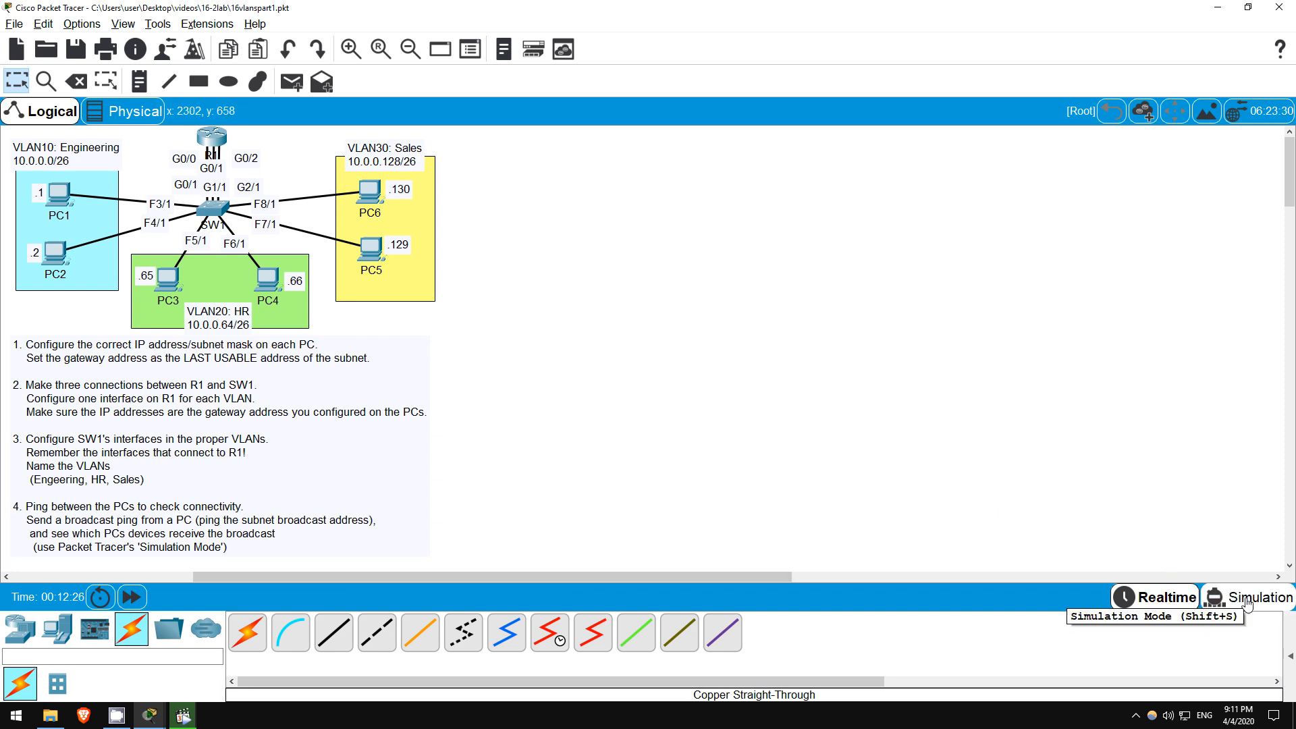
- In simulation mode, ping from PC1 and step packets through SW1 to PC2 and R1
{"action": "left_click", "coordinate": [1252, 597]}
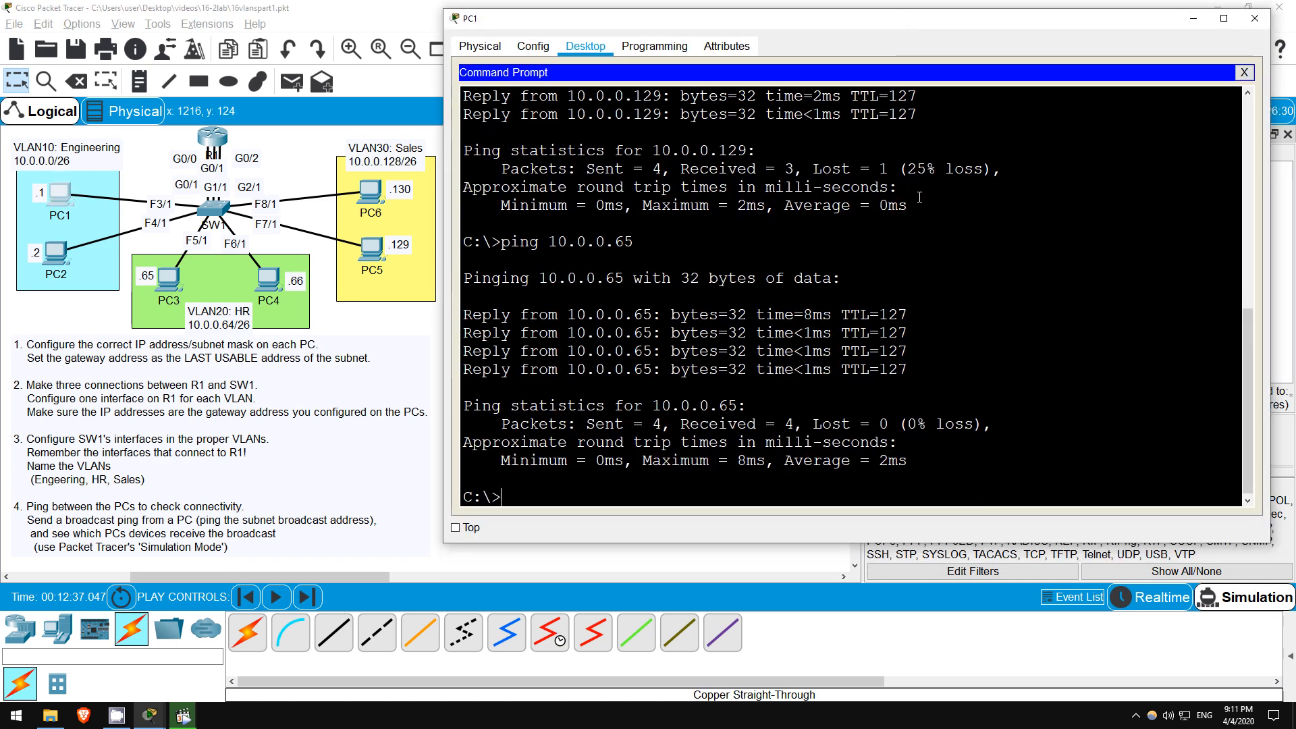
{"action": "type", "text": "ping"}
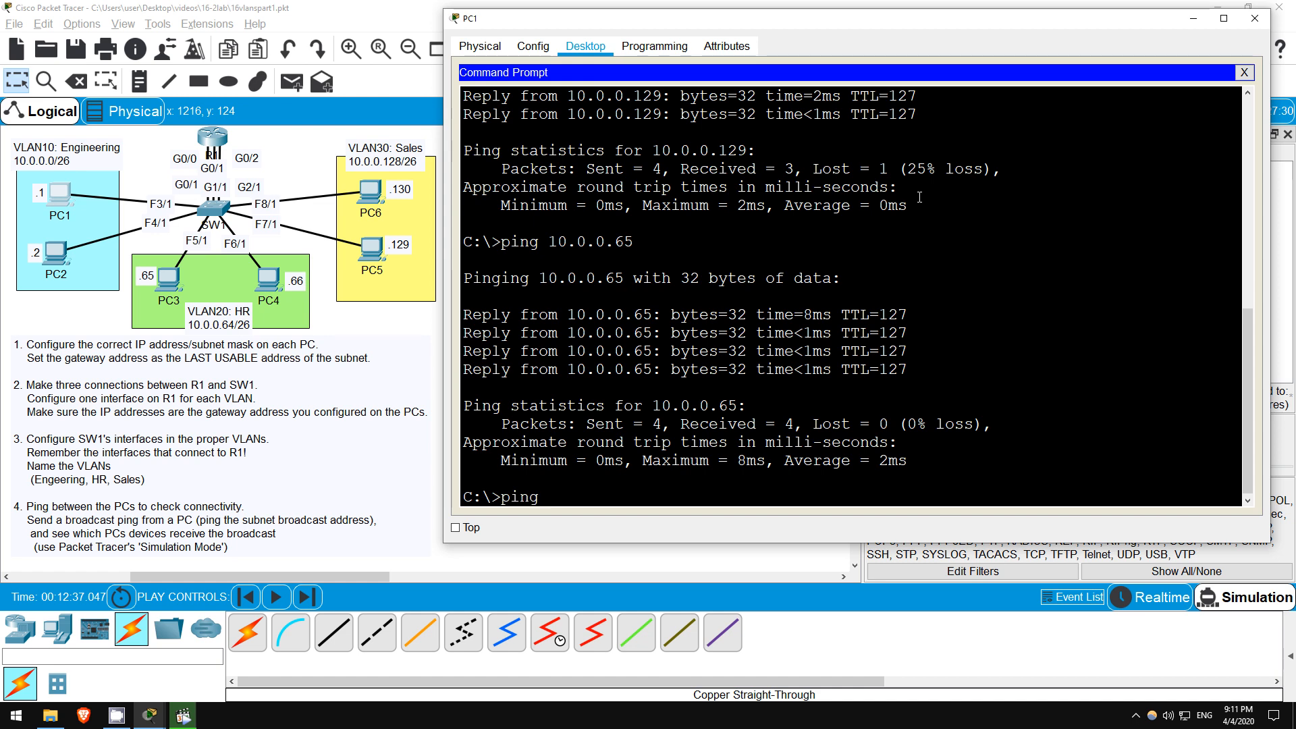
{"action": "type", "text": "10.0."}
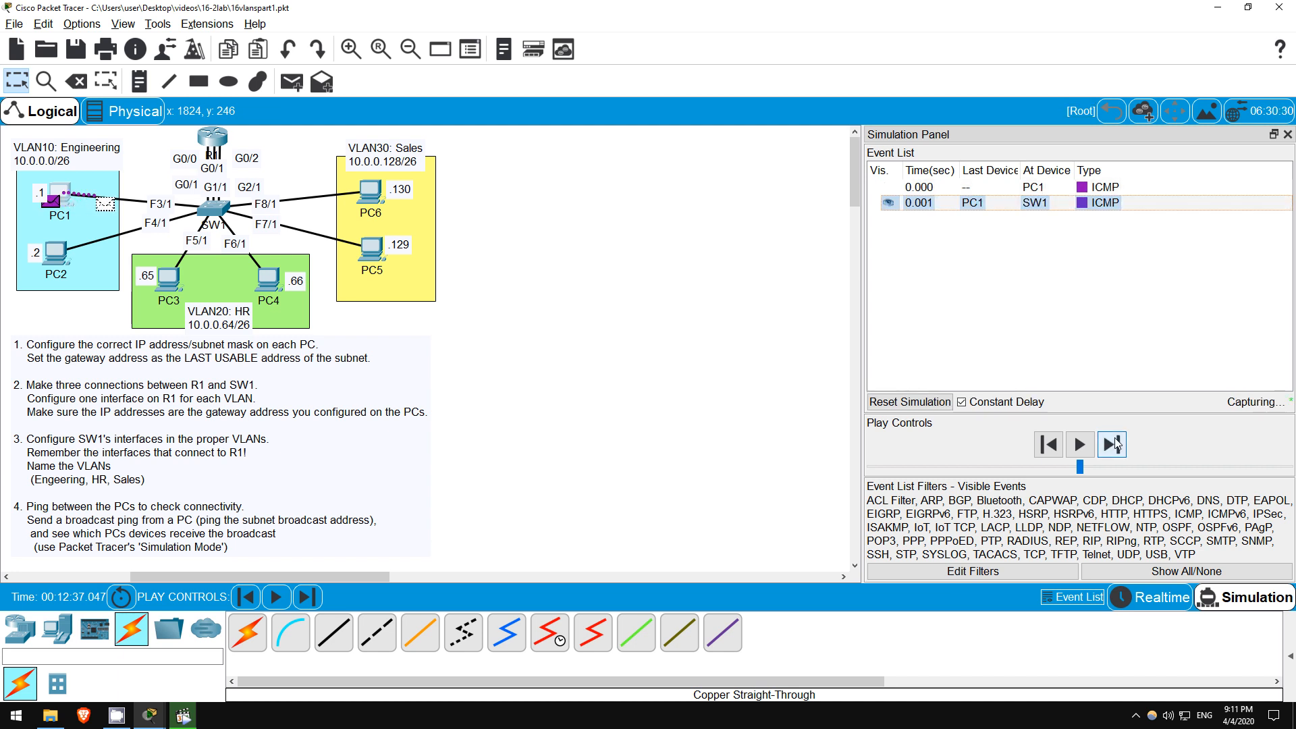
{"action": "left_click", "coordinate": [1111, 445]}
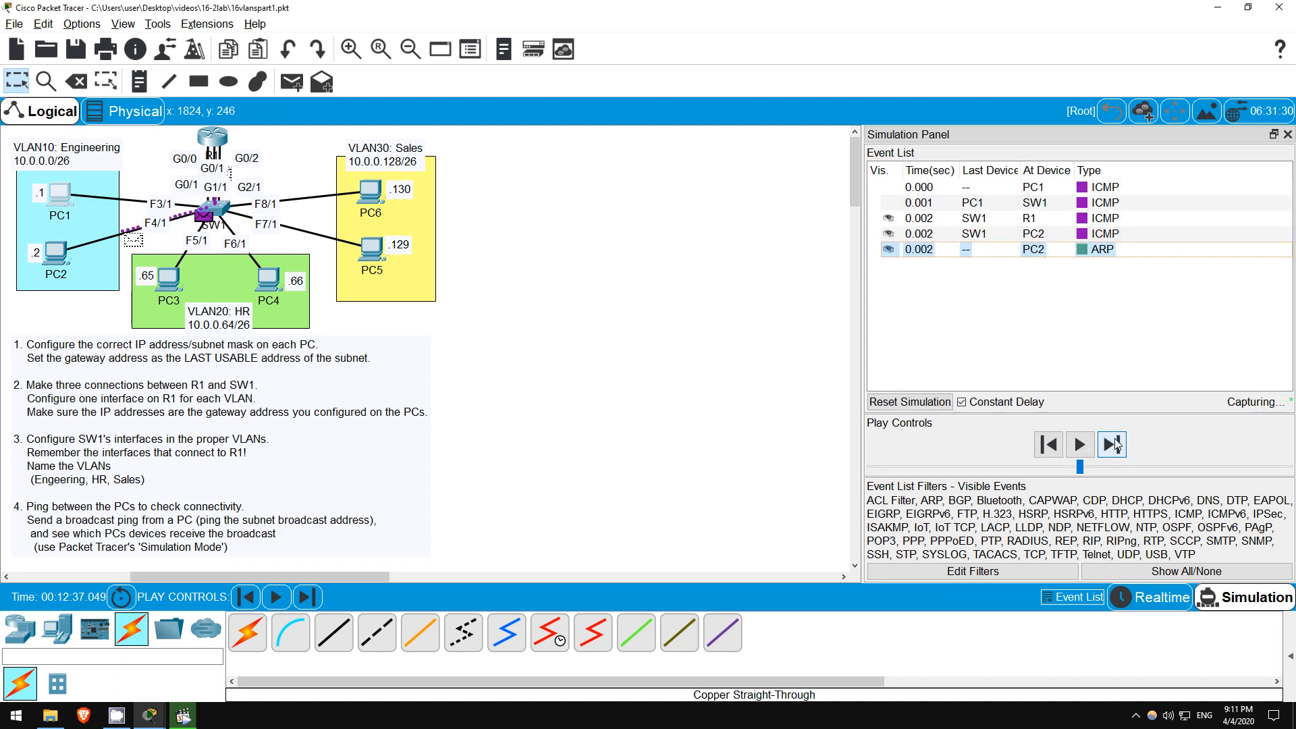
{"action": "left_click", "coordinate": [1111, 444]}
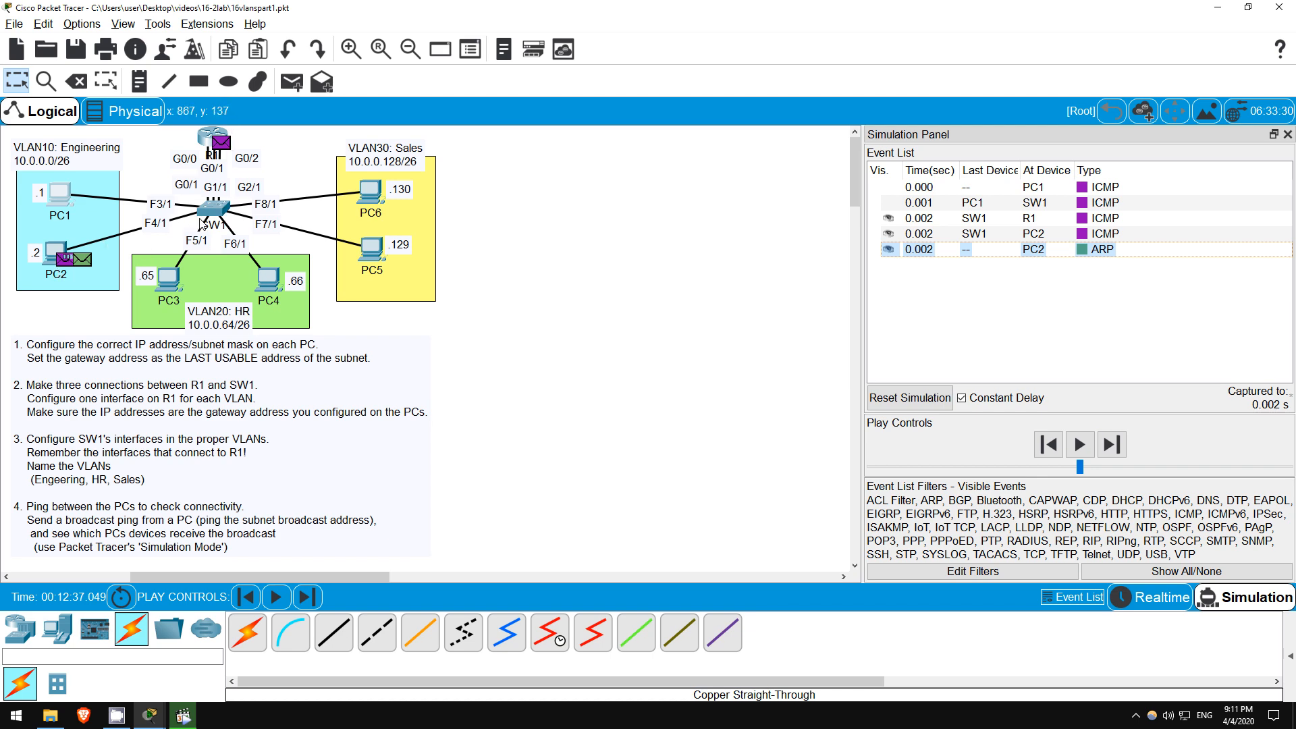
{"action": "mouse_move", "coordinate": [207, 221]}
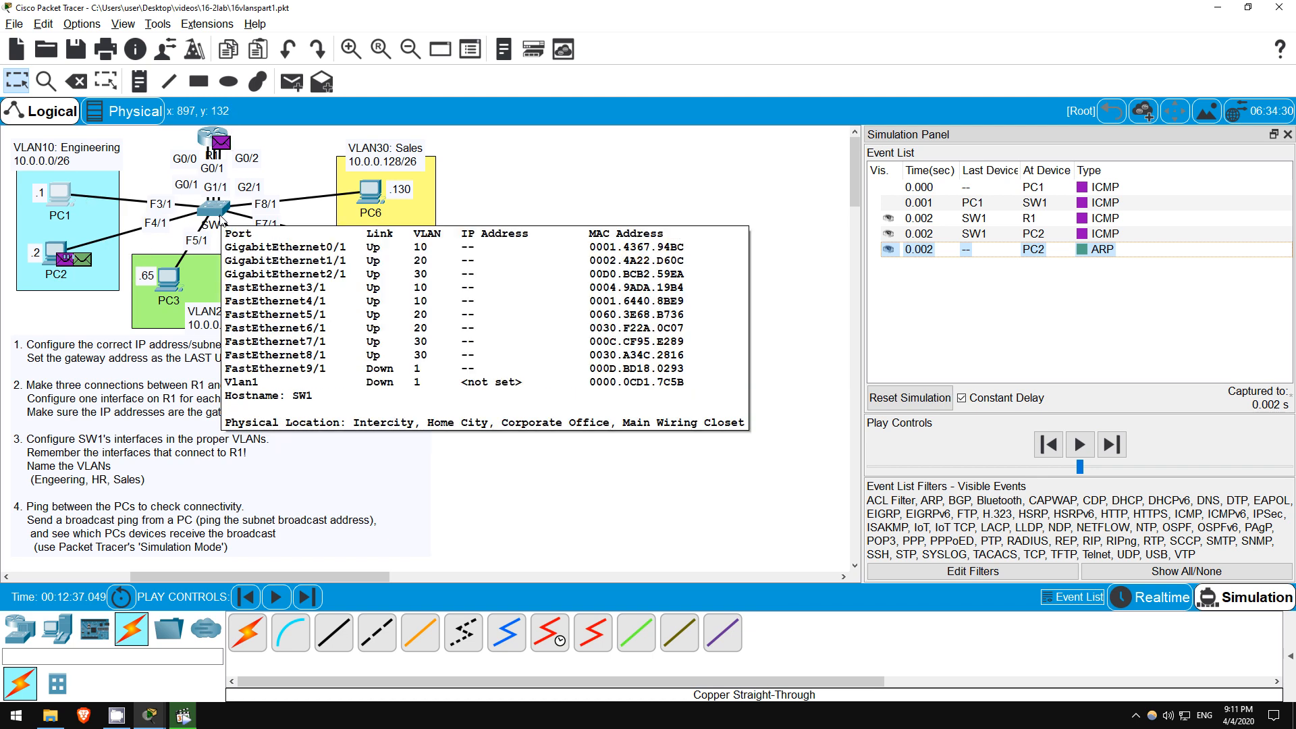